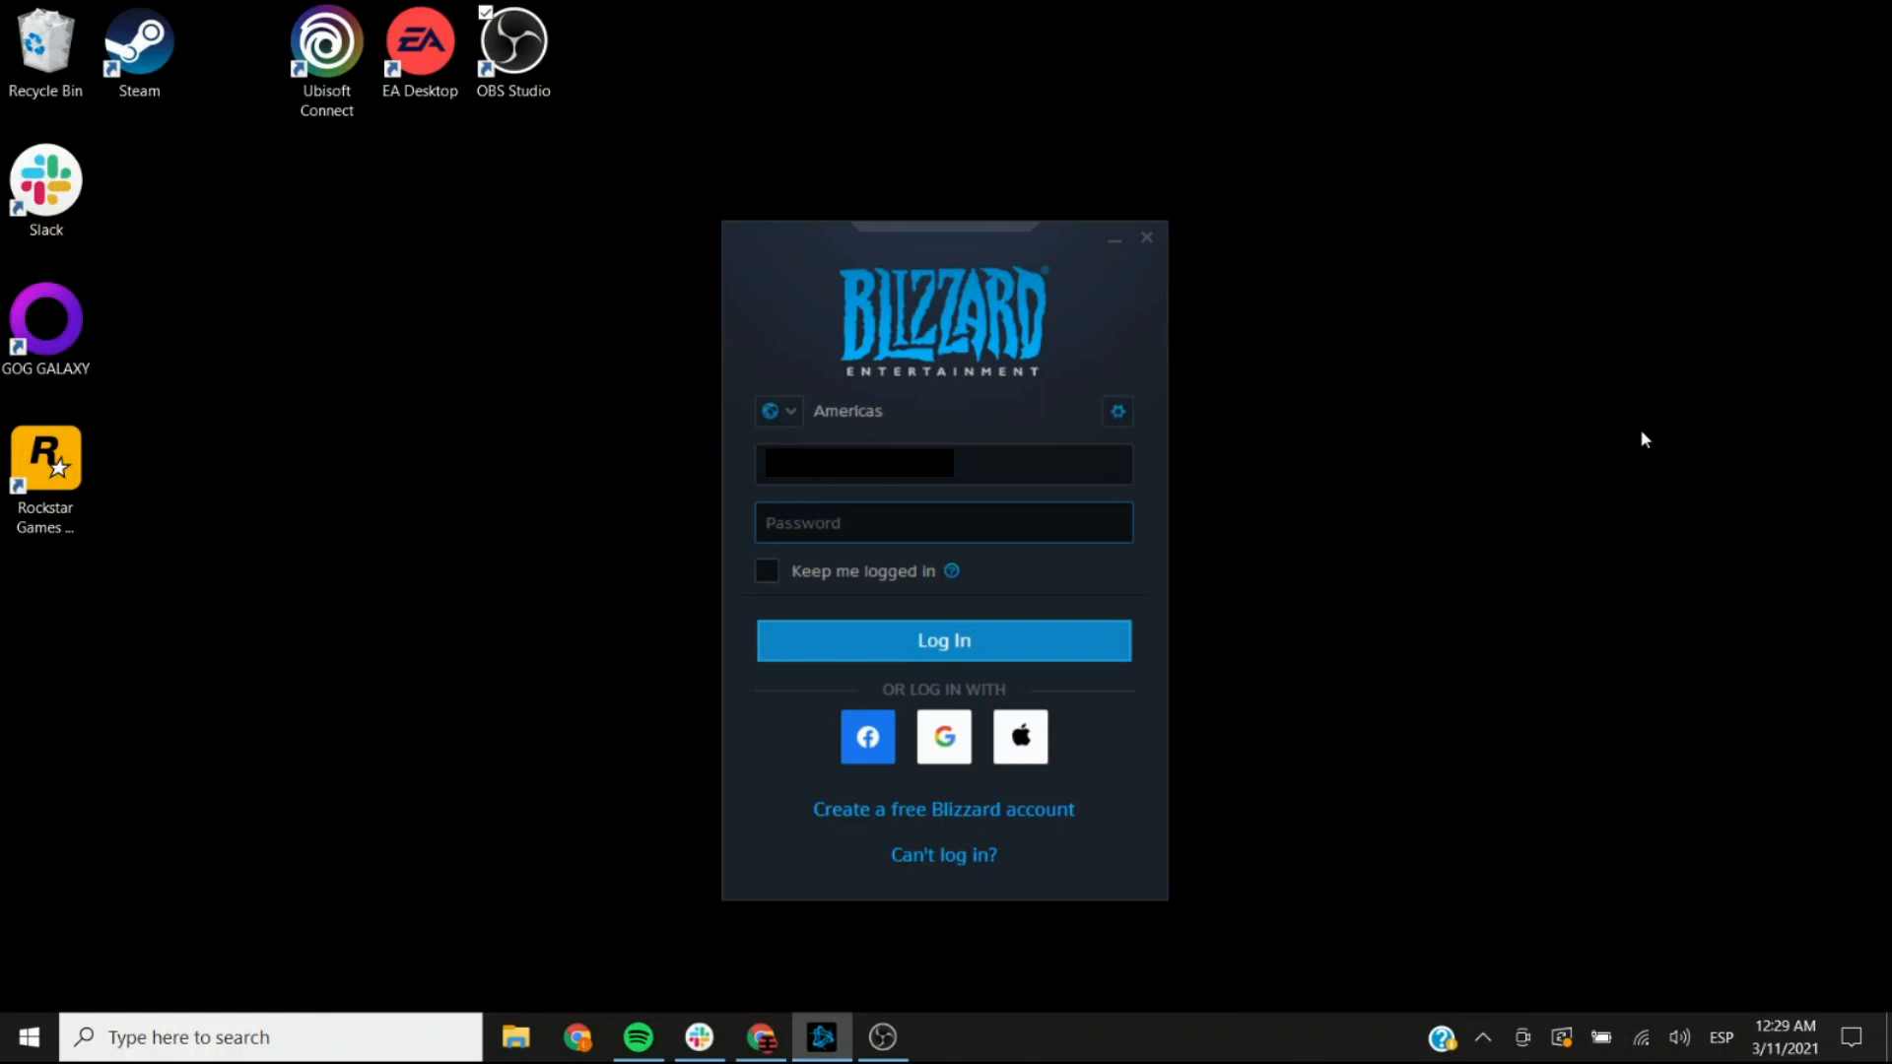
mouse_move(1585, 391)
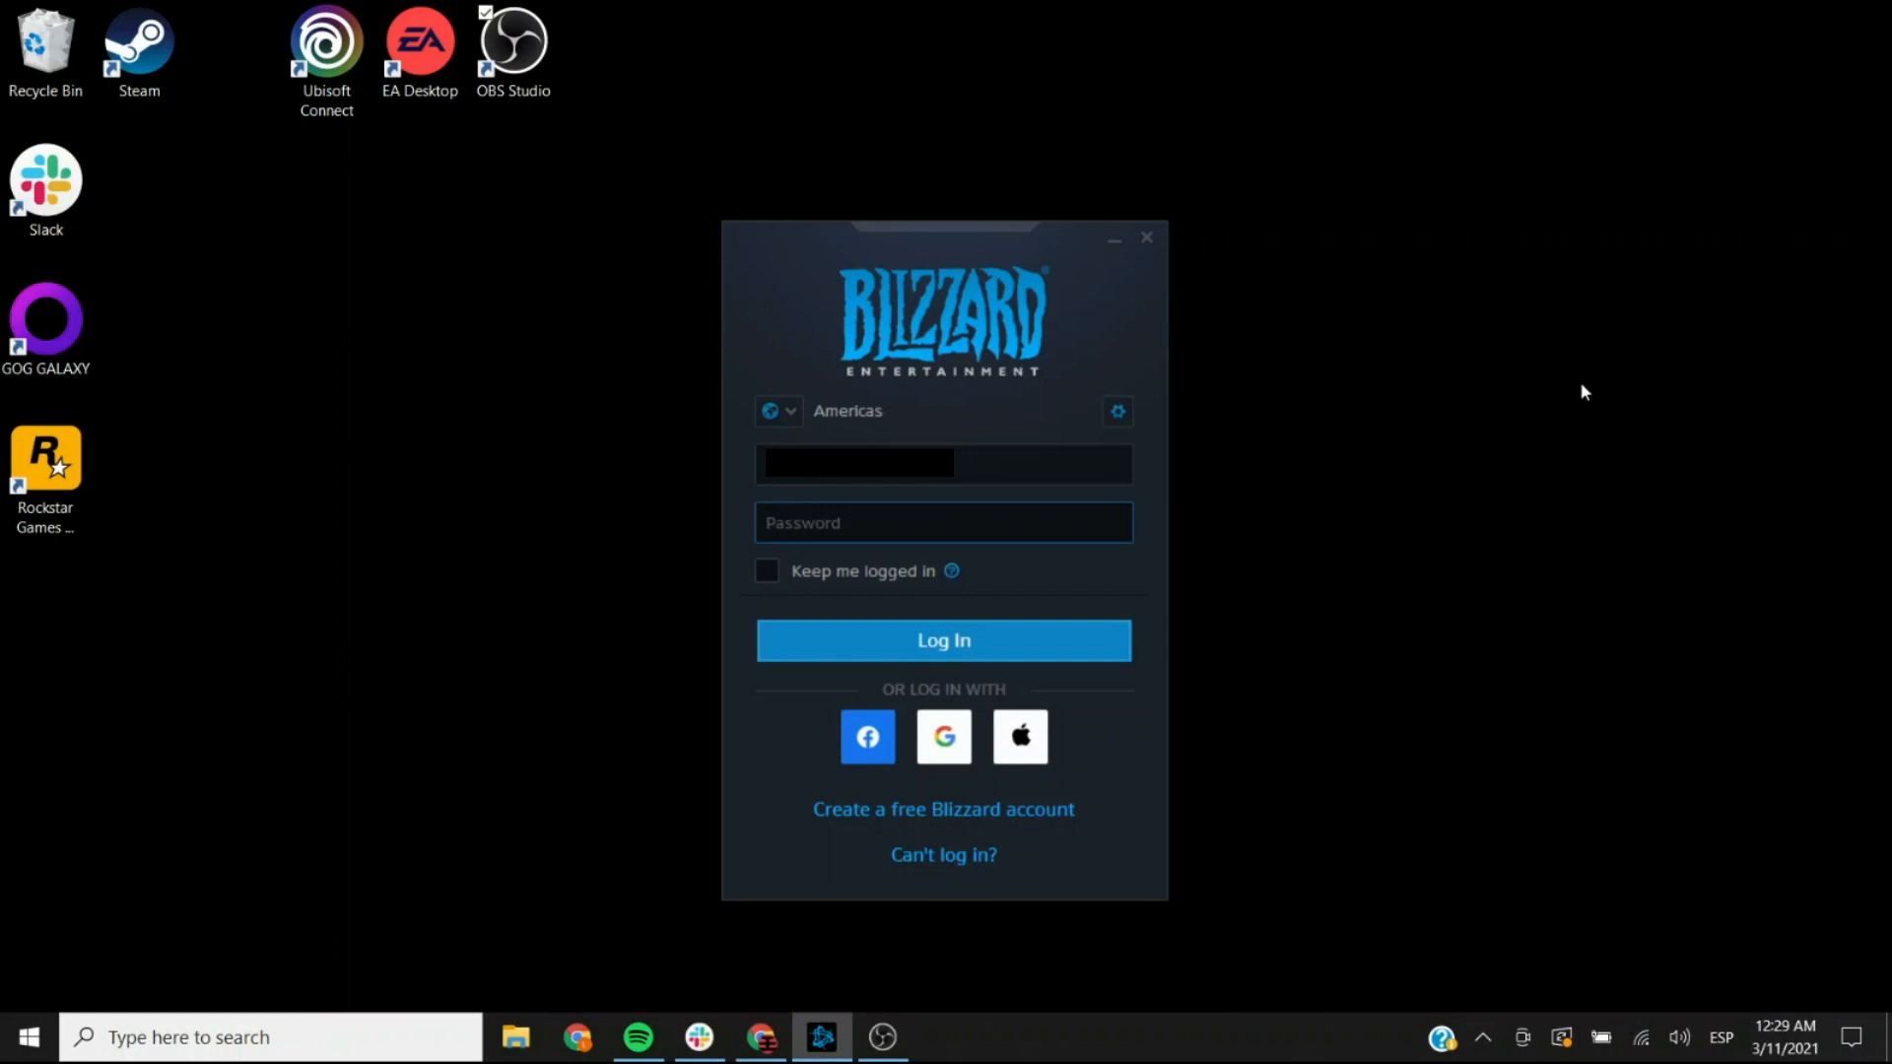
mouse_move(1041, 347)
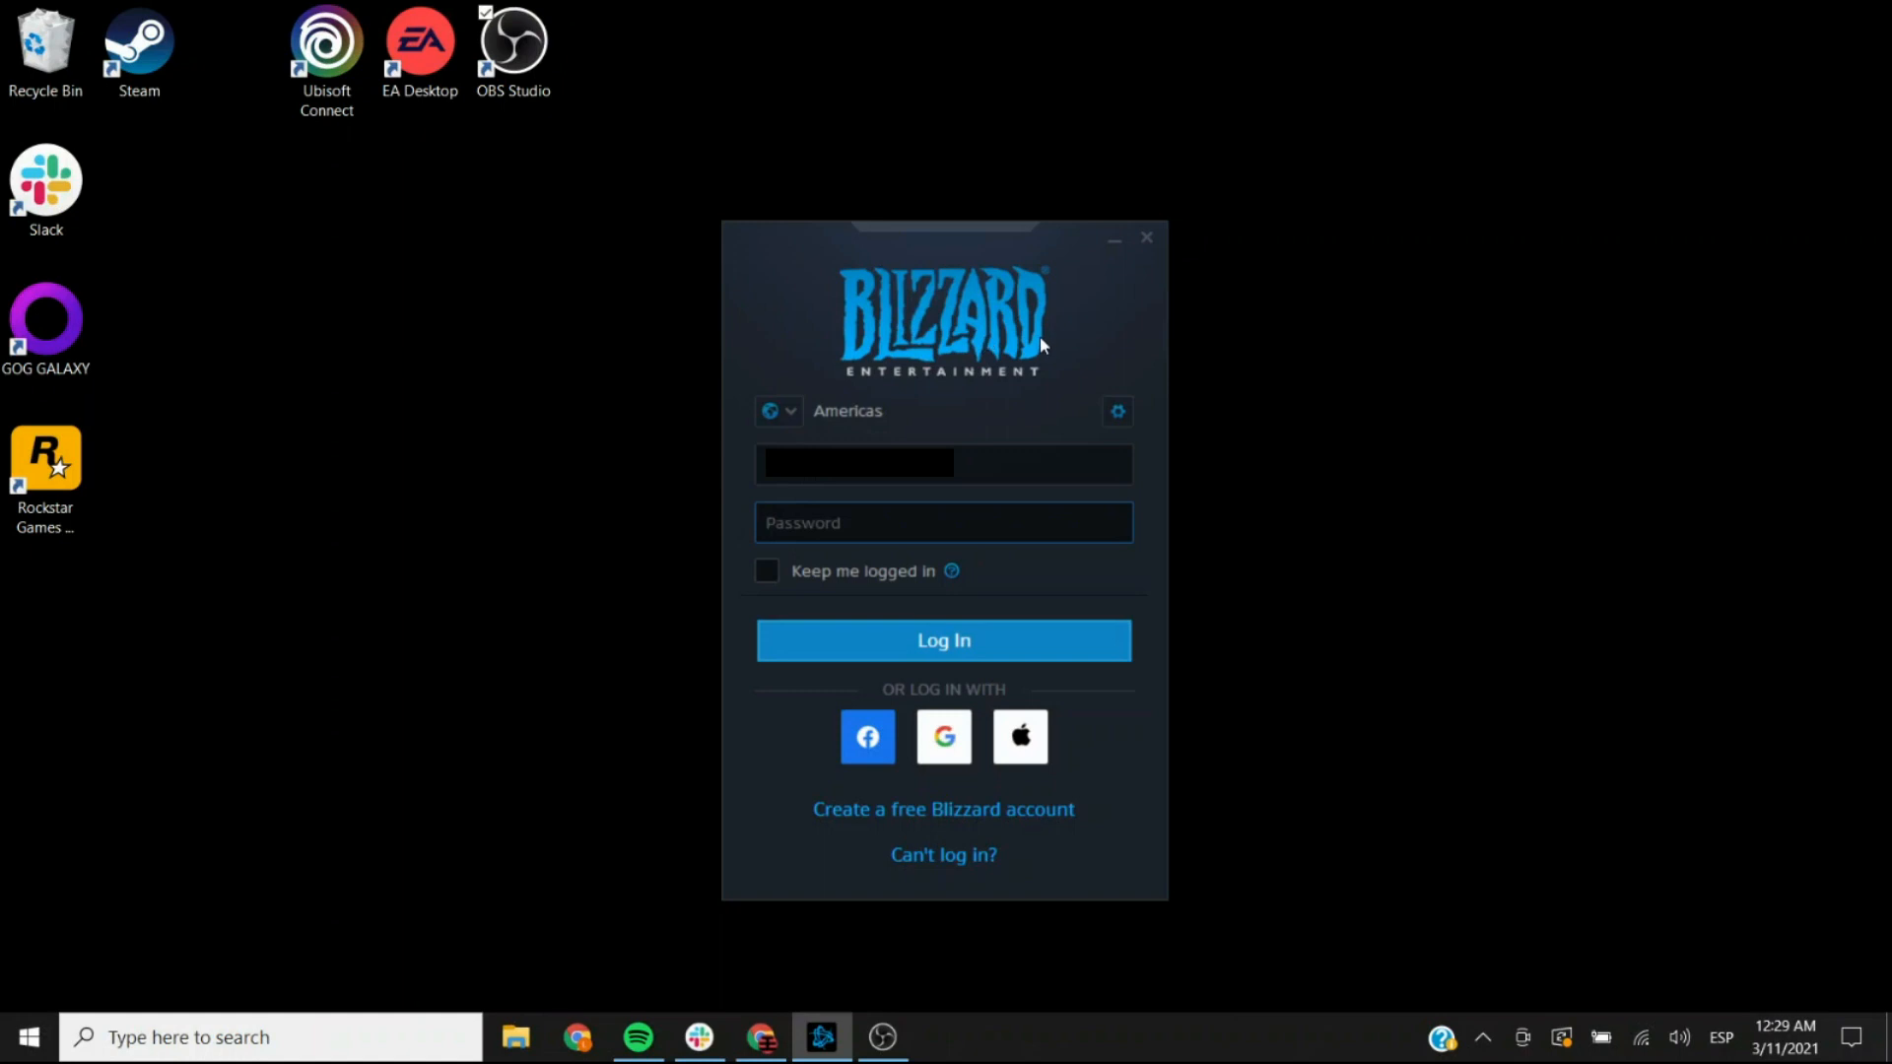
Bring up Blizzard's Battle.net Desktop App download page offering the Windows download.
left_click(942, 520)
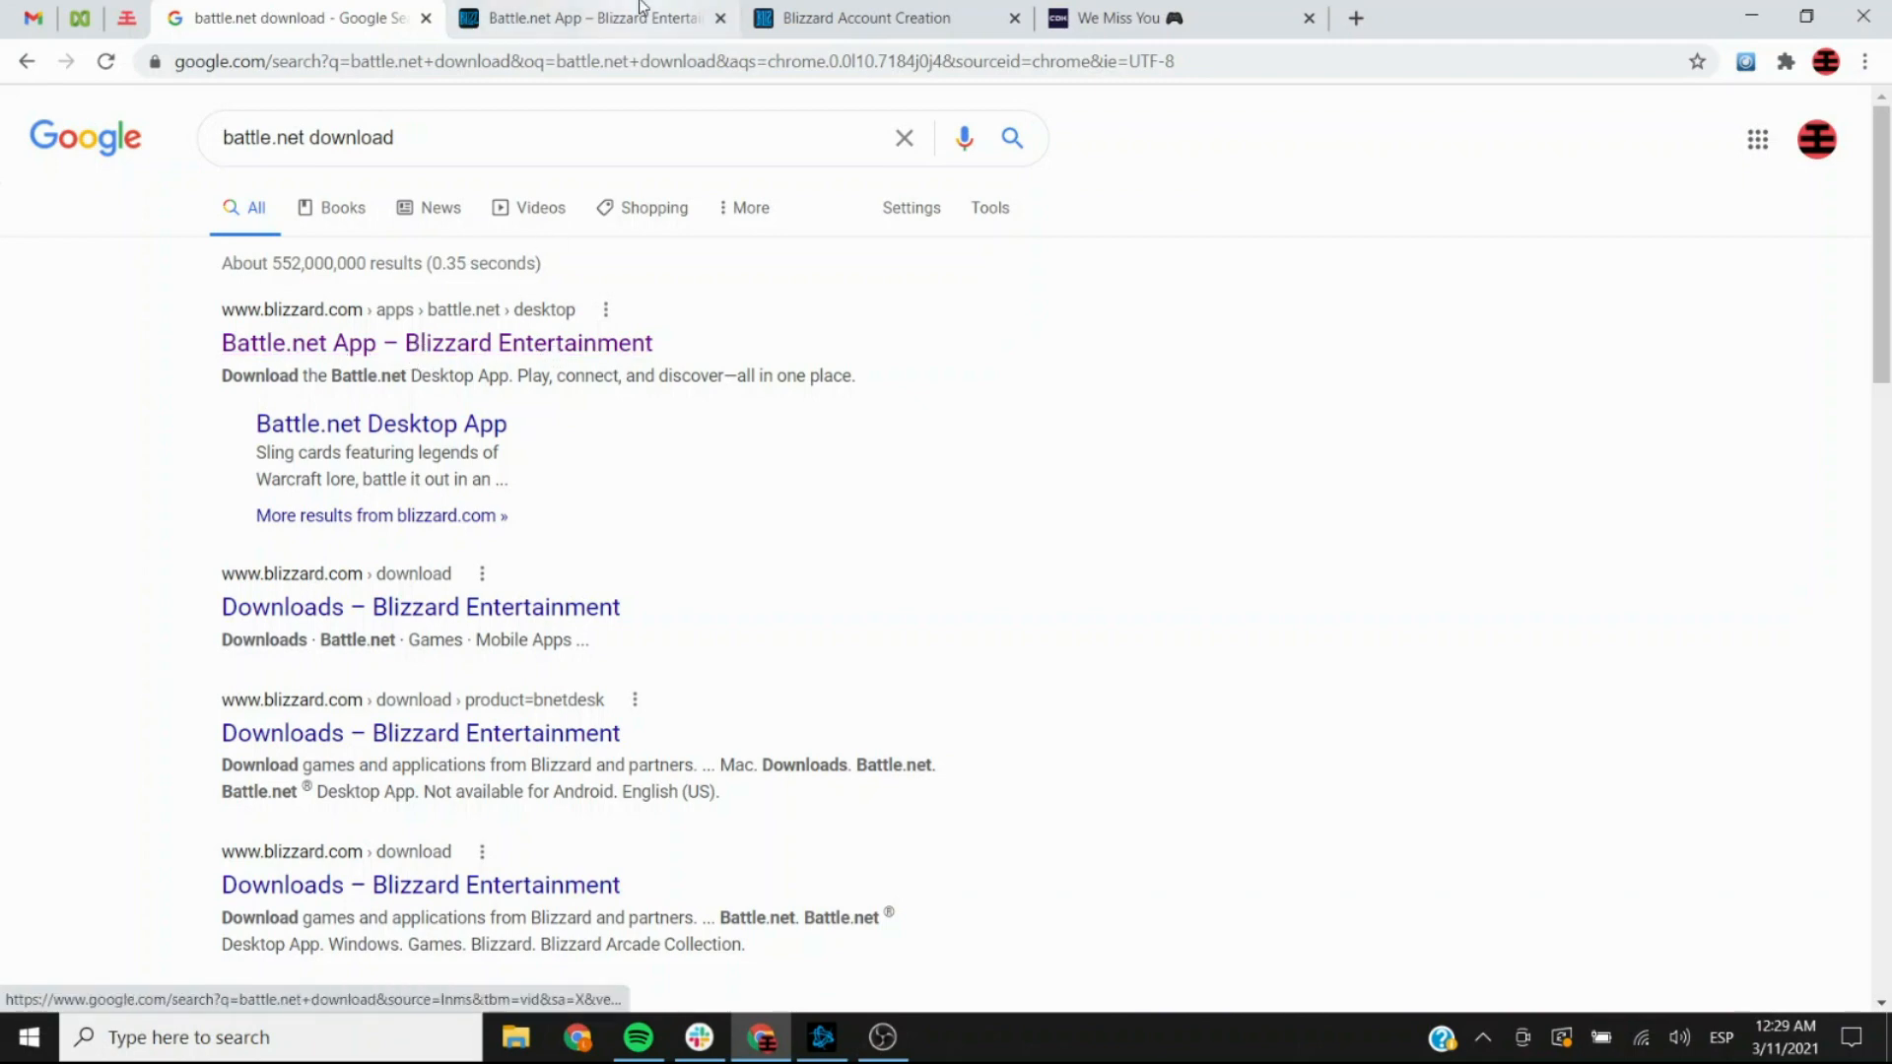
left_click(588, 18)
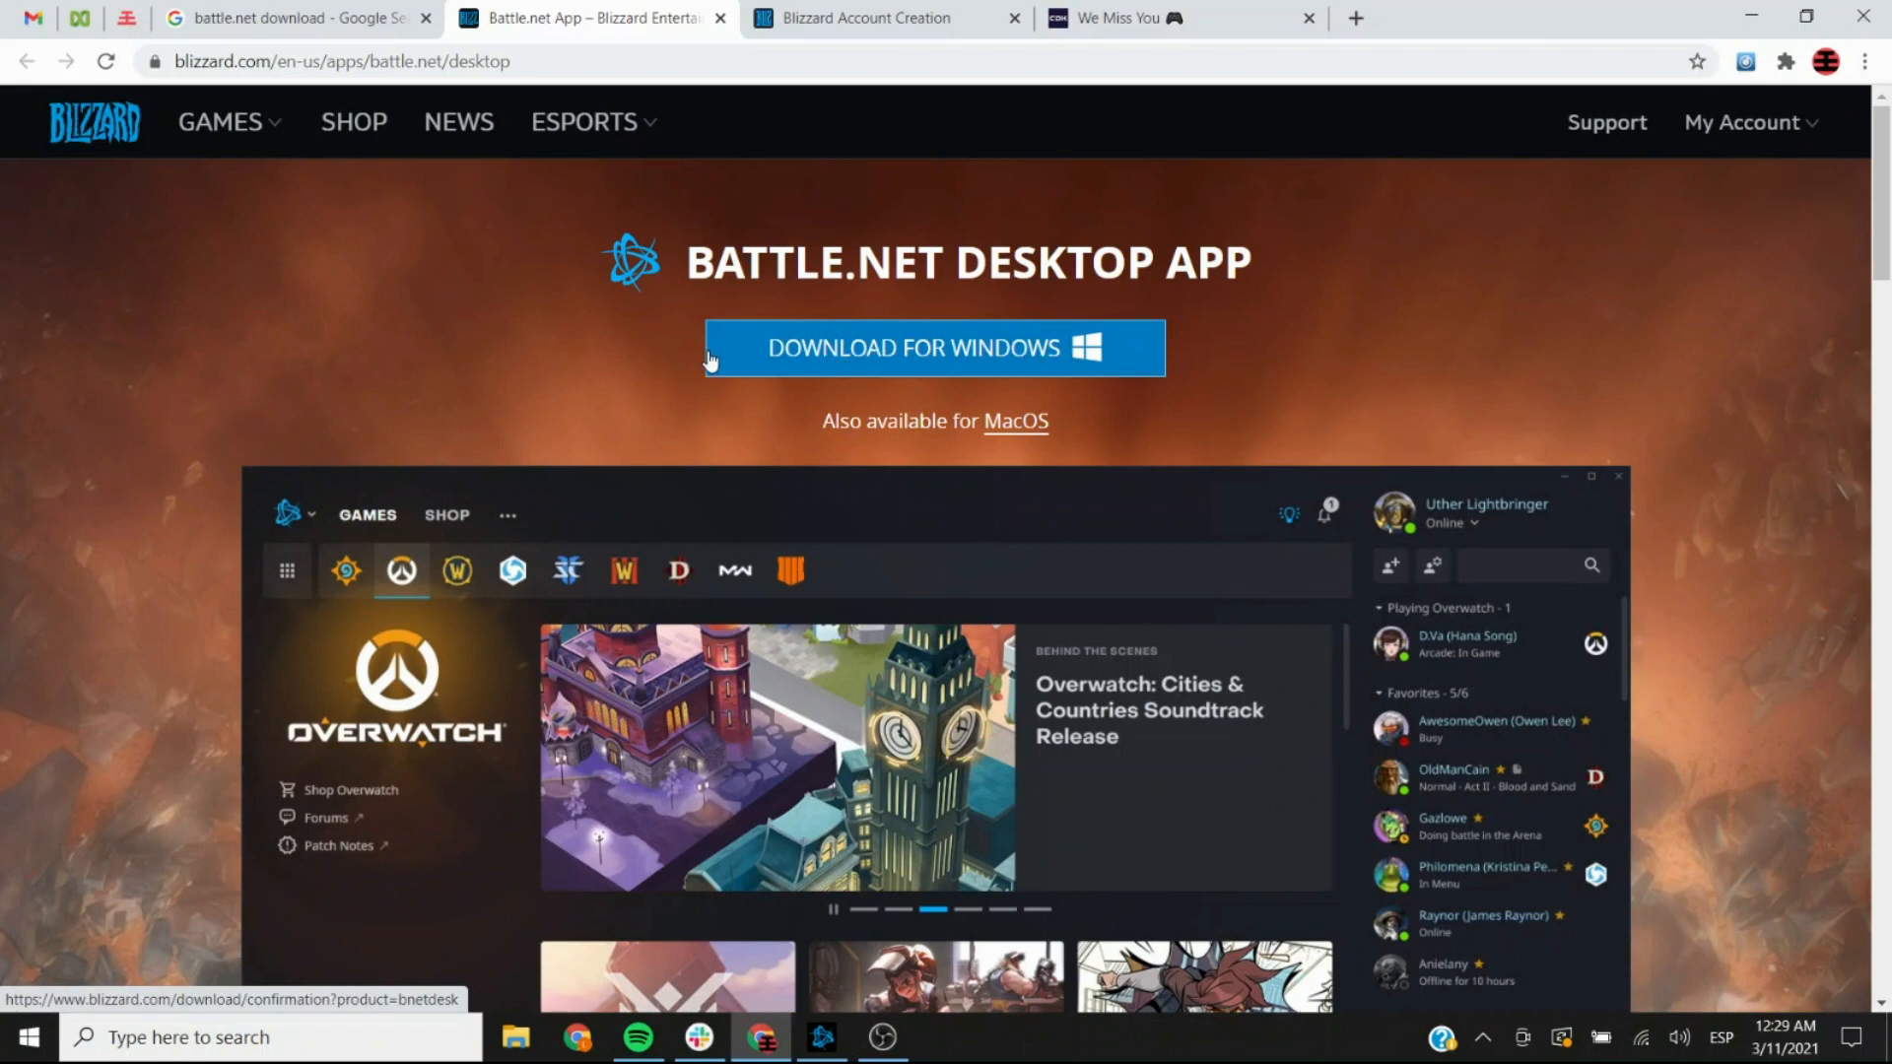
mouse_move(1015, 428)
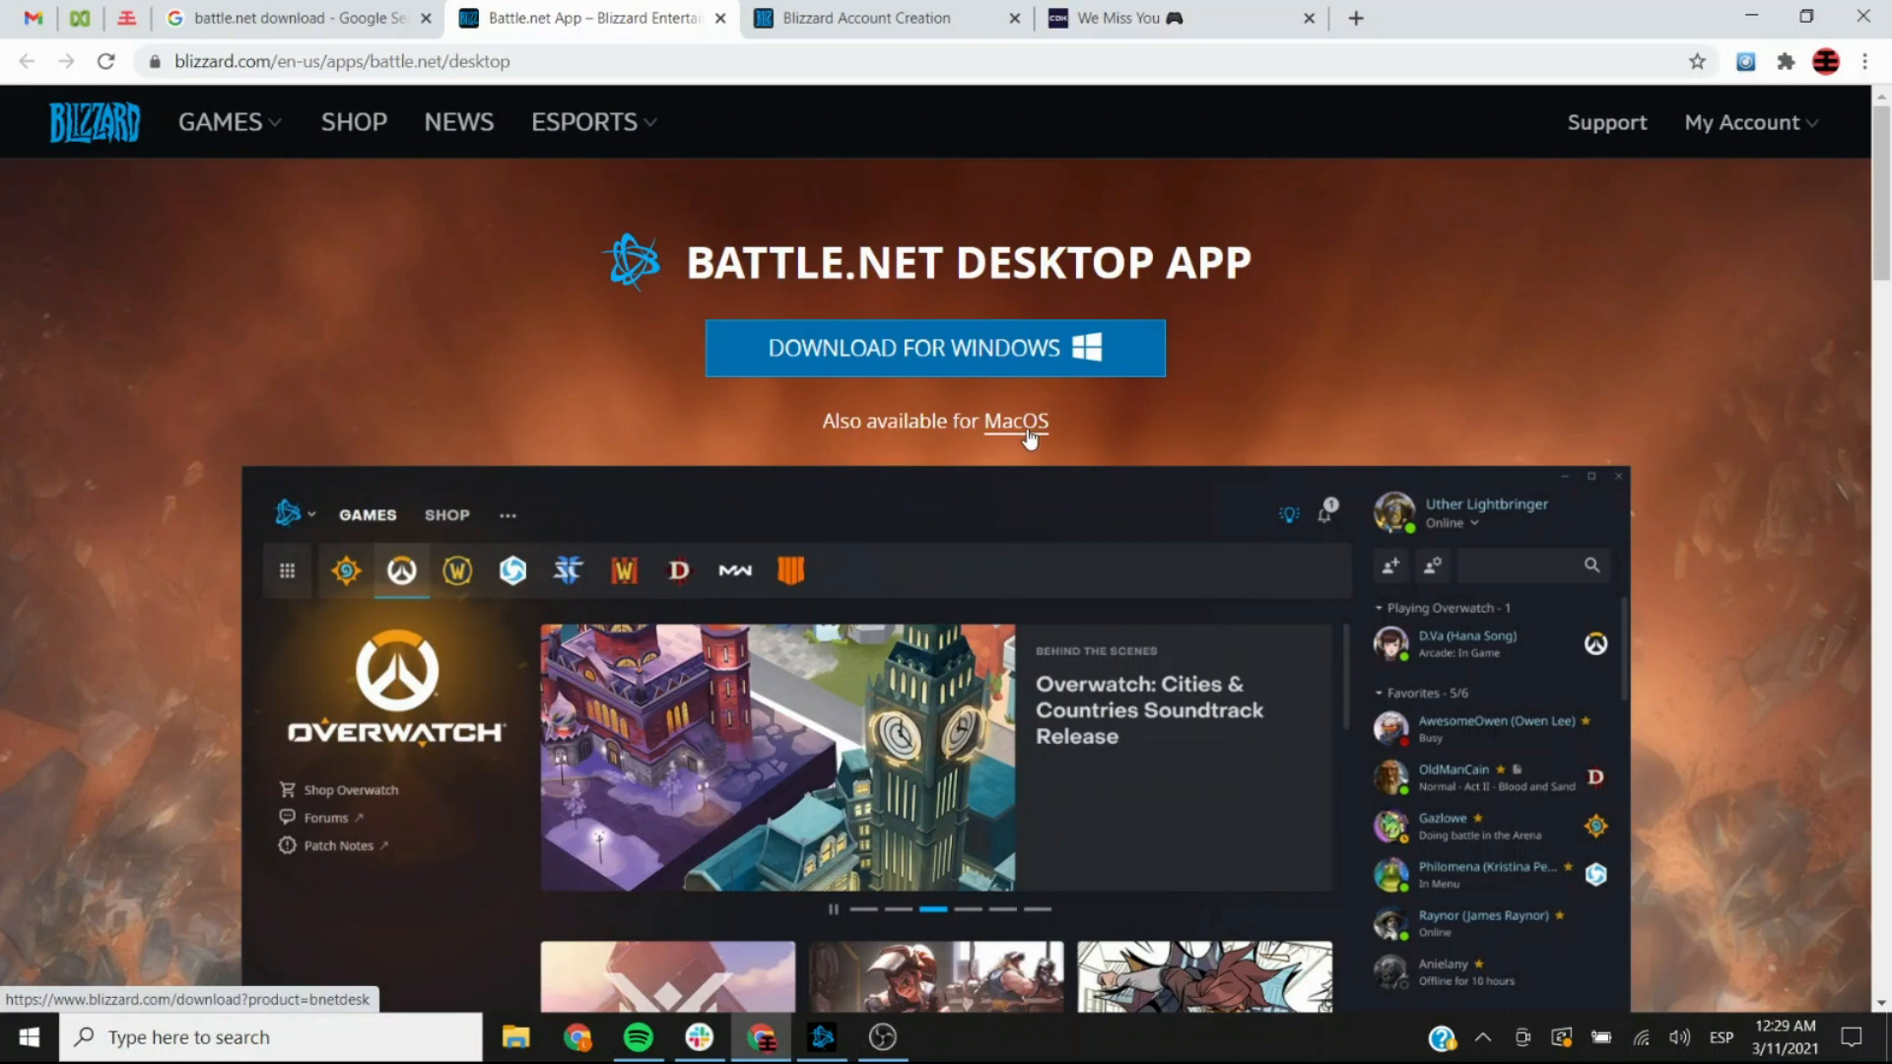
mouse_move(702, 448)
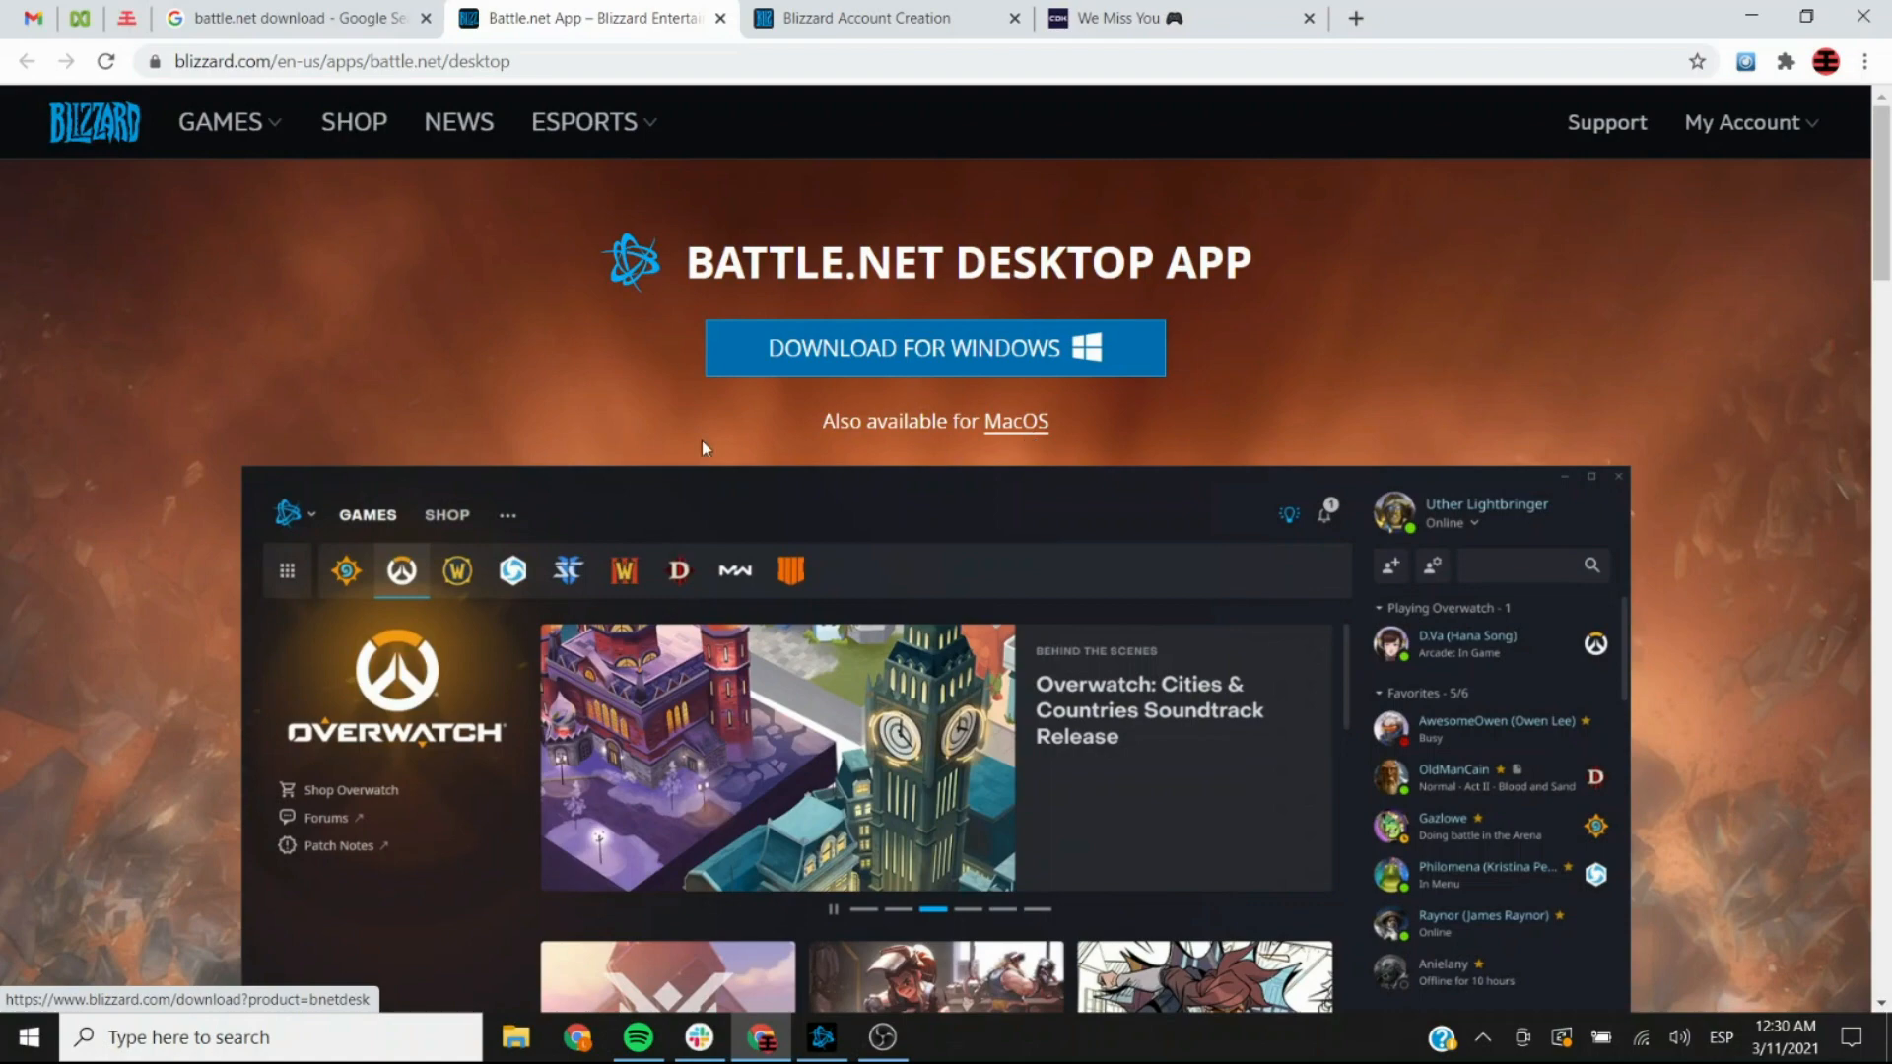
scroll("down", 3)
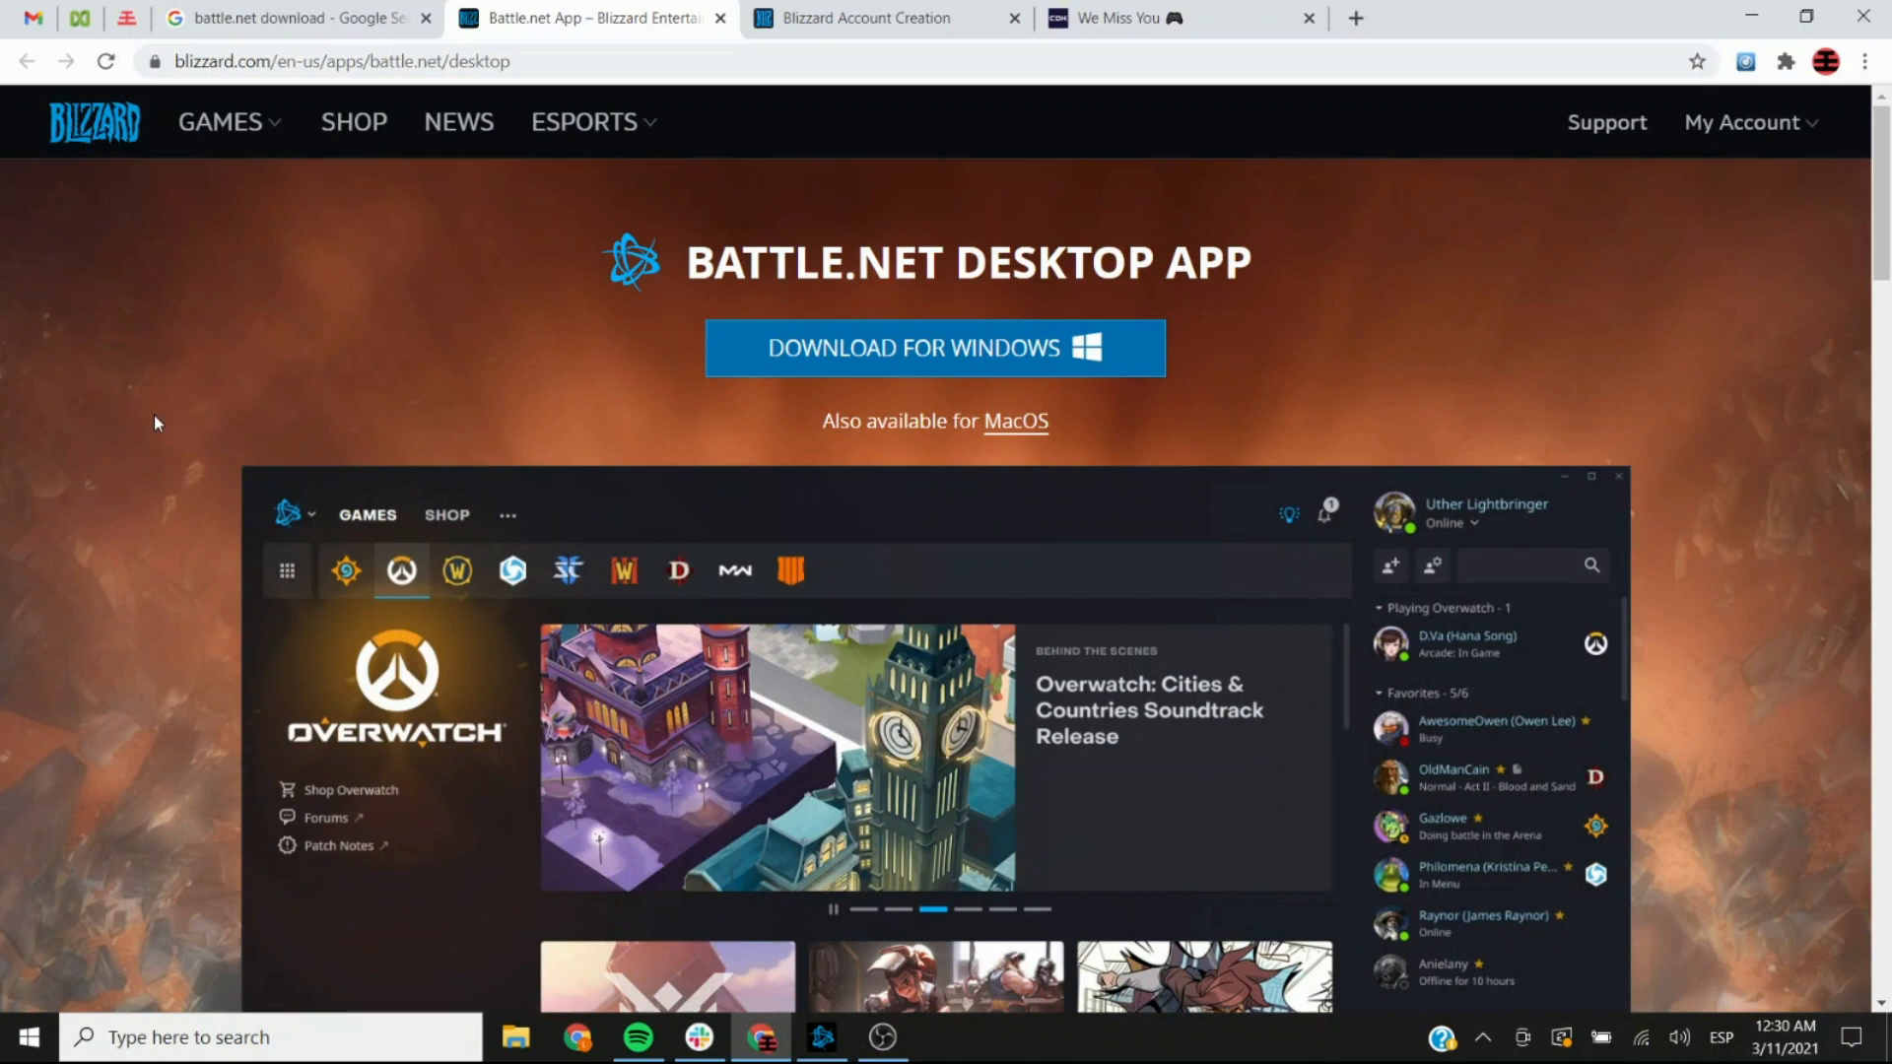
mouse_move(1804, 122)
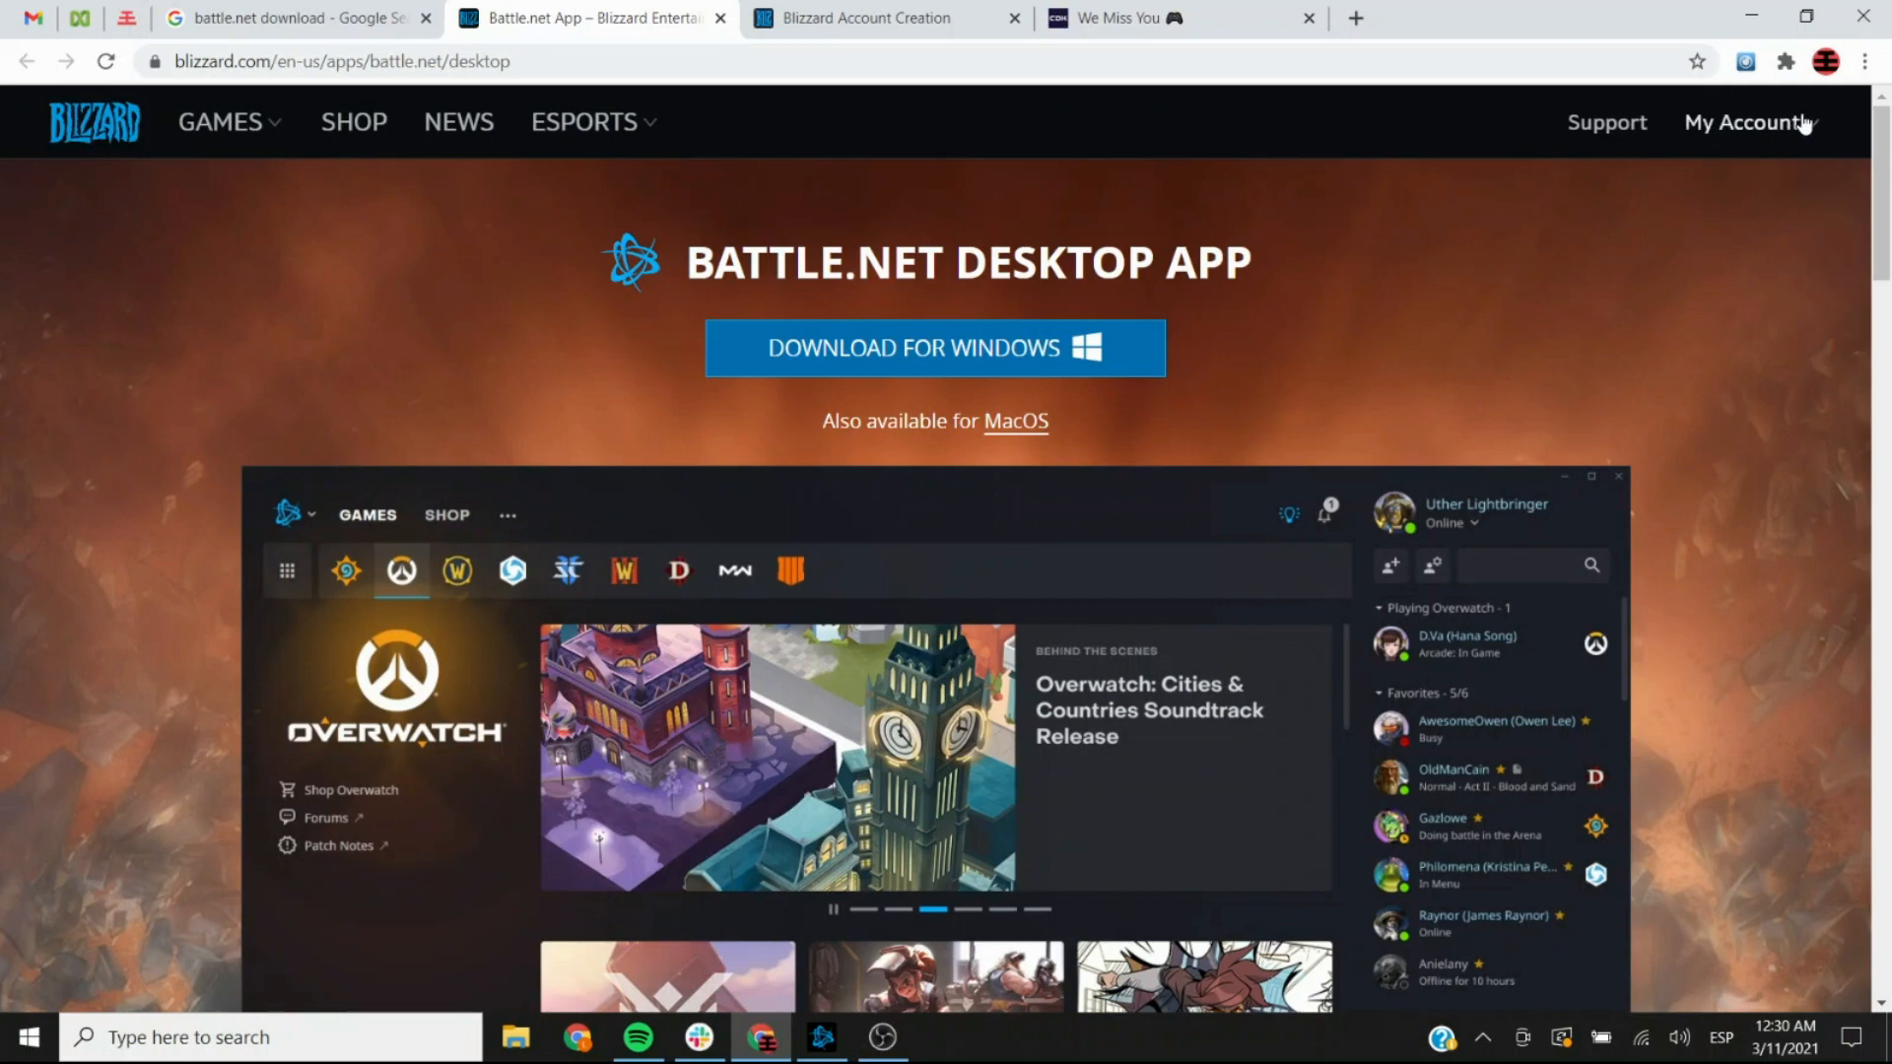
Show the Blizzard account creation form with United States and birth date 01/01/1922.
left_click(1748, 122)
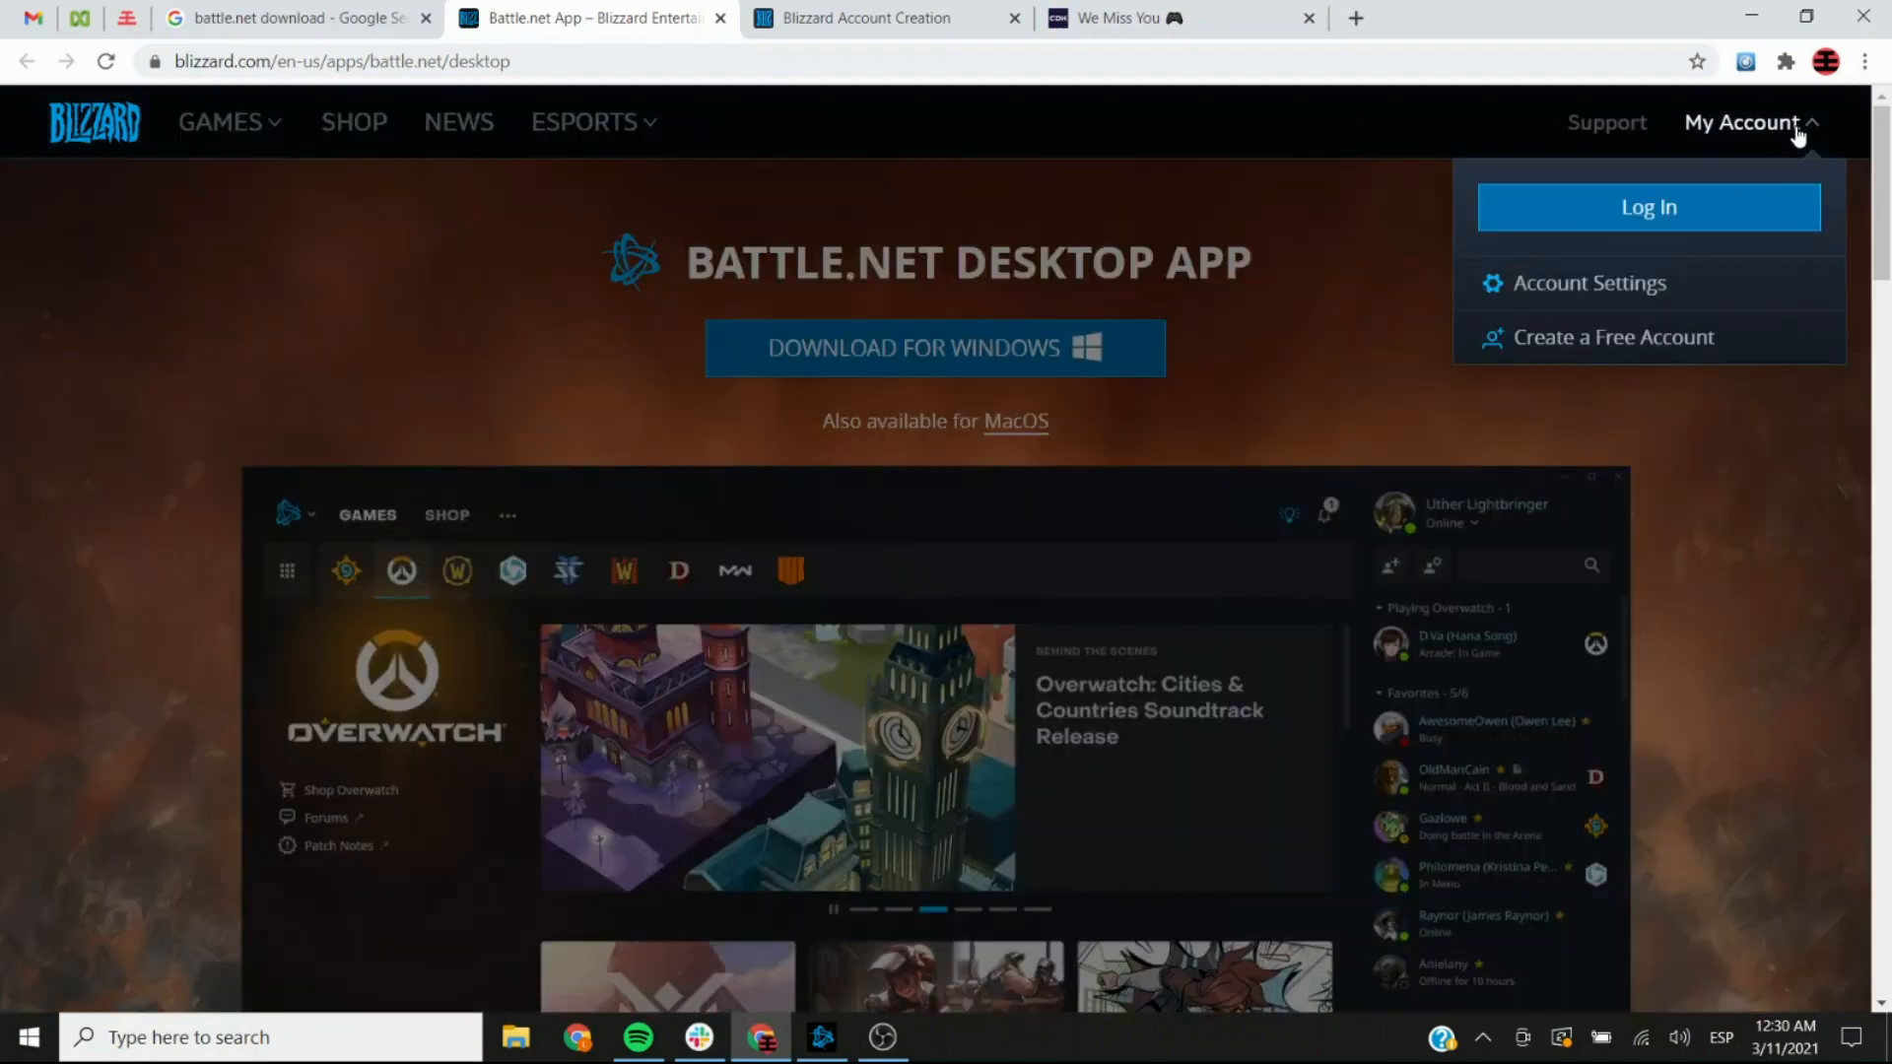
mouse_move(1364, 353)
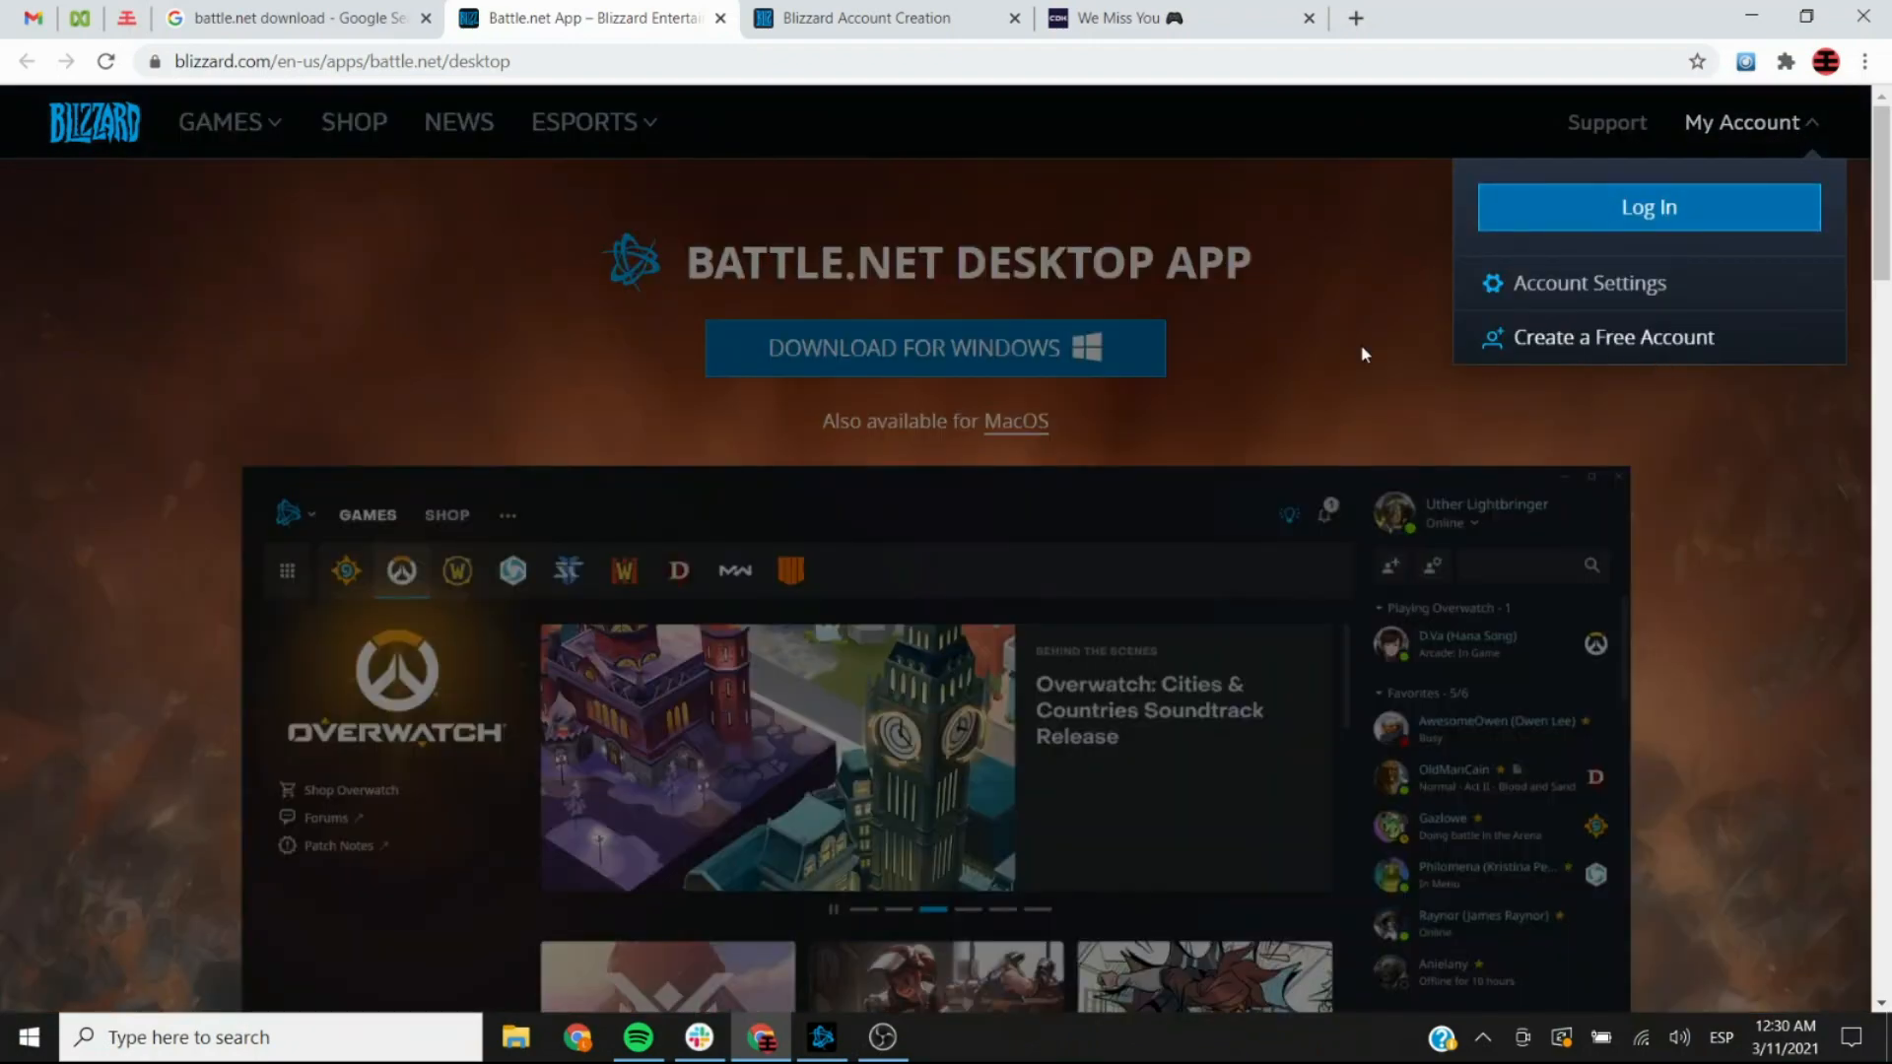
left_click(887, 18)
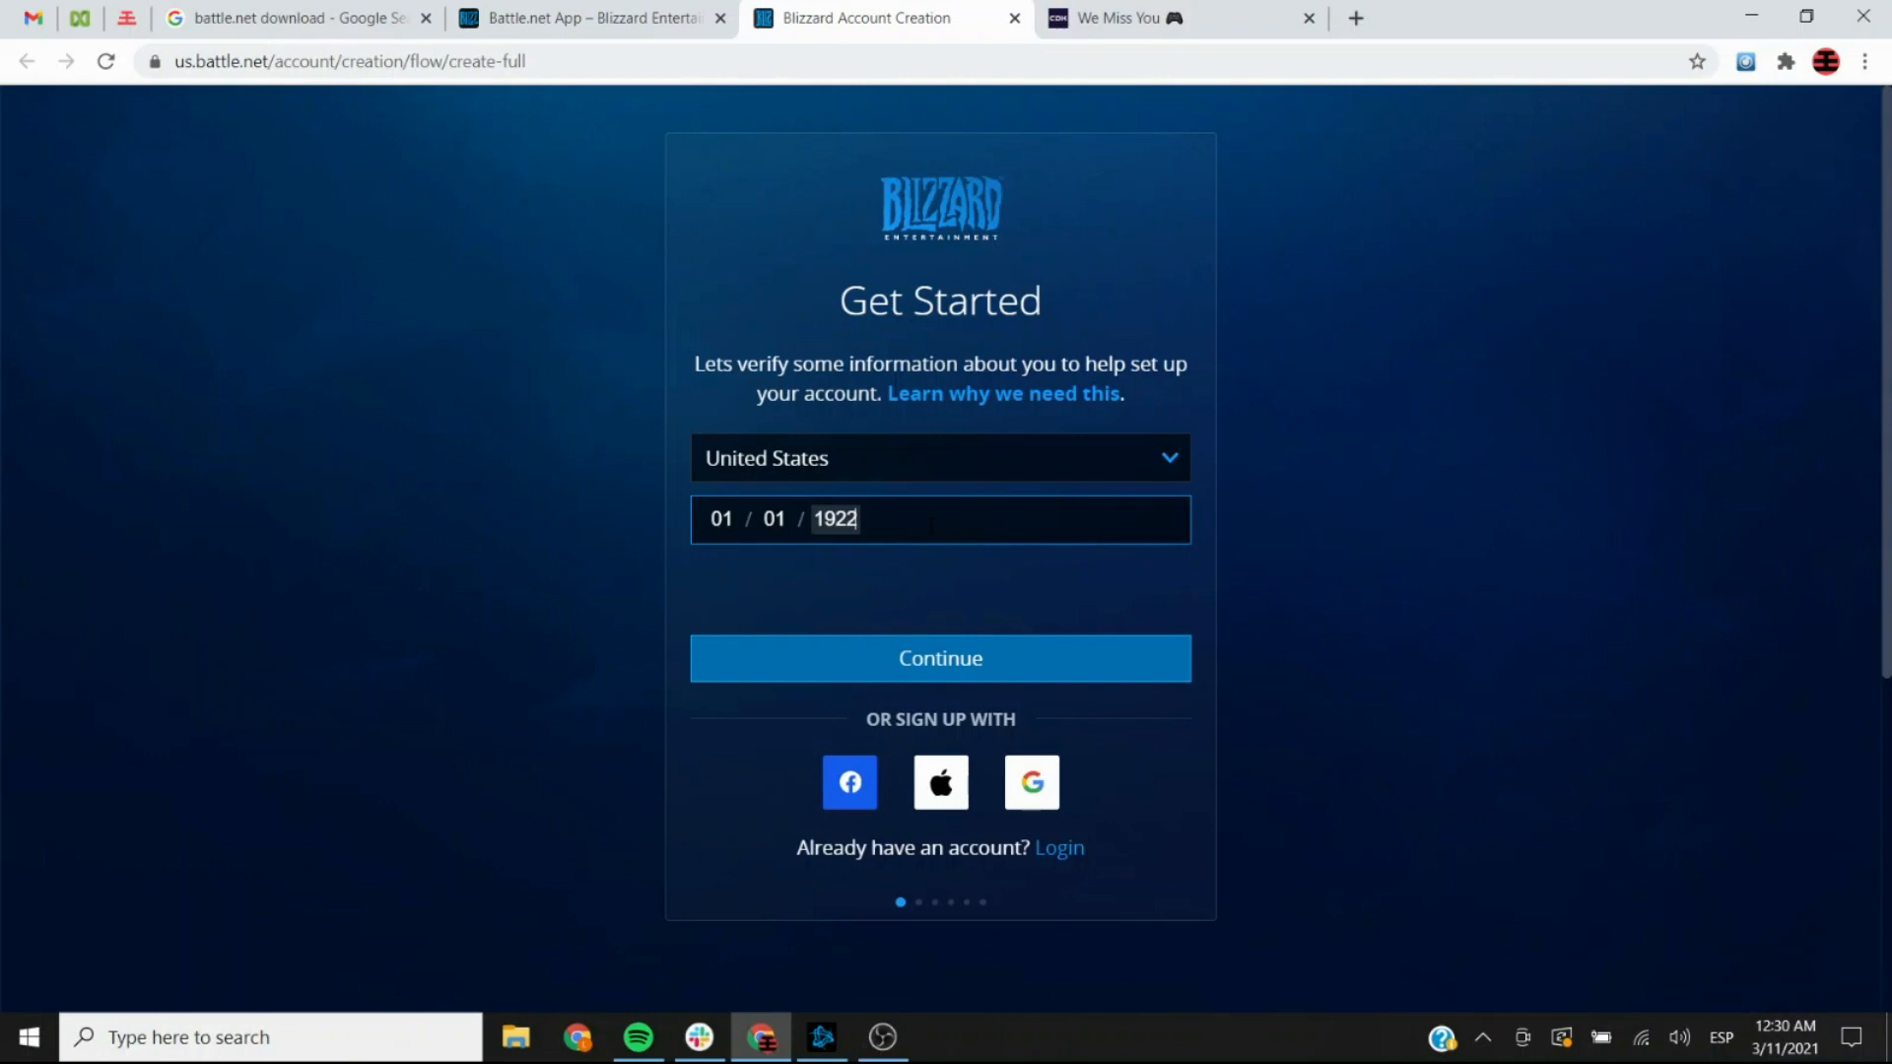
Advance the sign-up past birth date and name to the Identify Your Account email step.
left_click(938, 658)
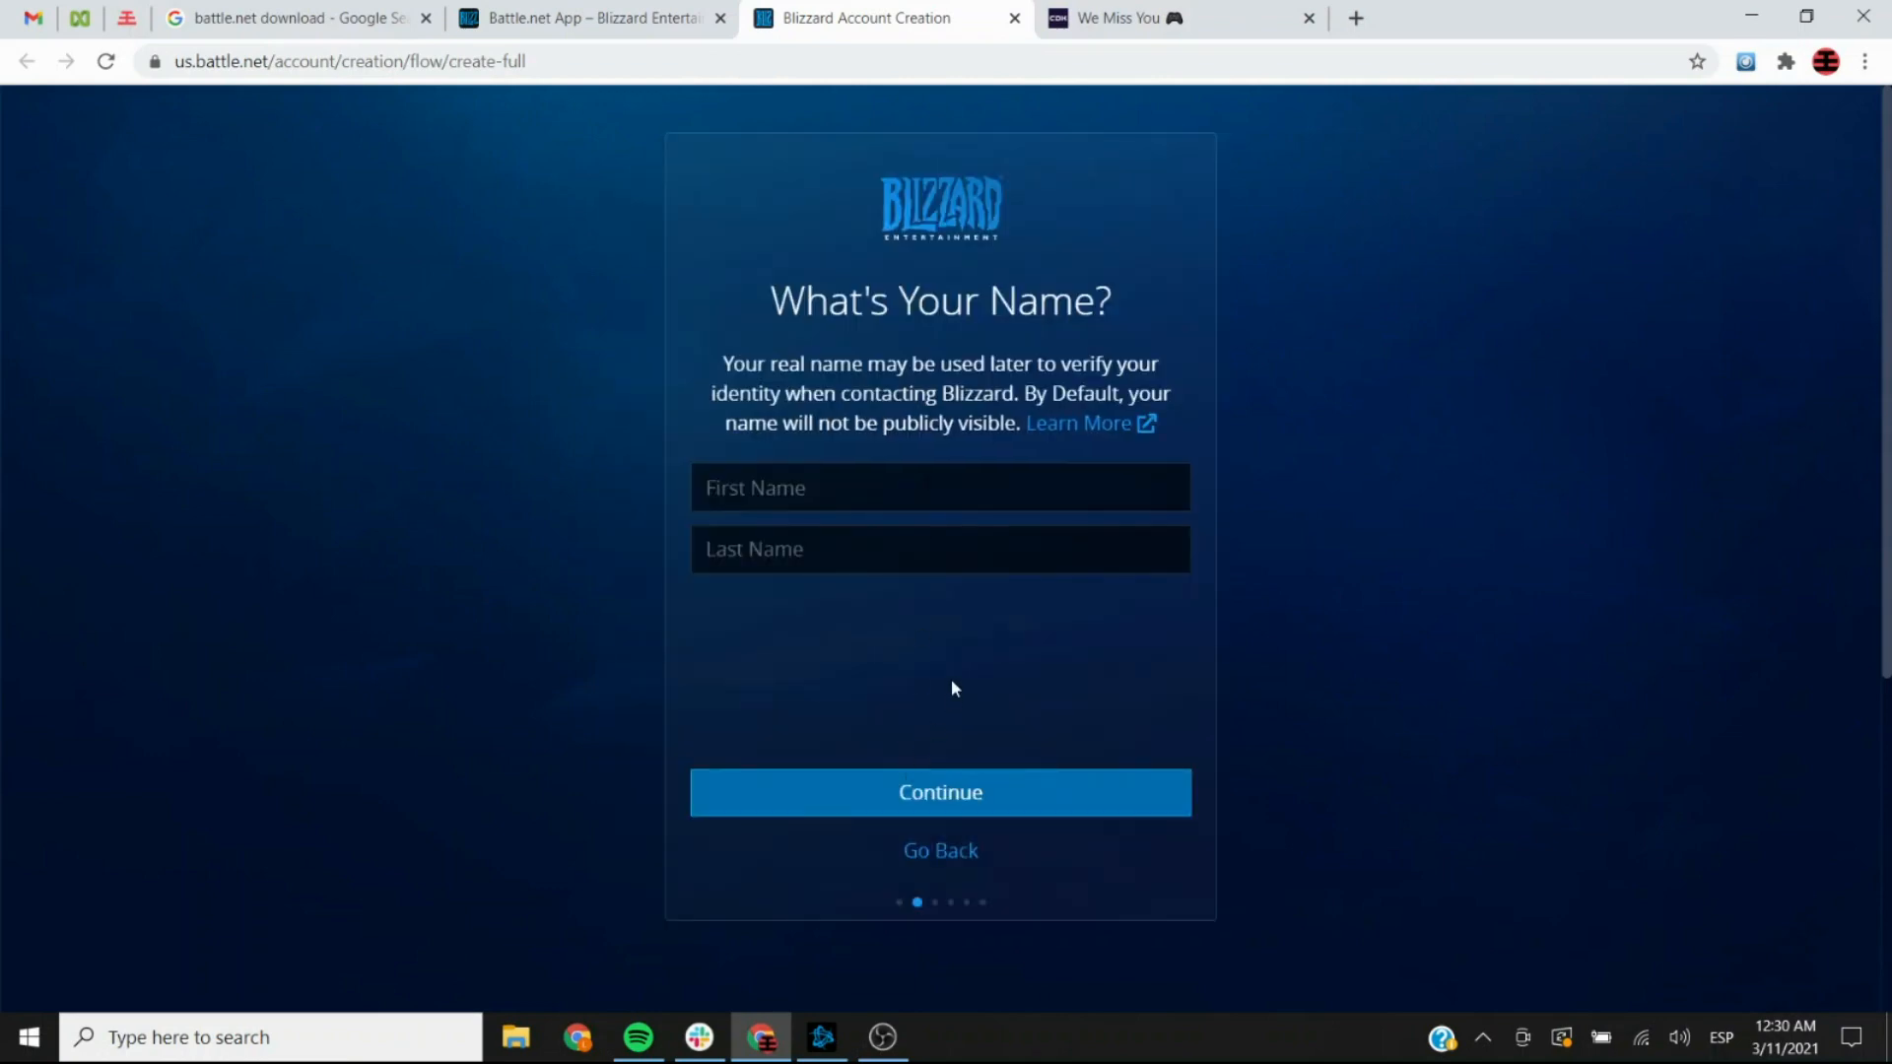
left_click(940, 487)
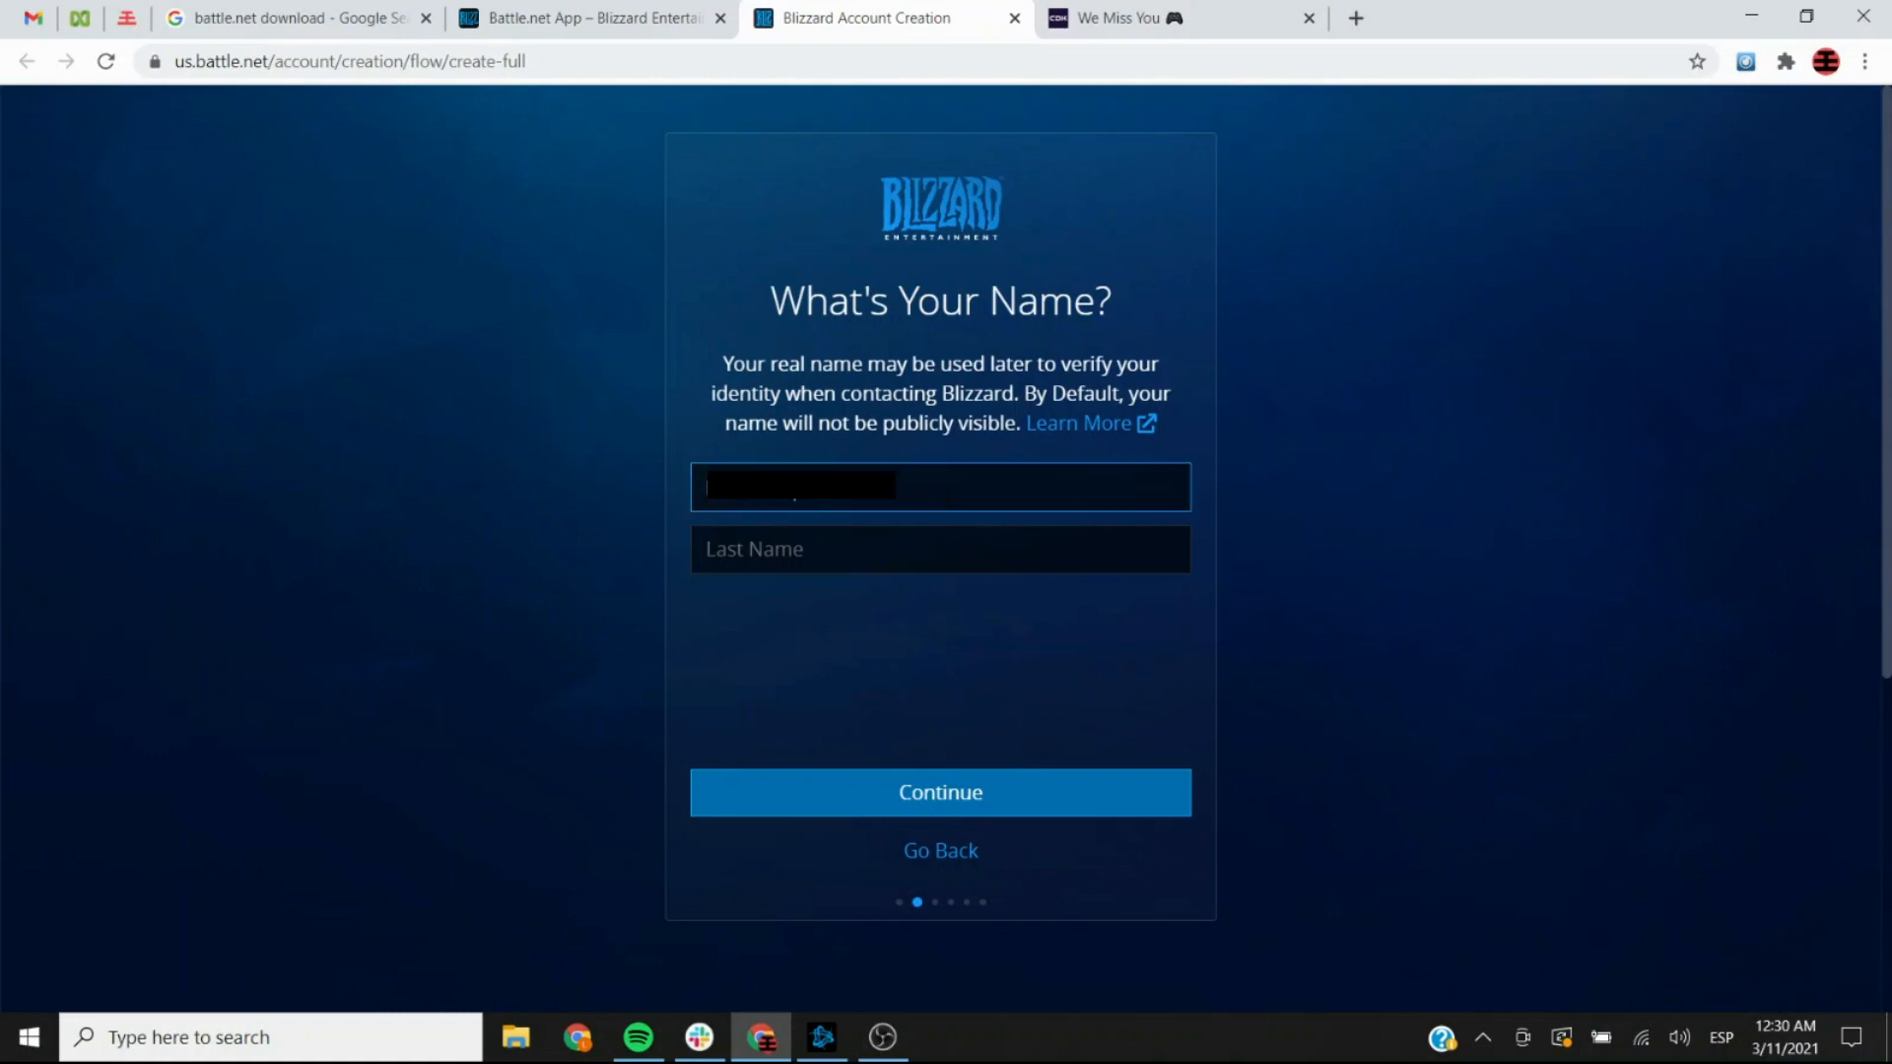
left_click(938, 558)
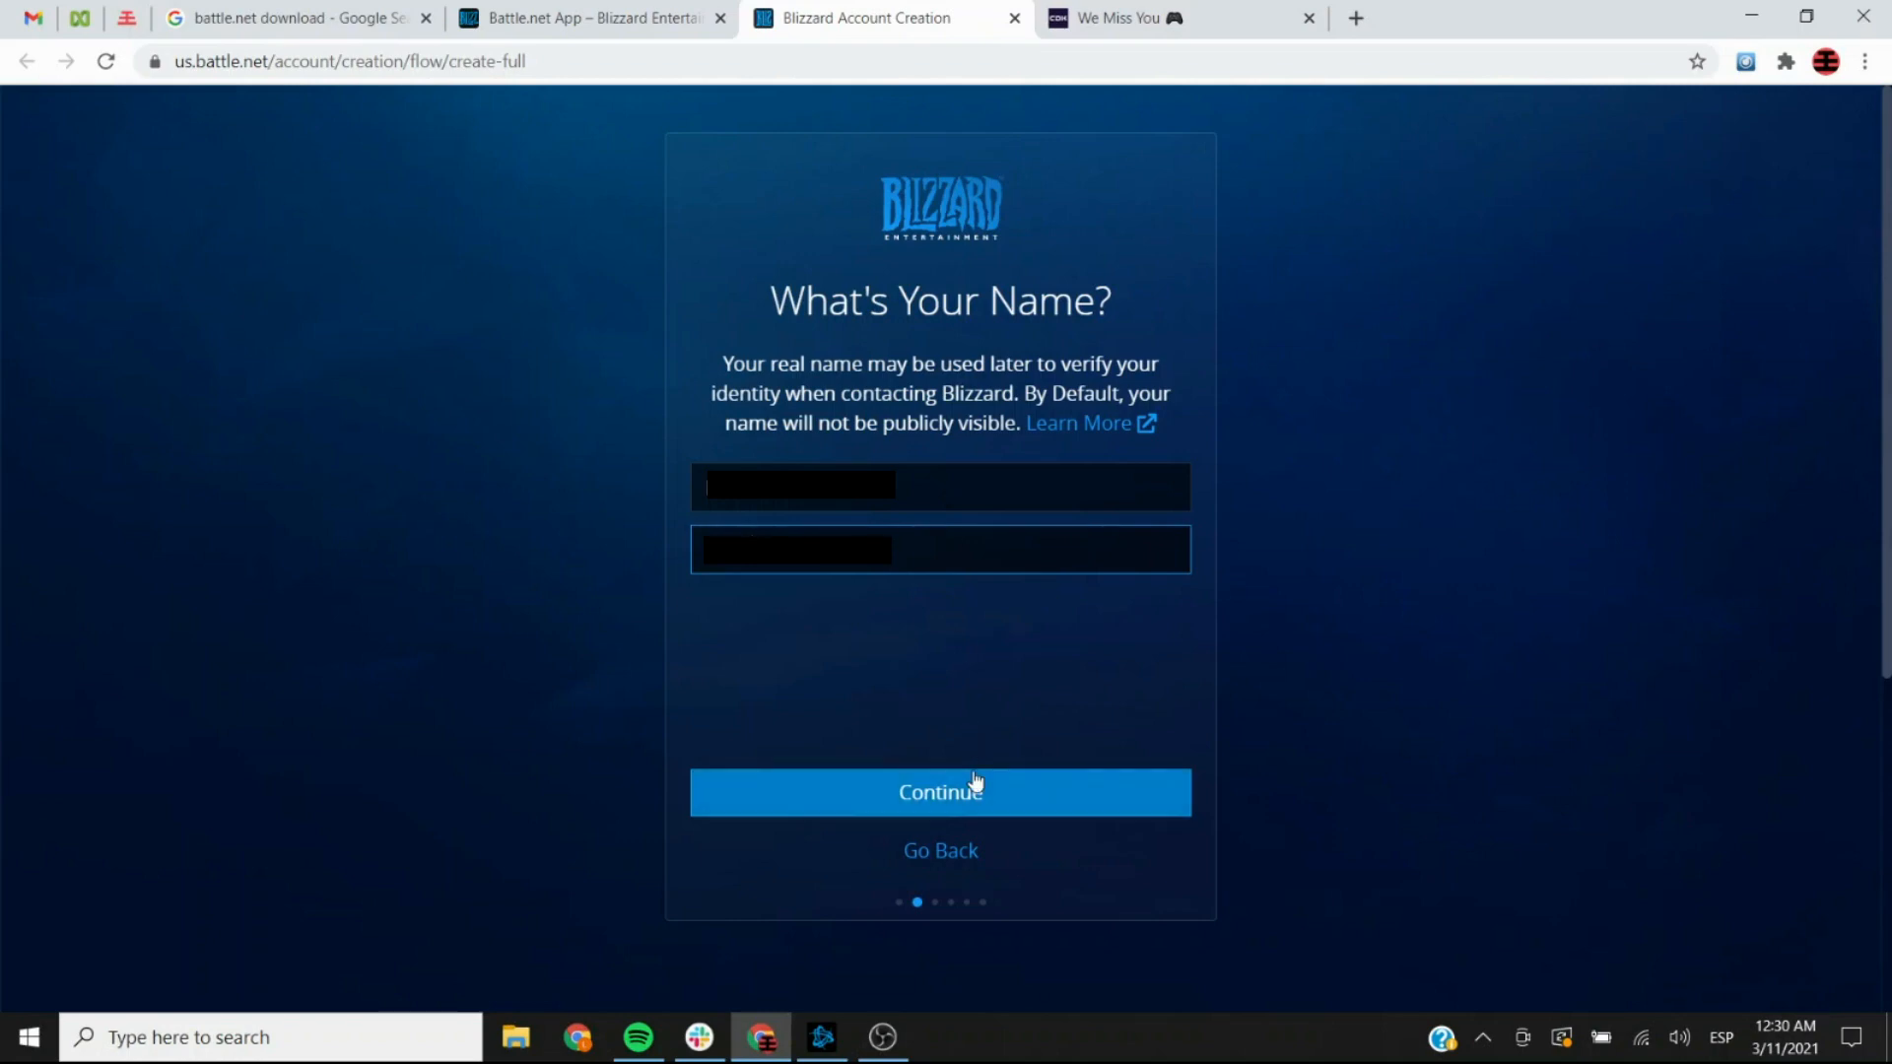
left_click(940, 792)
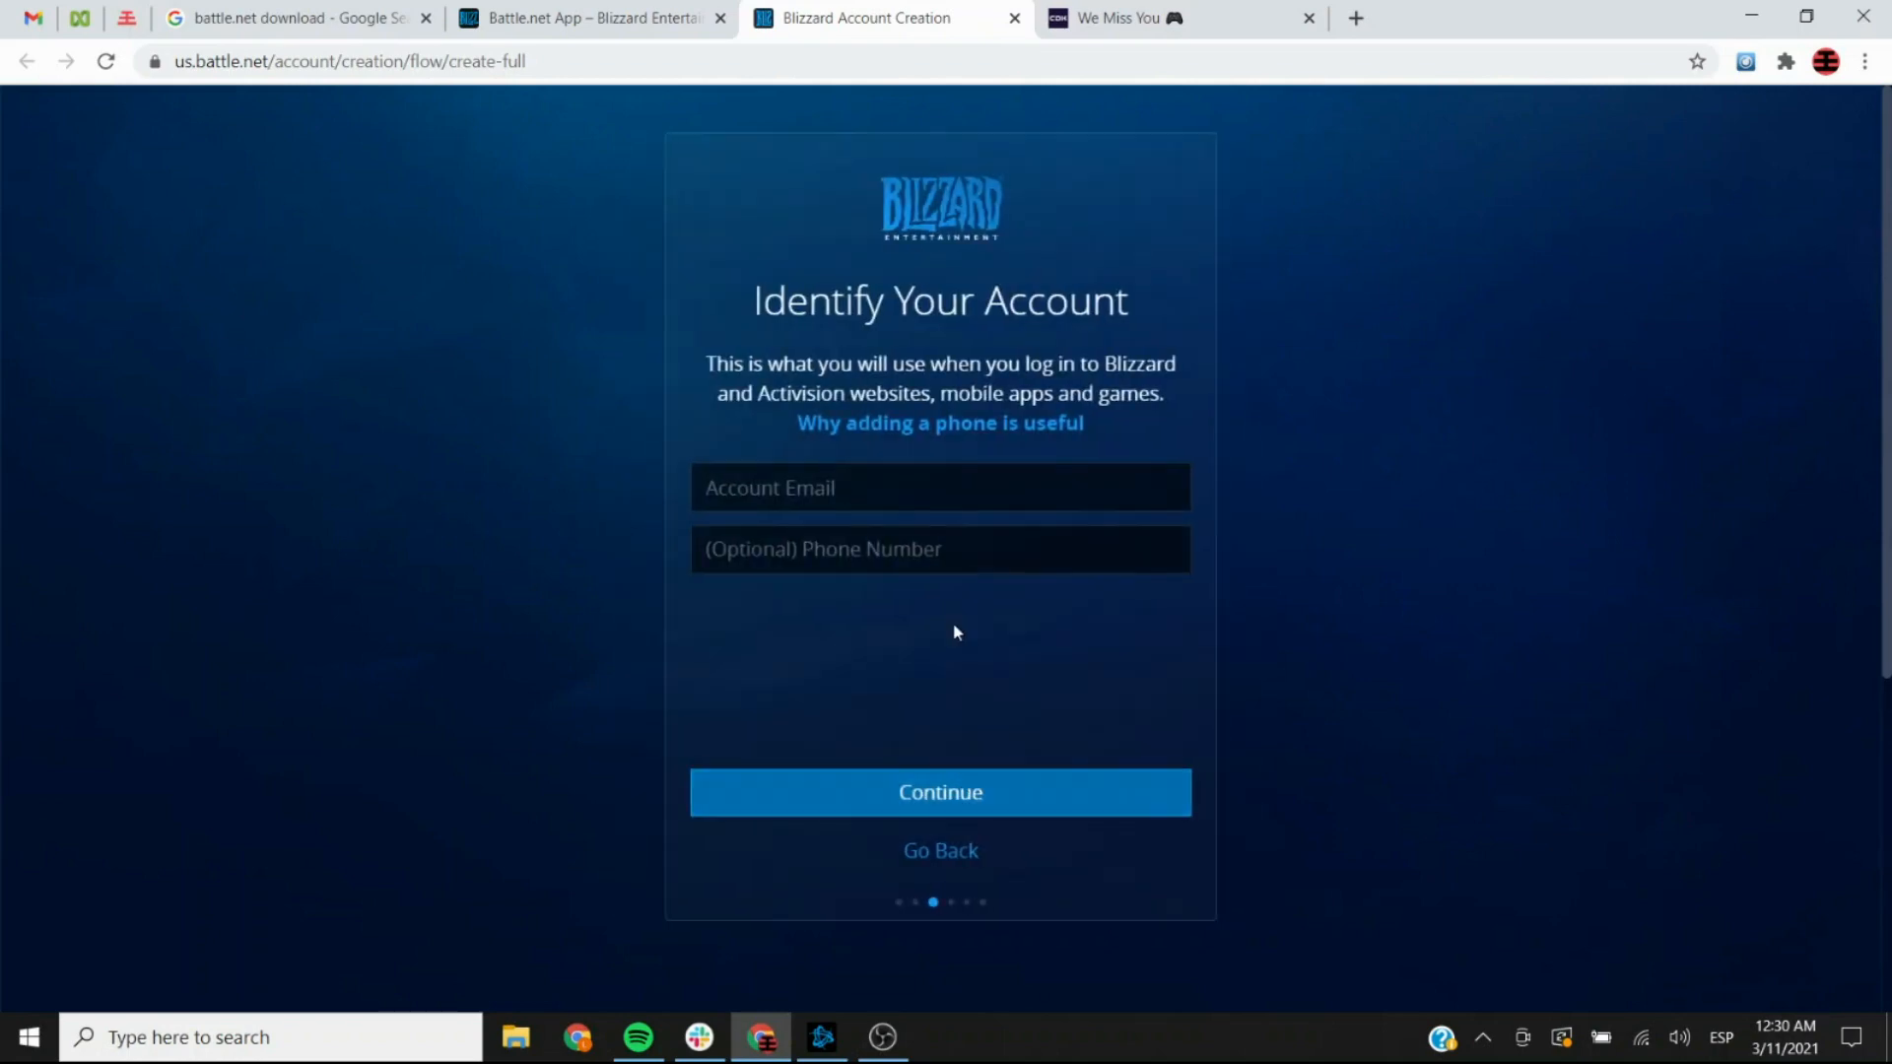
left_click(938, 487)
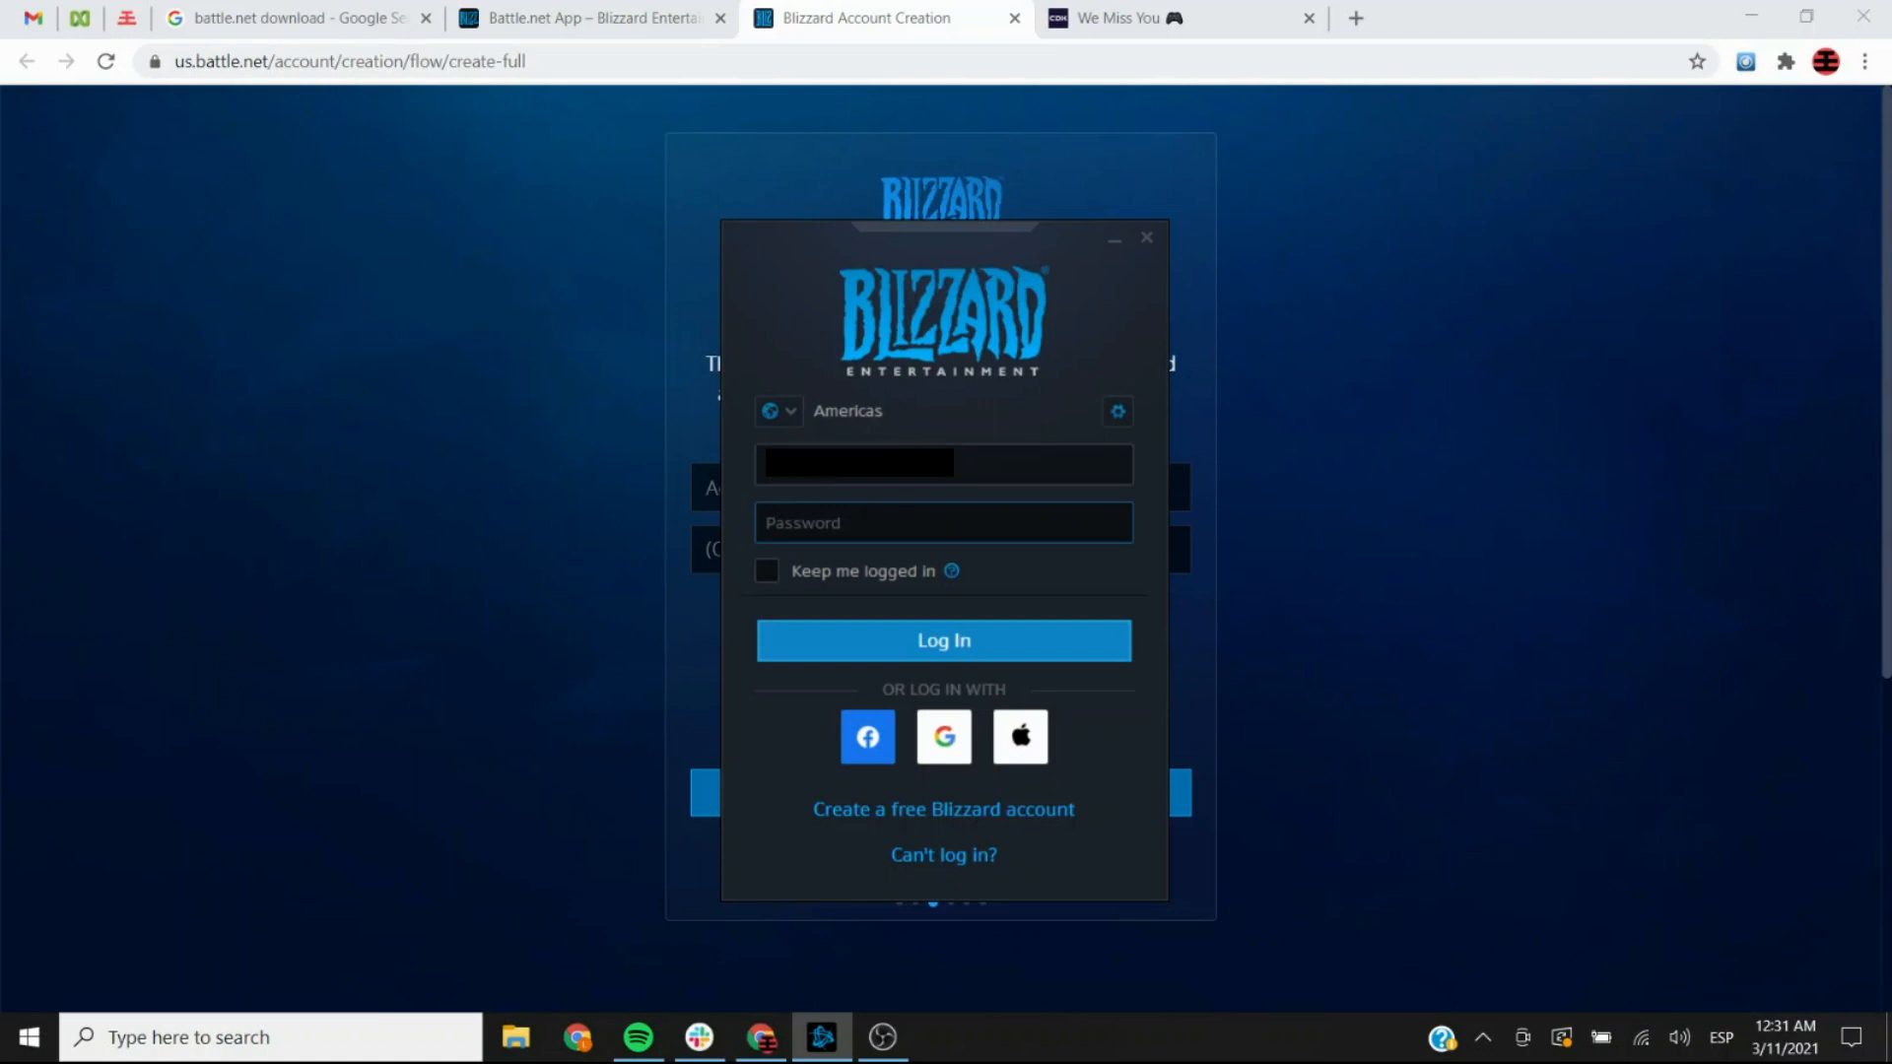
Enter the account password and log in to reach the Battle.net Games home page.
type("password")
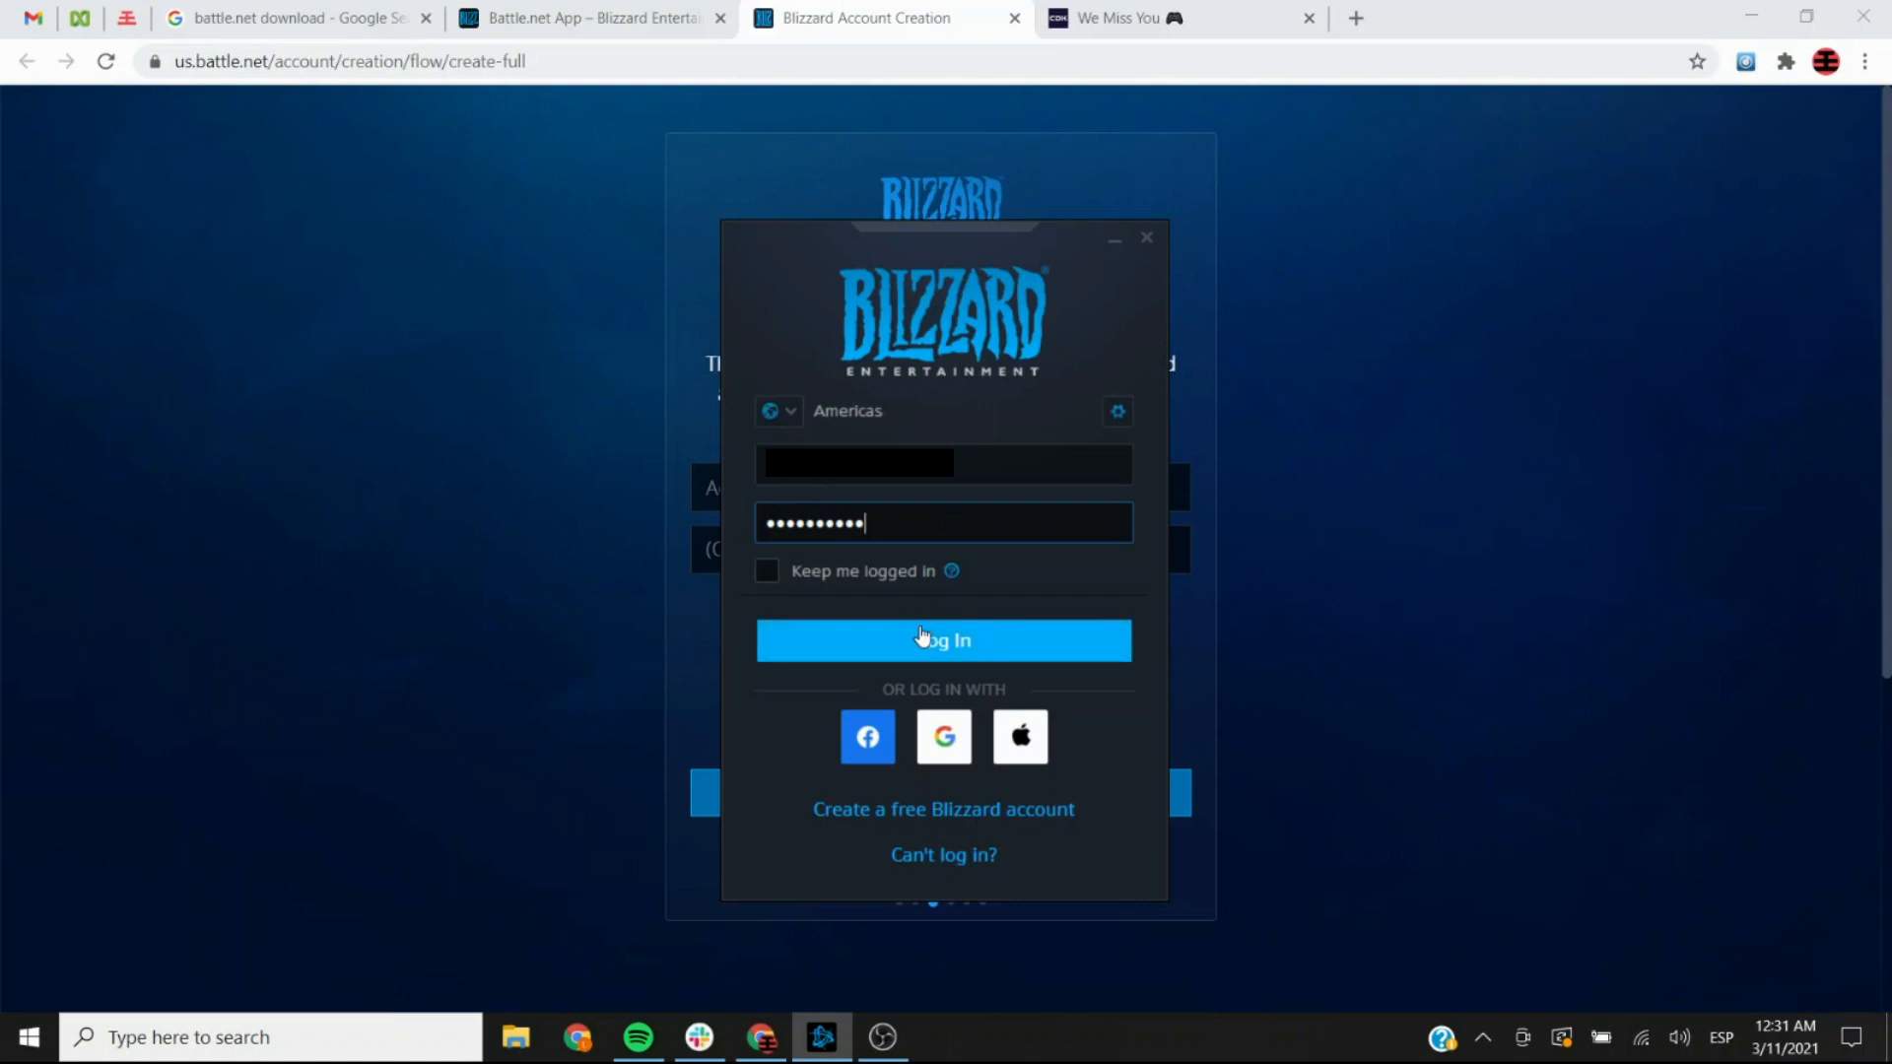
left_click(942, 639)
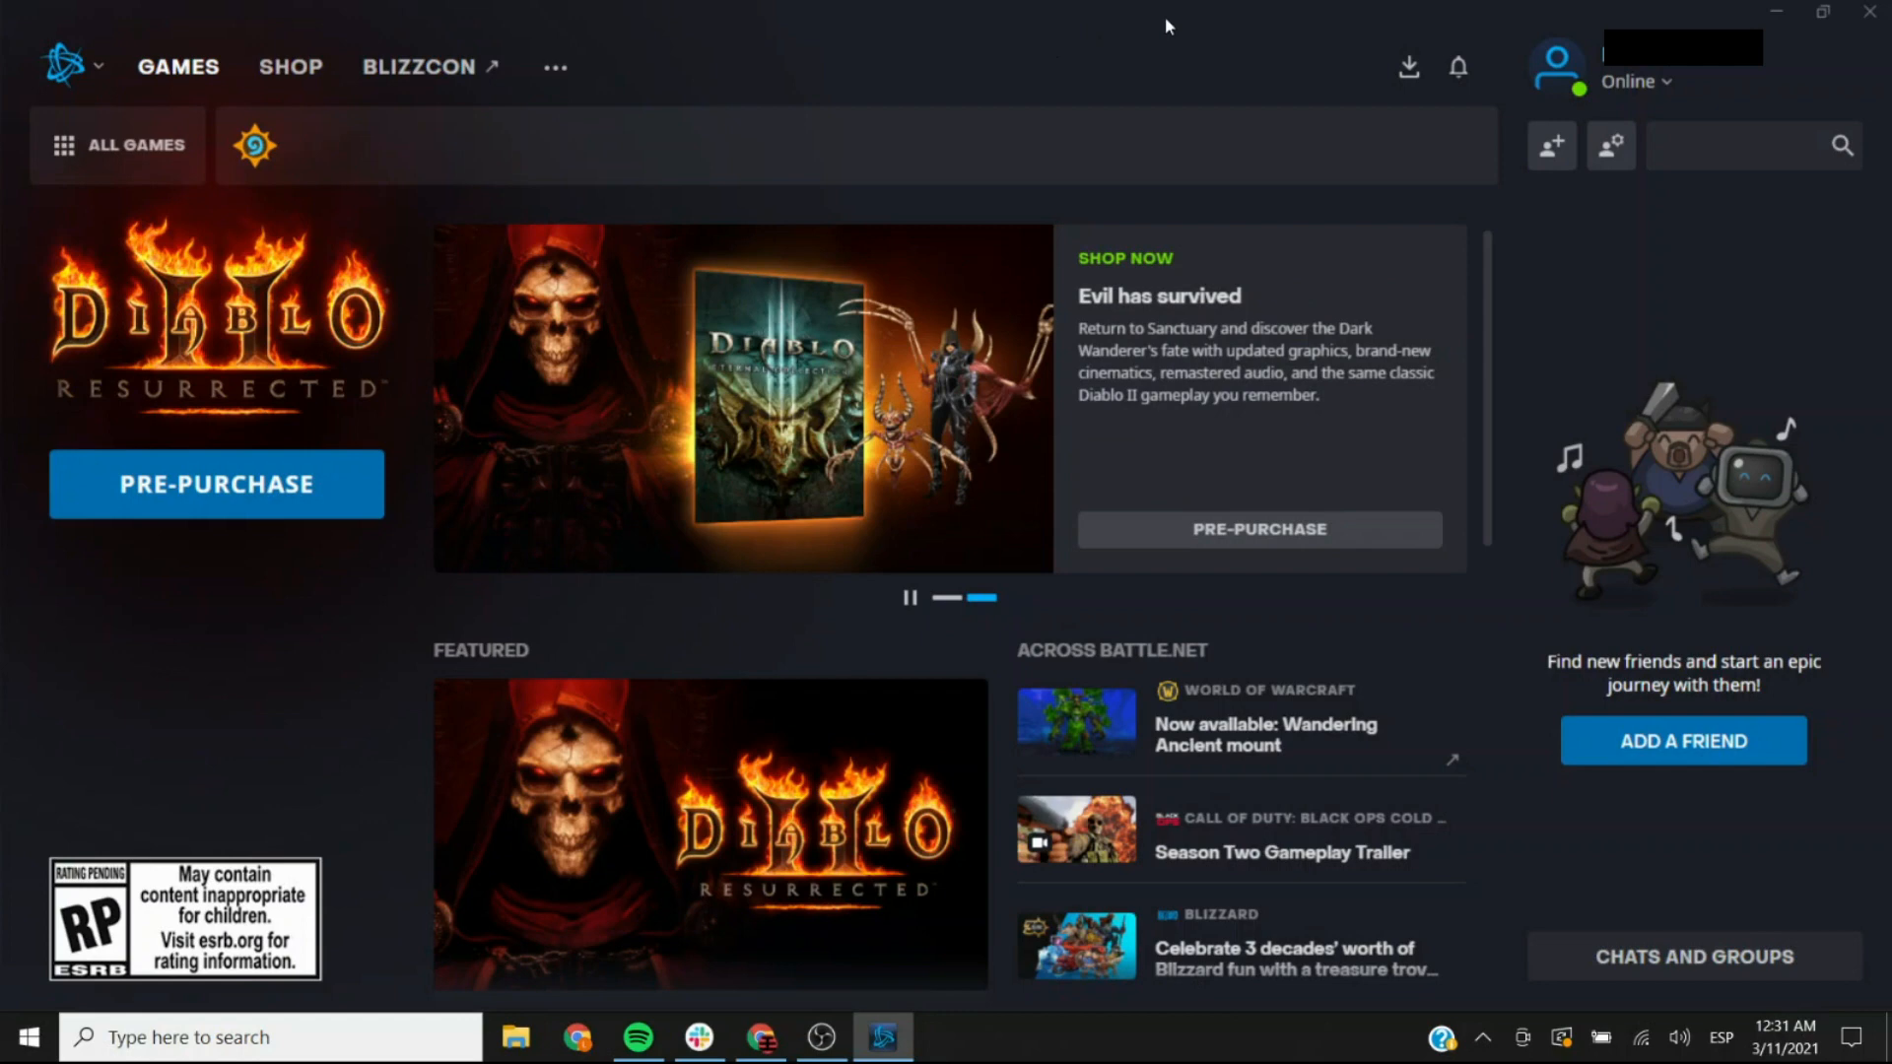
mouse_move(1523, 22)
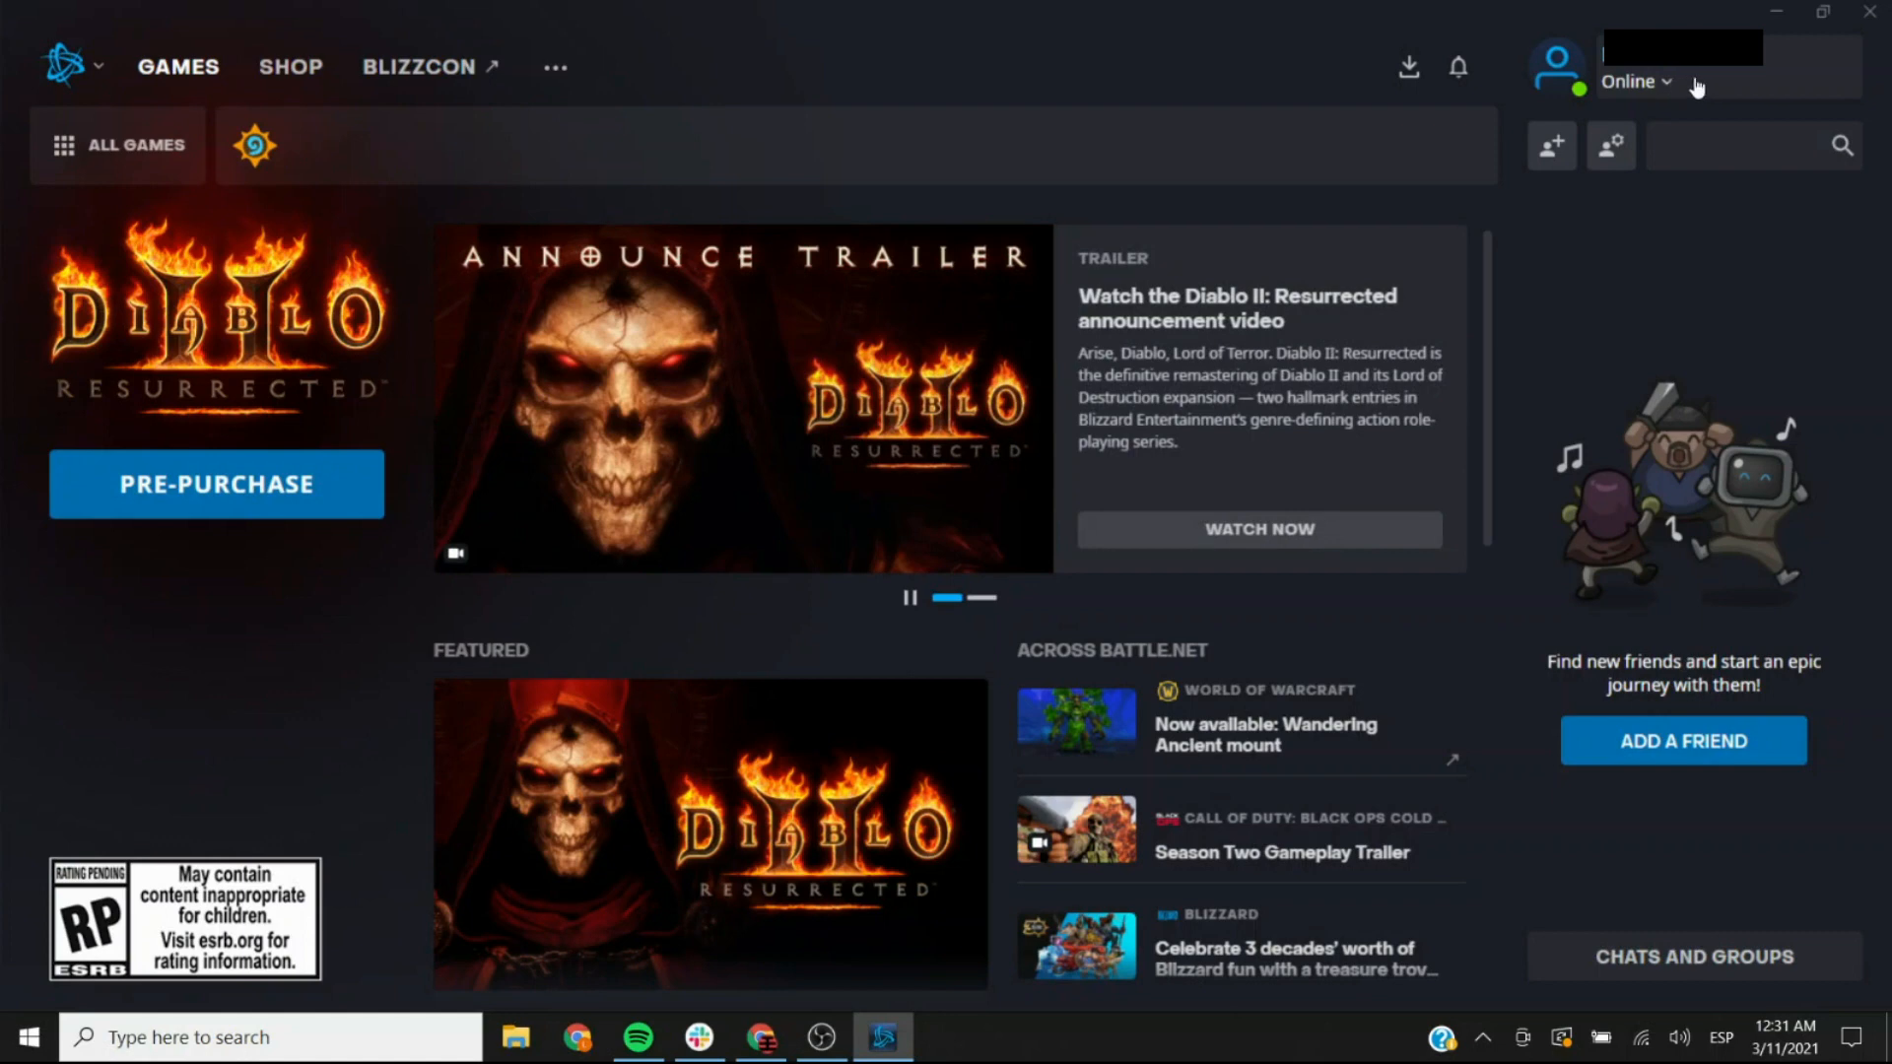
Open the account menu under the Online status to reach Redeem a Code.
left_click(1675, 67)
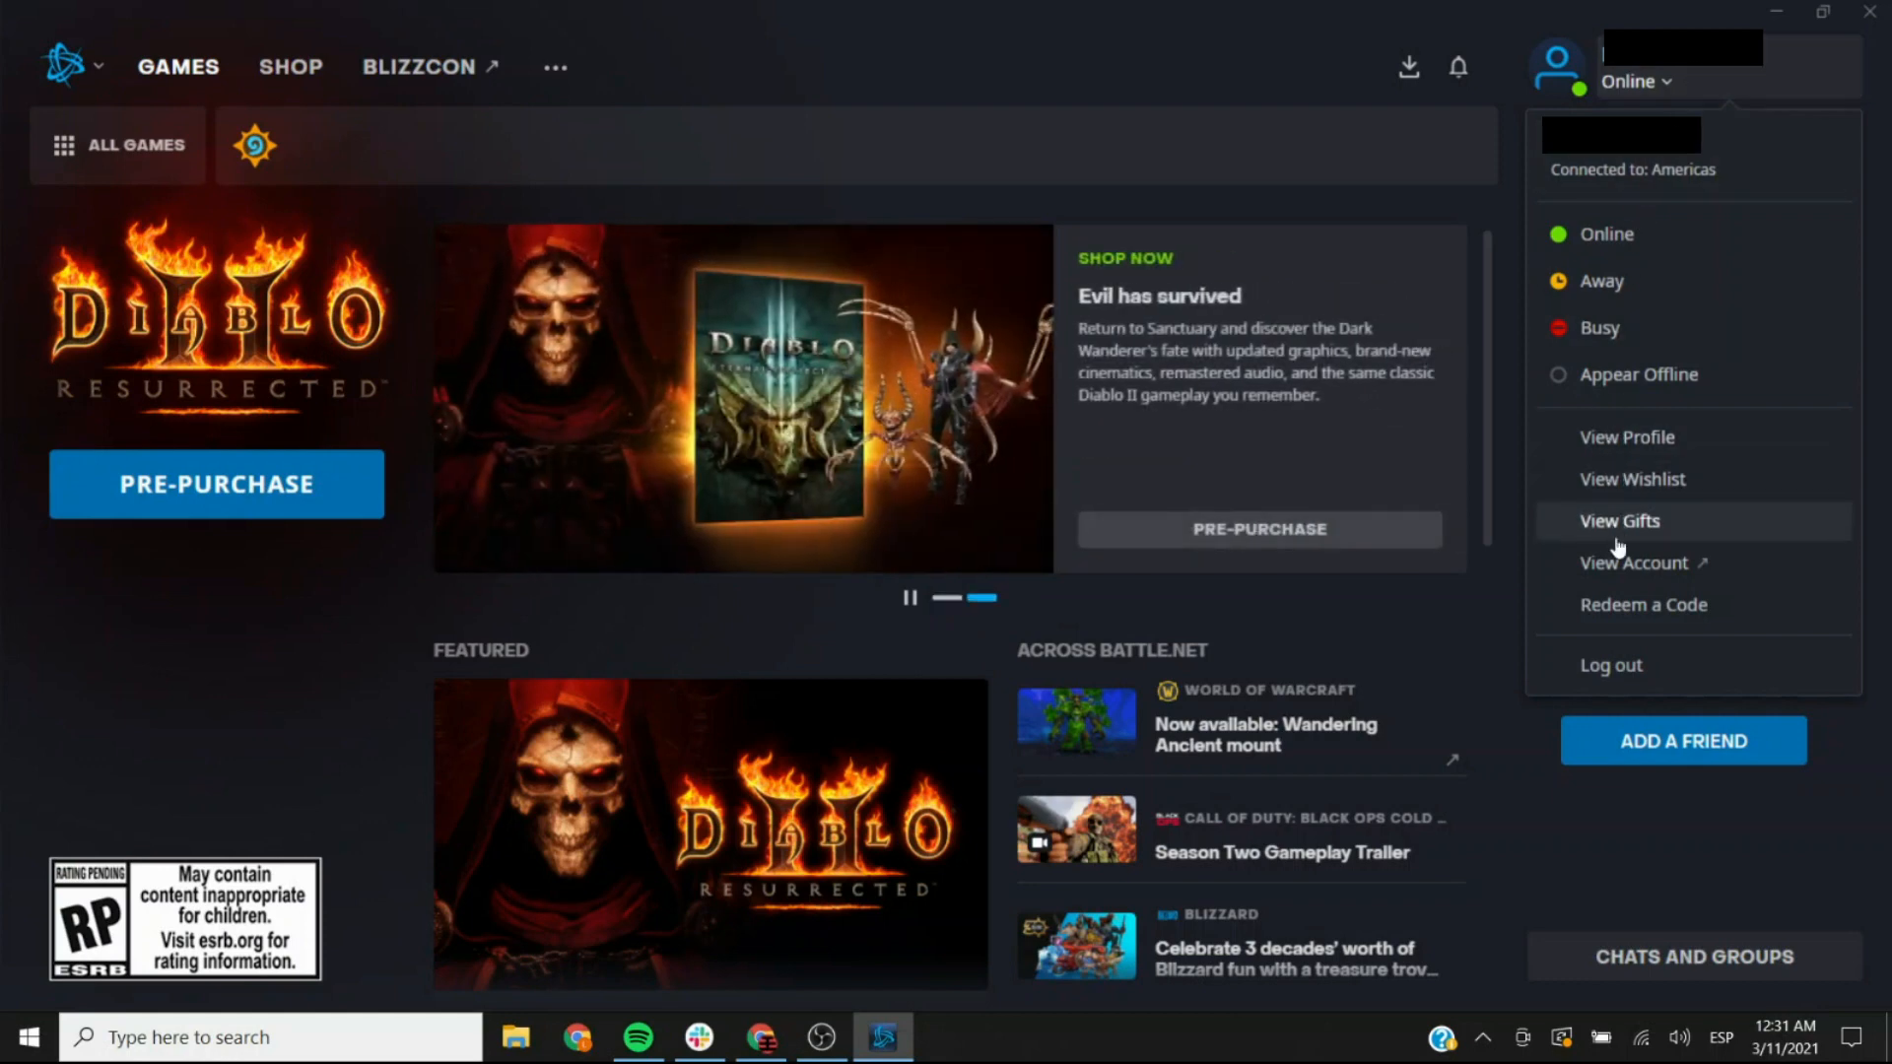
mouse_move(1675, 637)
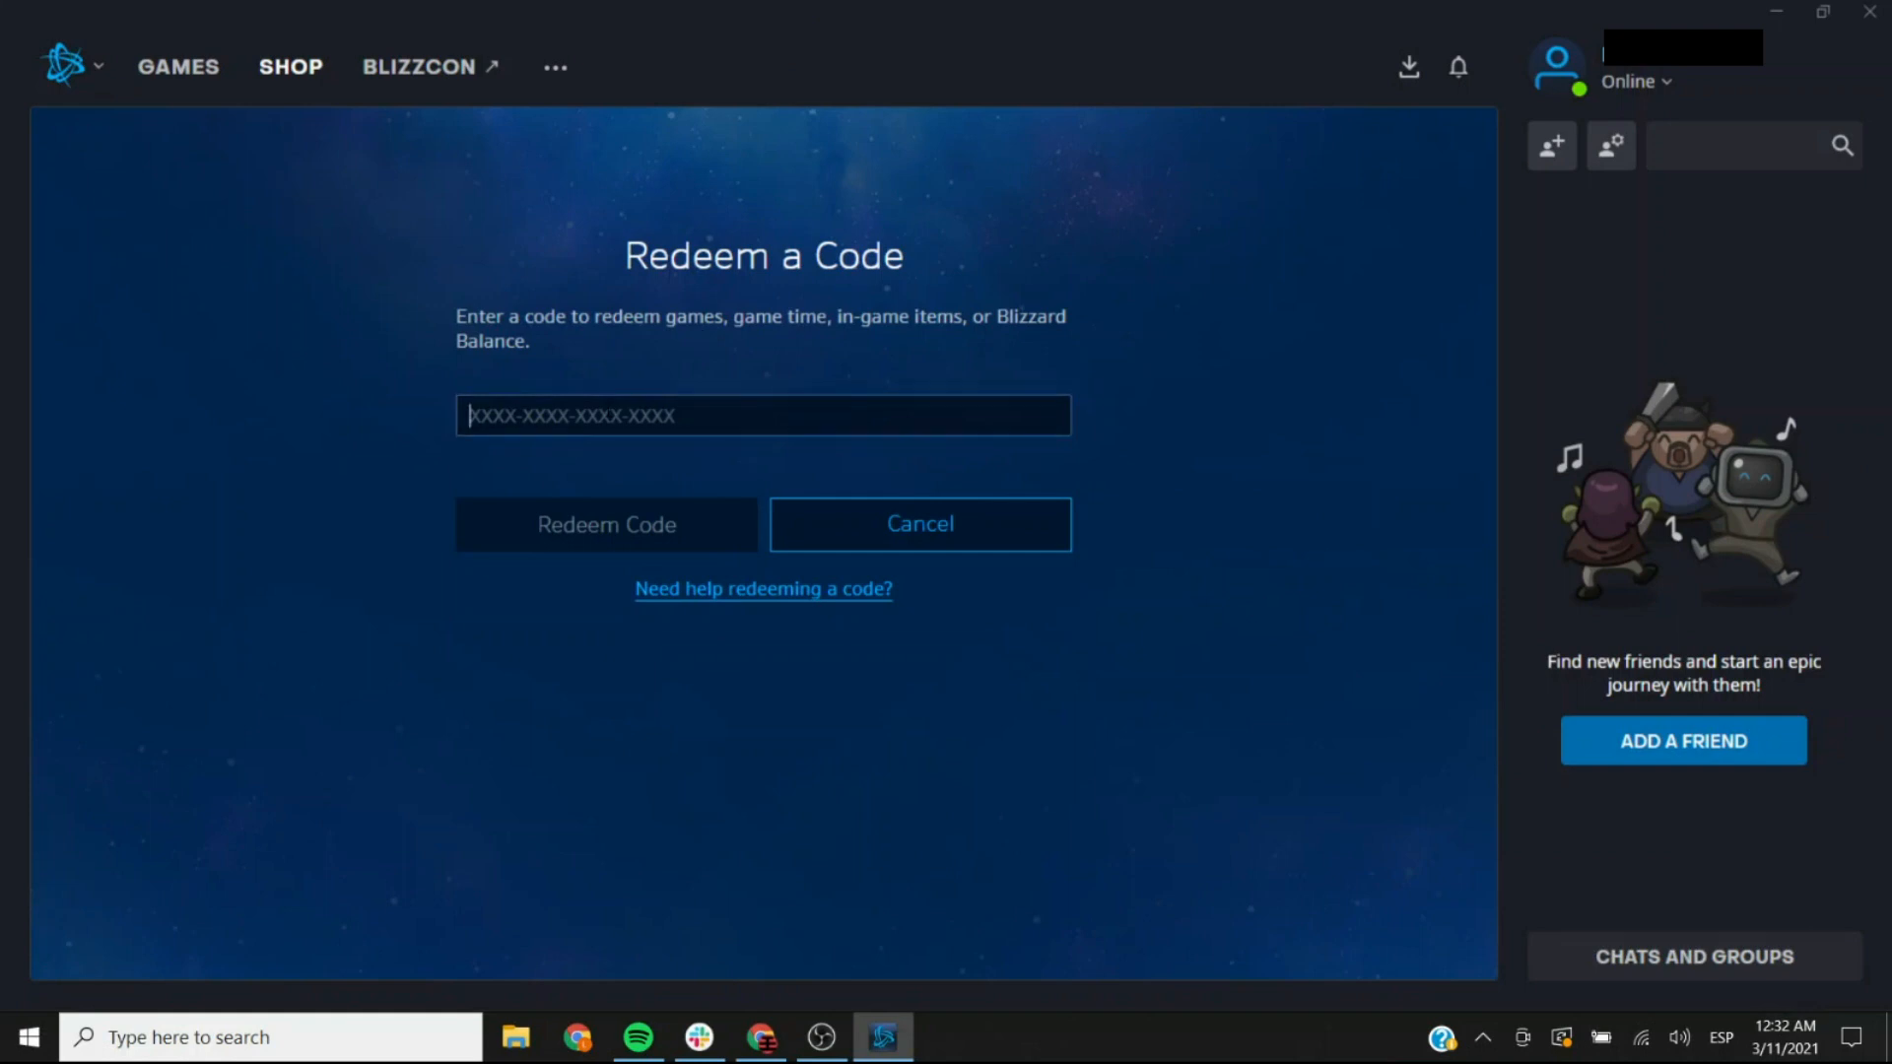
Enter the test code 654-asd-fesd- in the Redeem a Code field.
type("6546546546sadas")
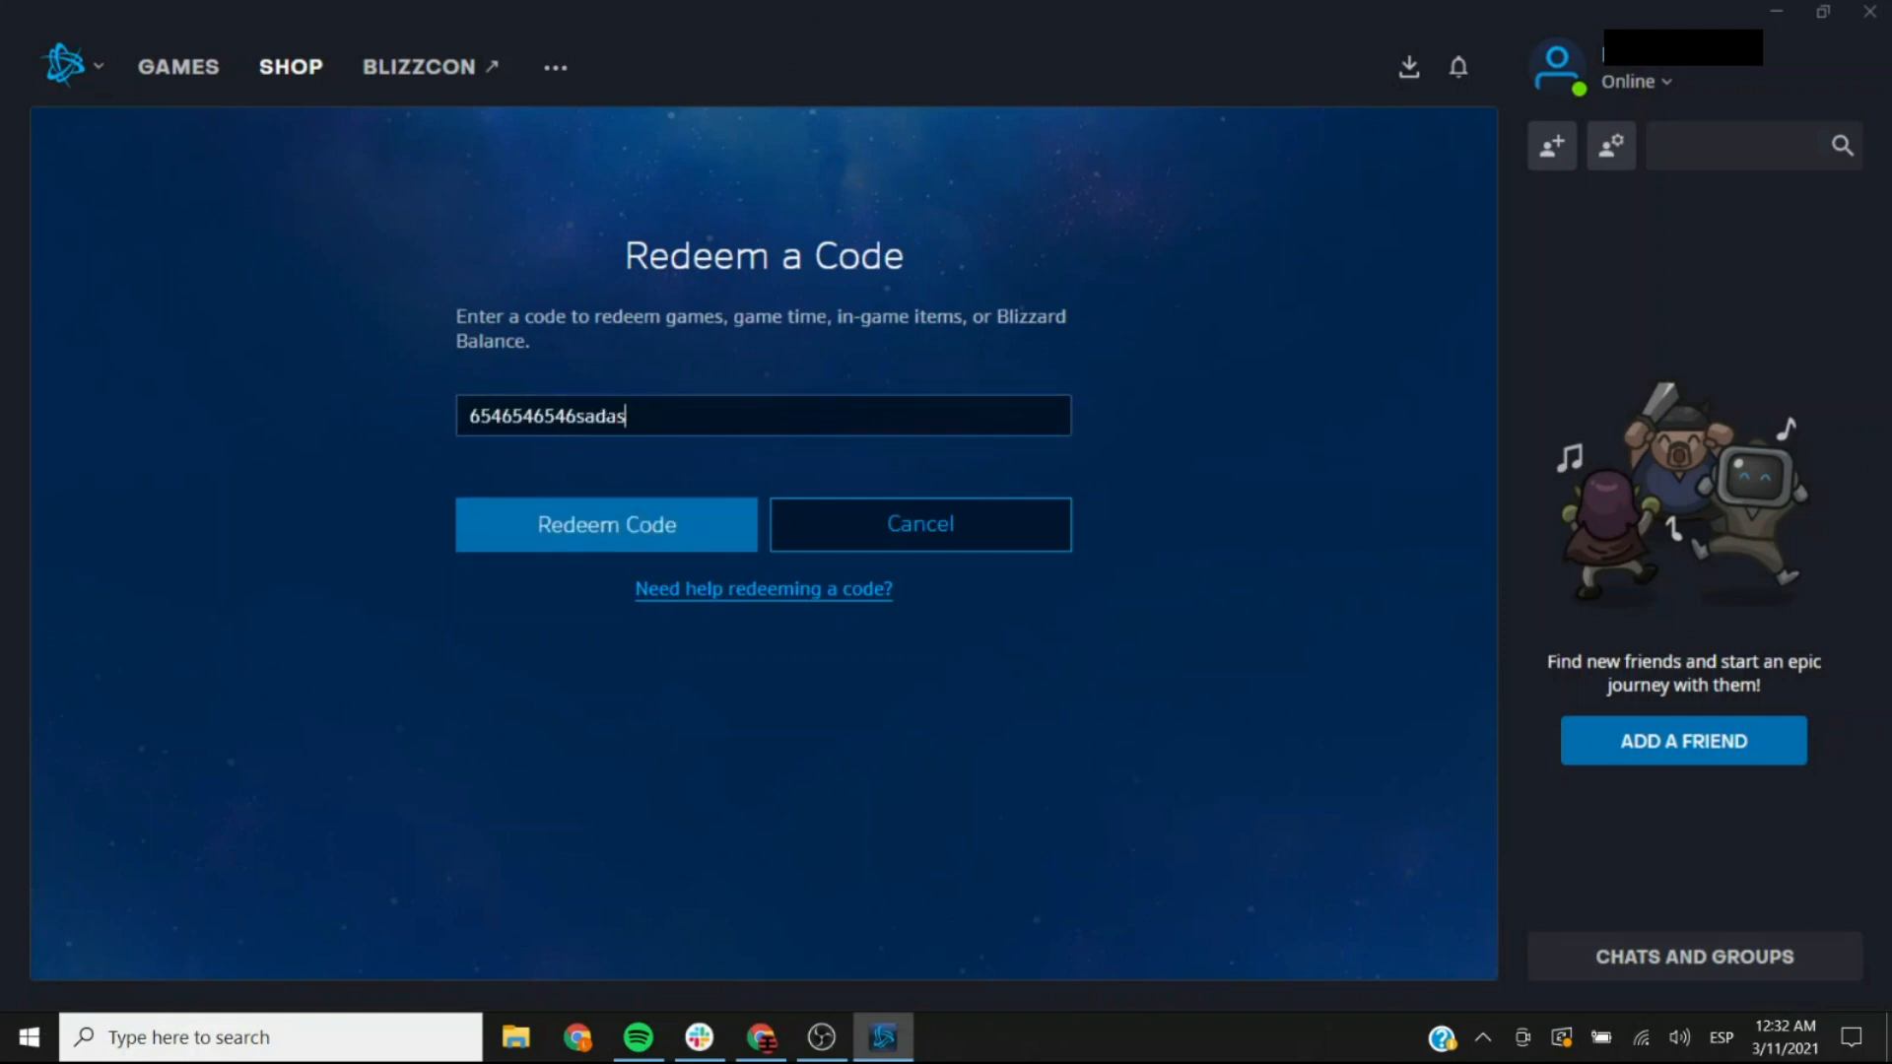
key("Backspace")
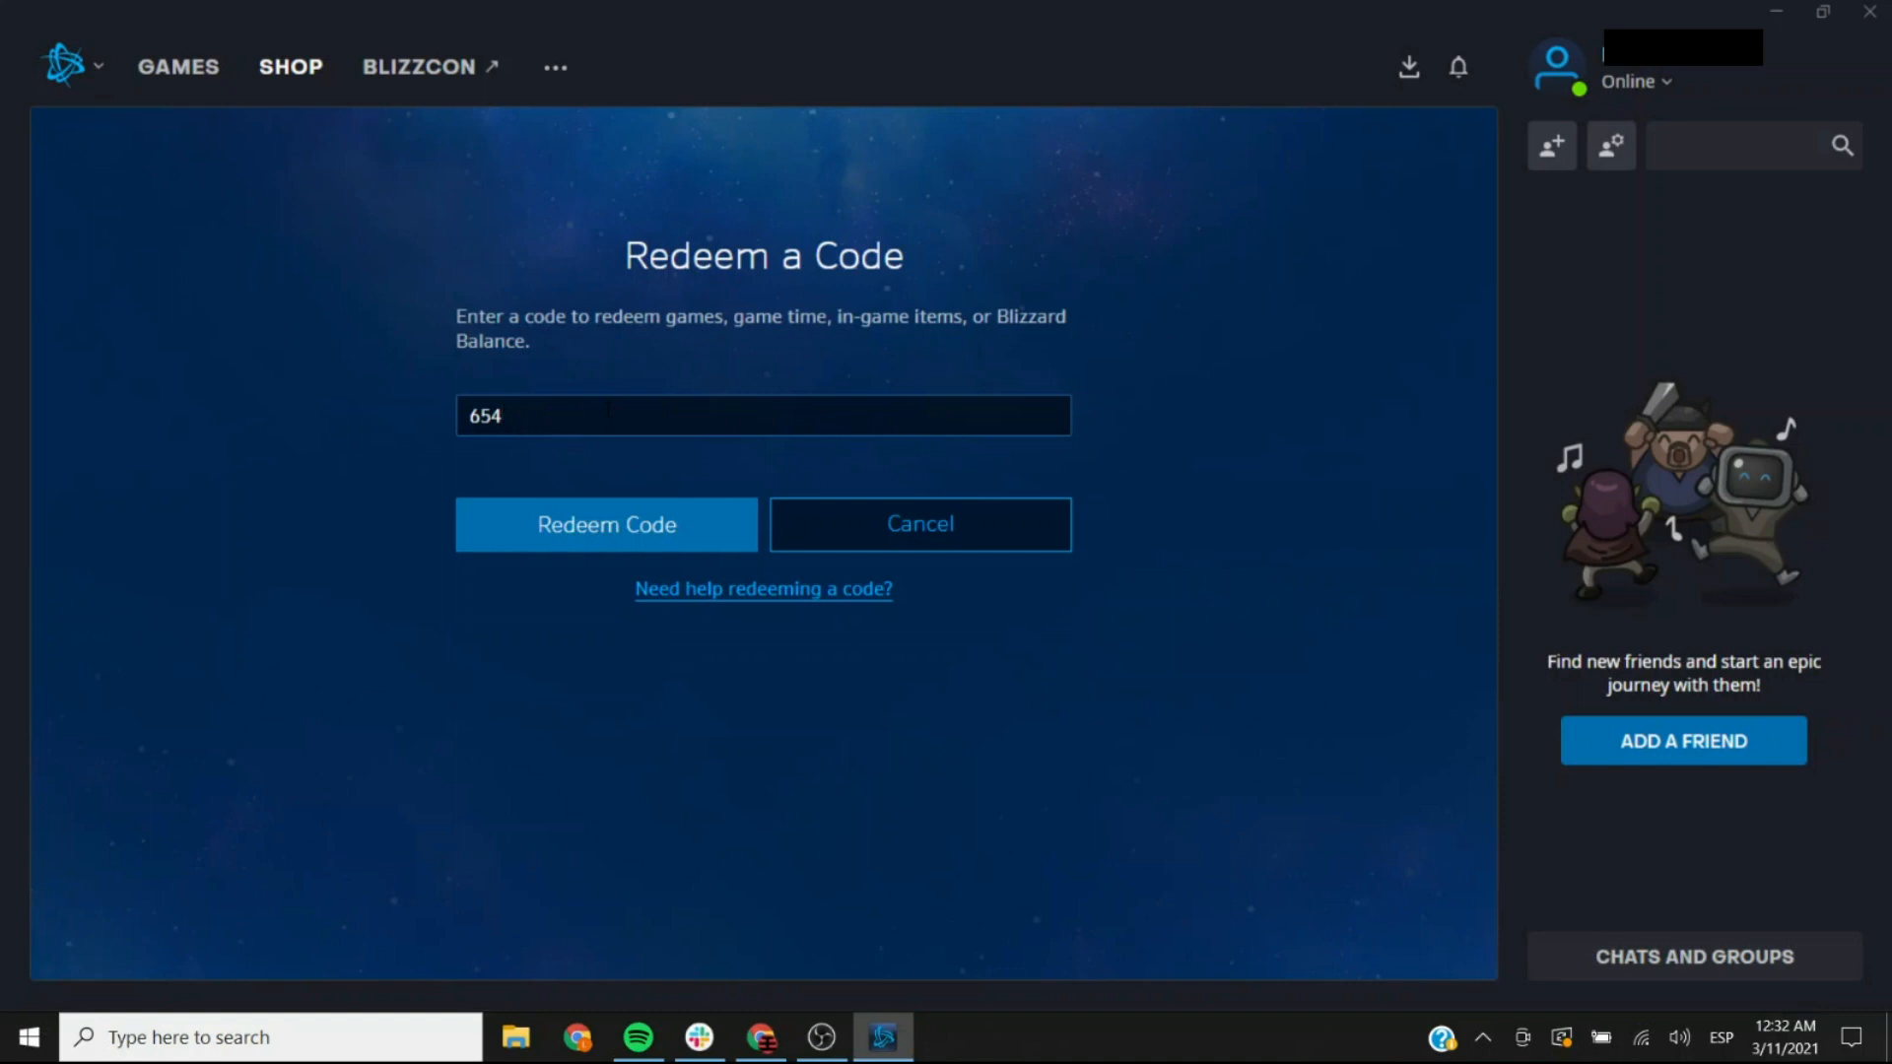
type("-asd-")
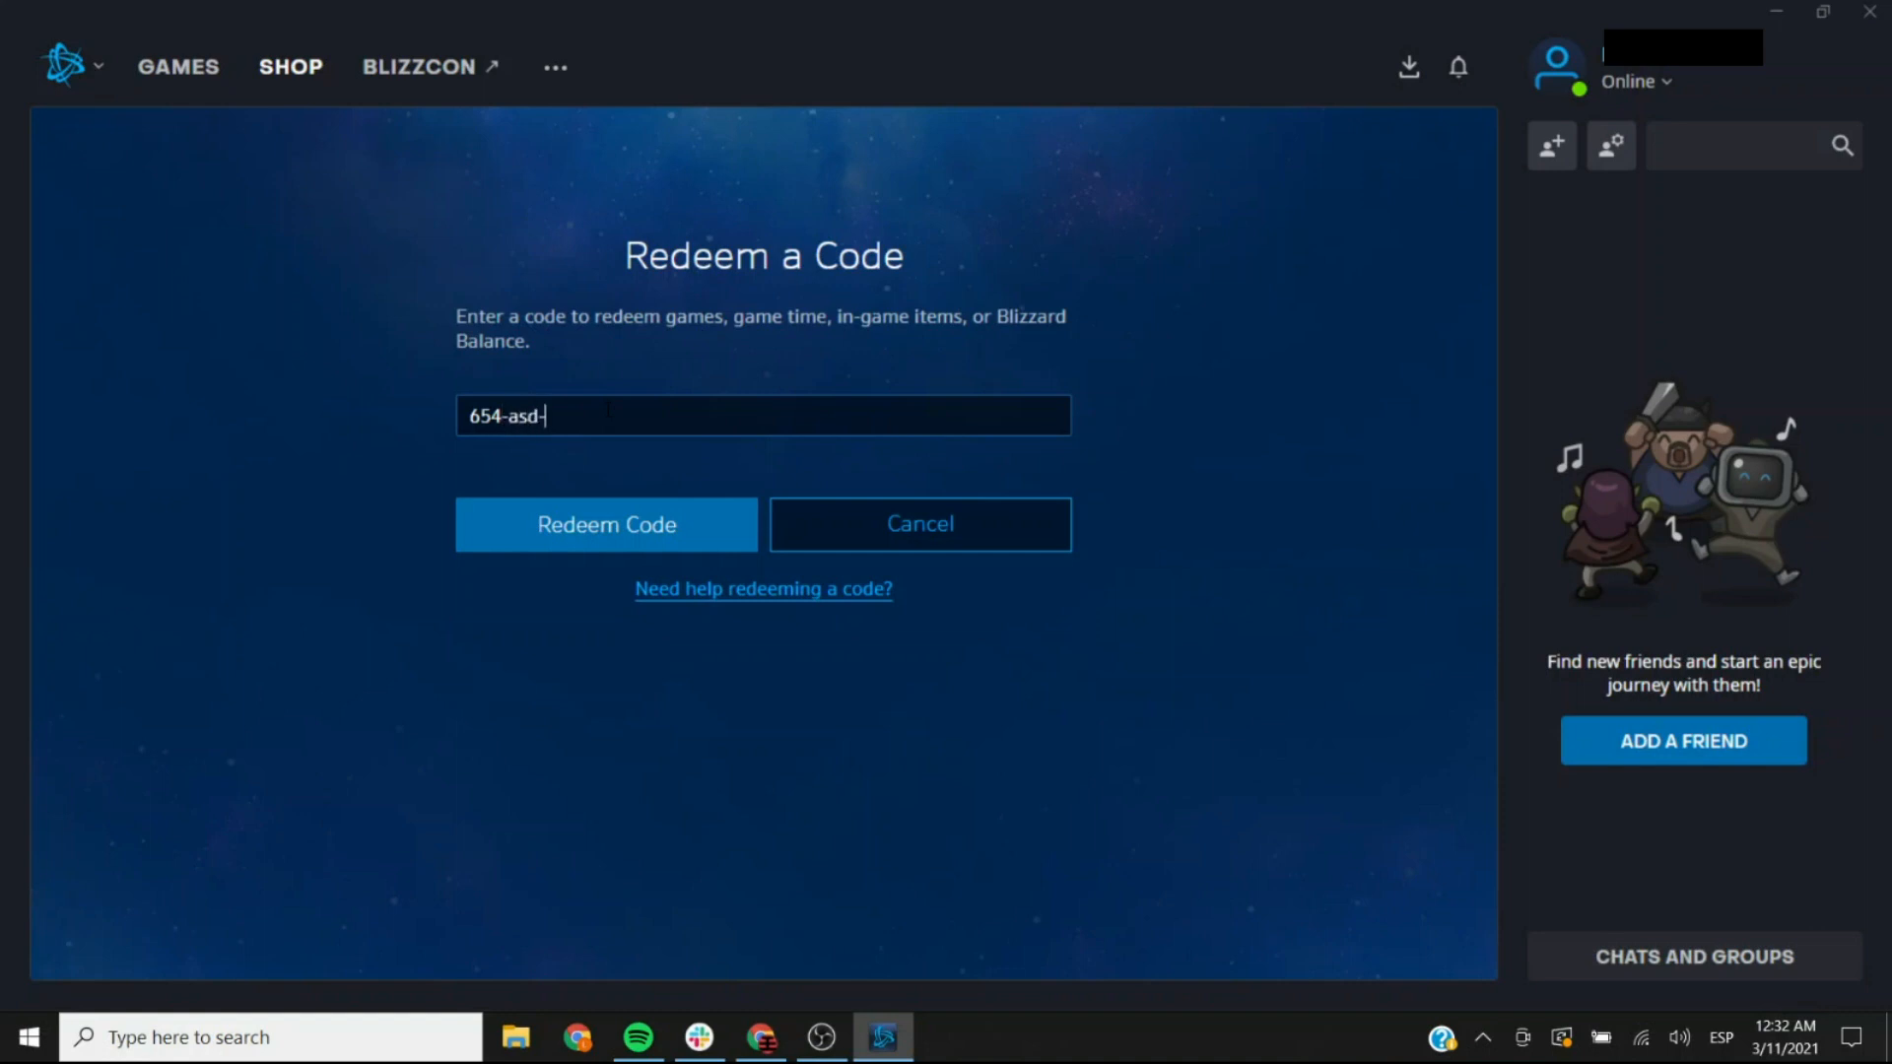
type("fesd")
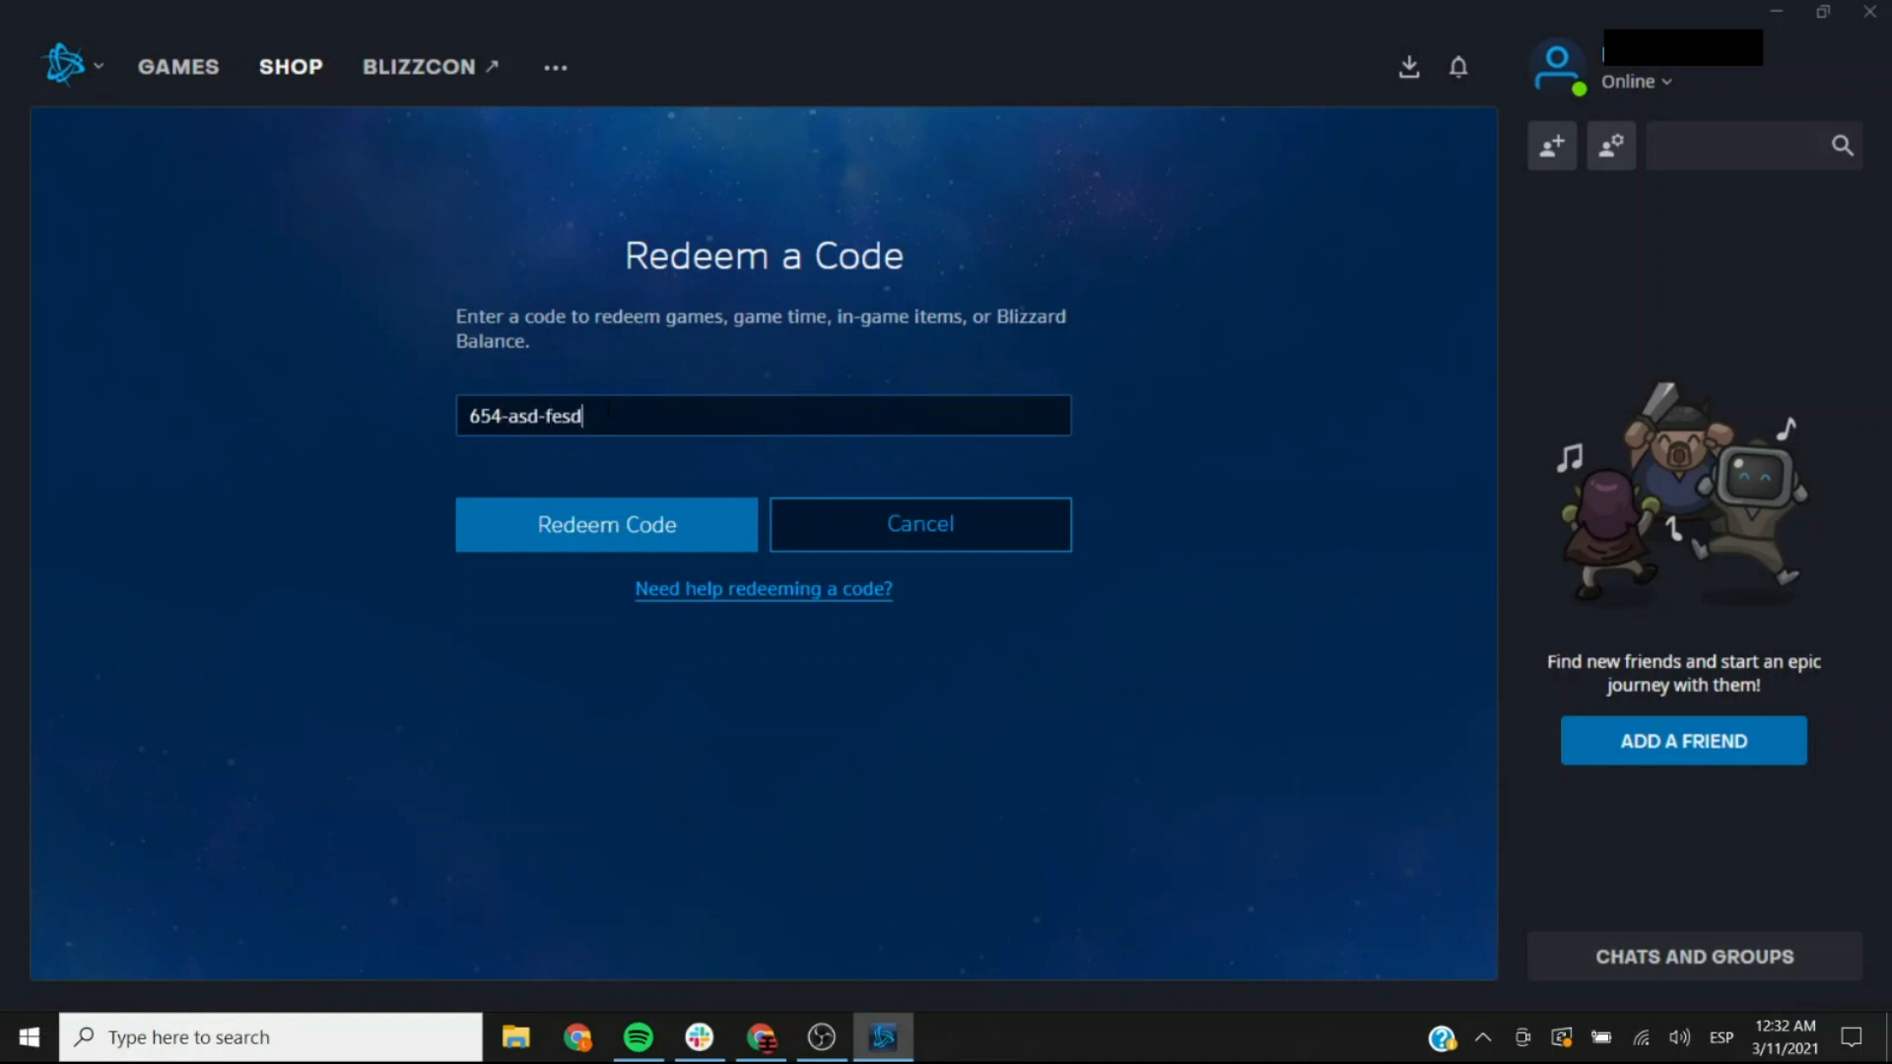
type("-")
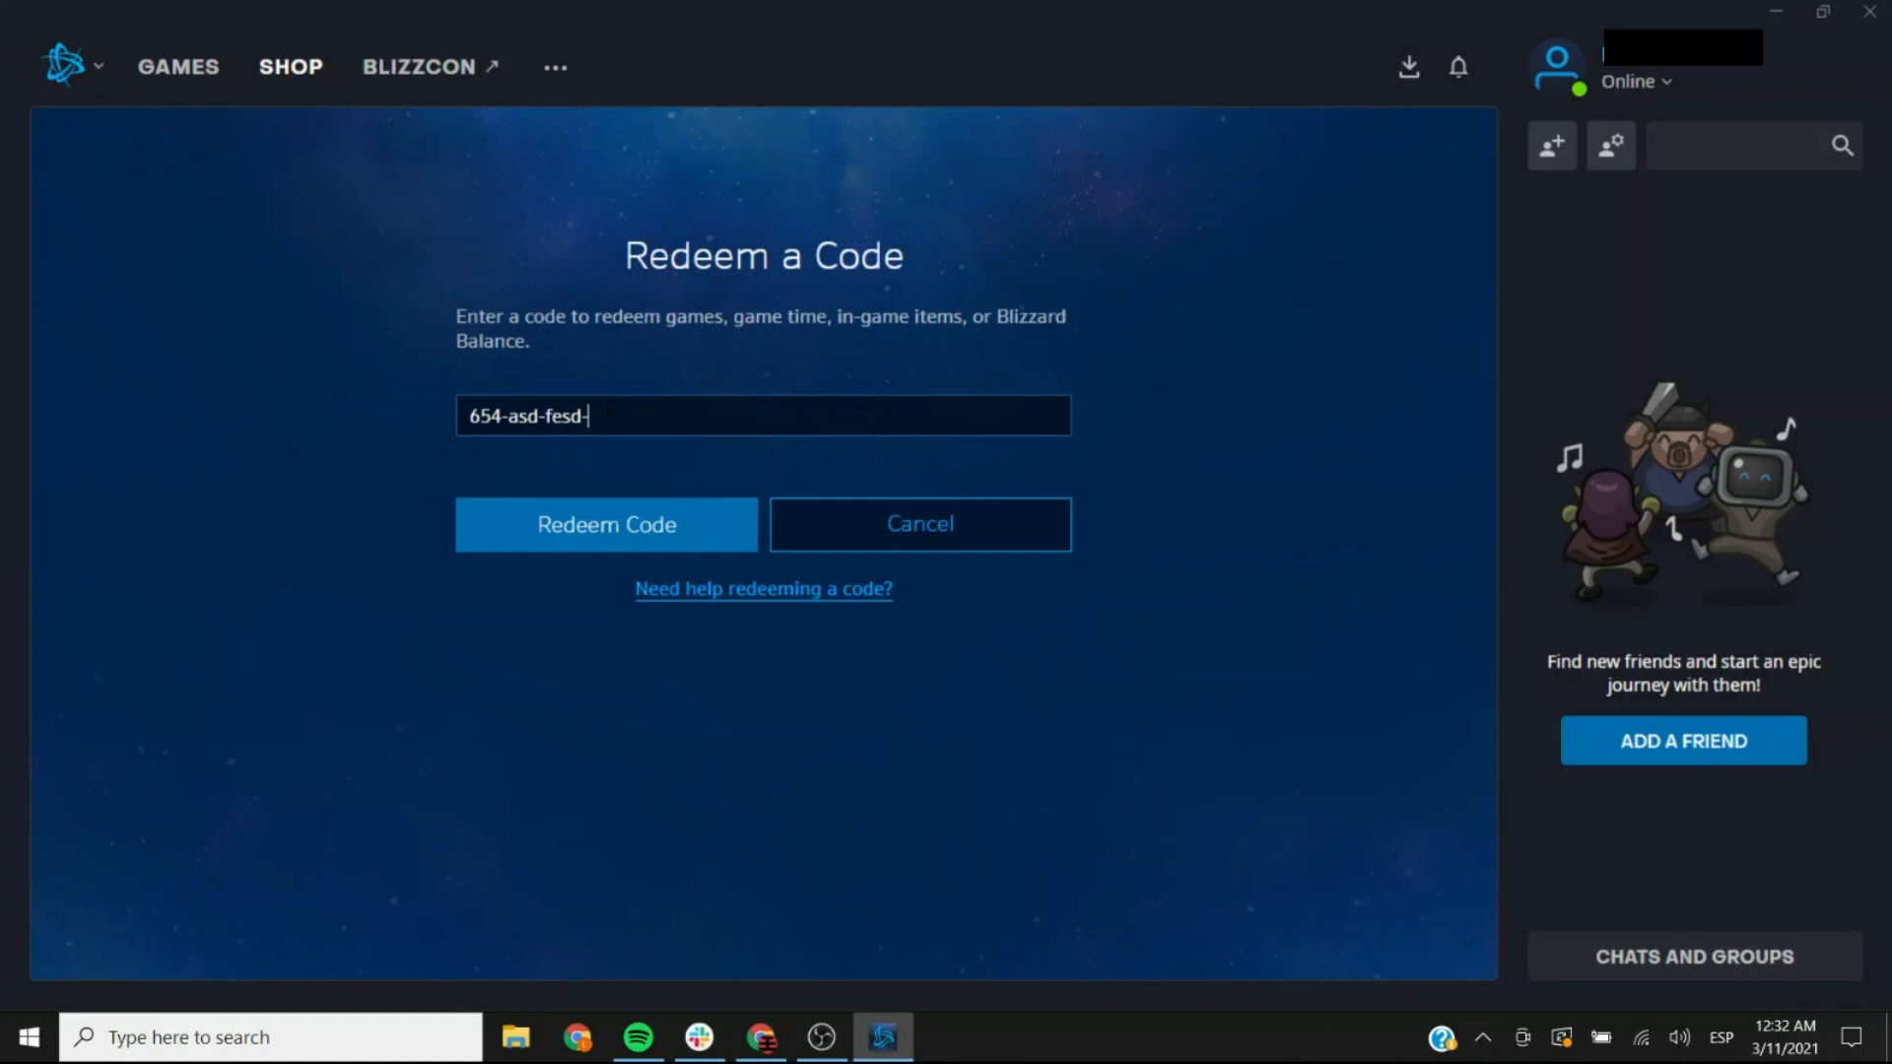
Submit the replacement code asd-dsf, get the can't-be-claimed error, and return to Games home.
key("BackSpace")
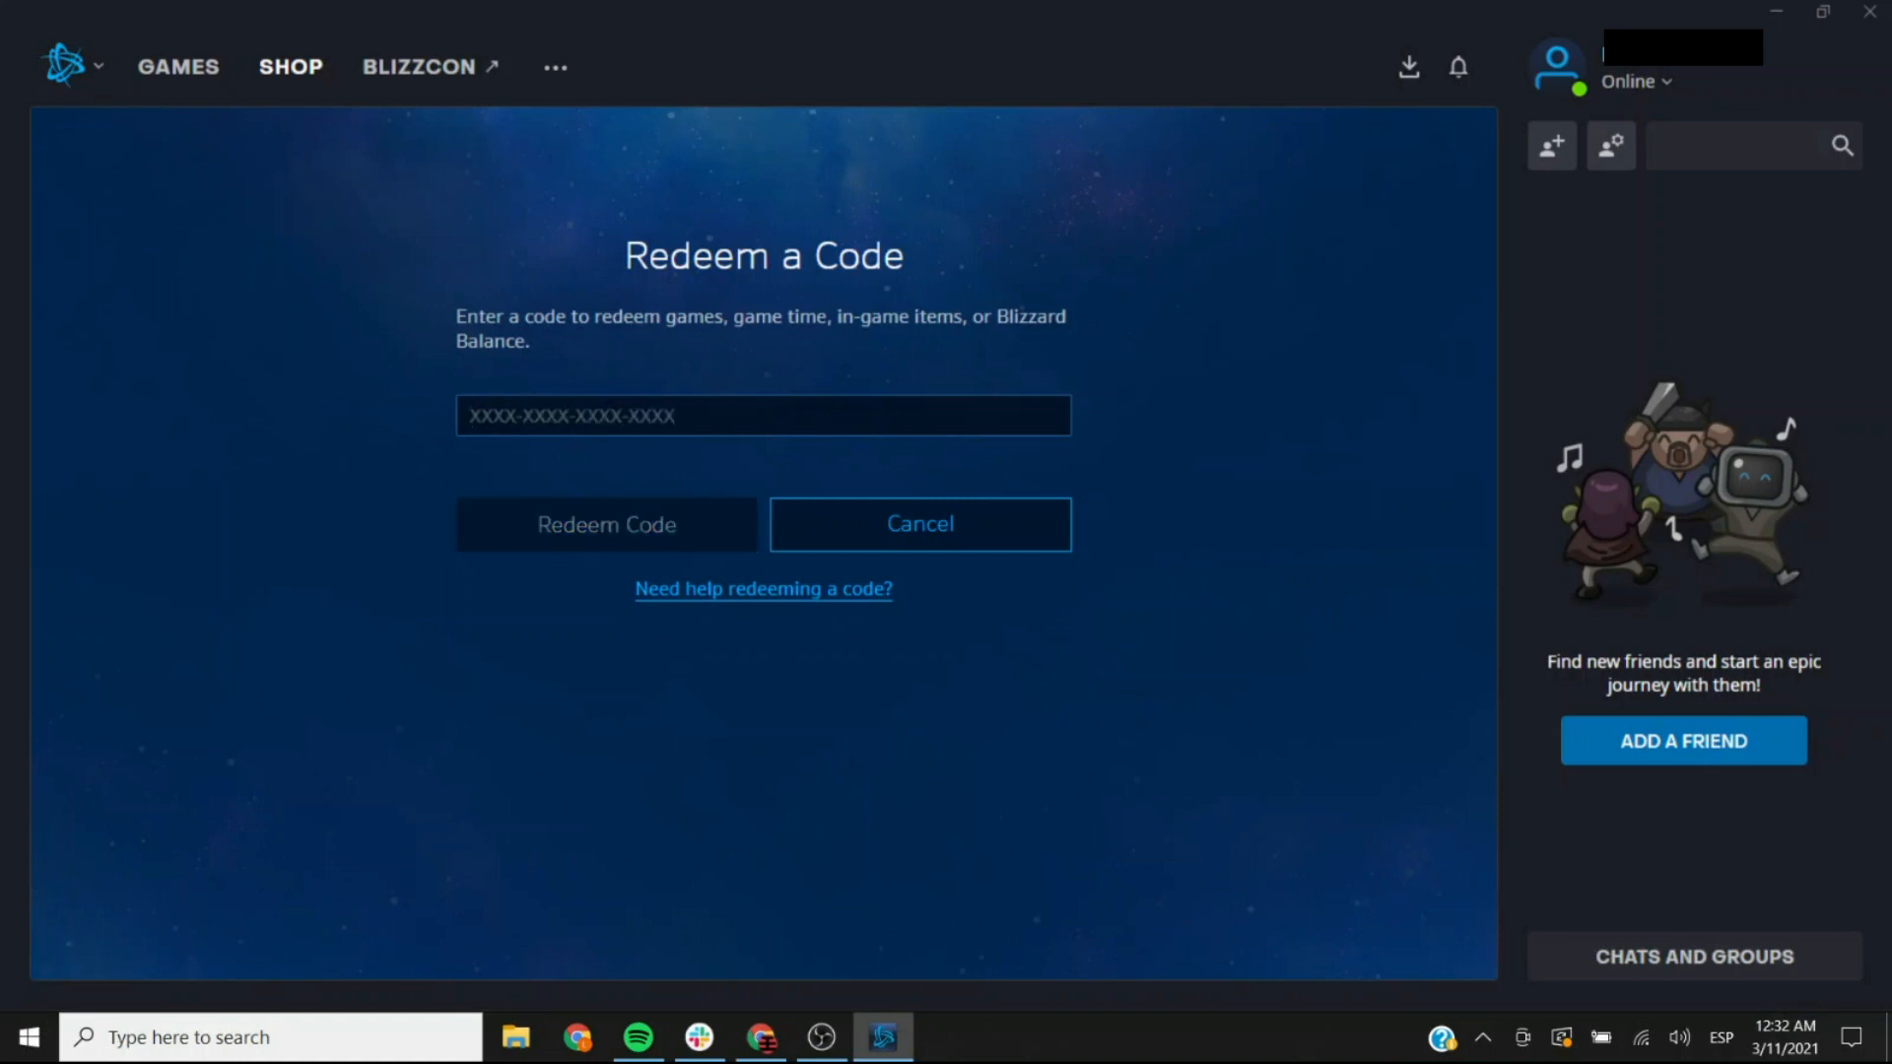
mouse_move(270, 454)
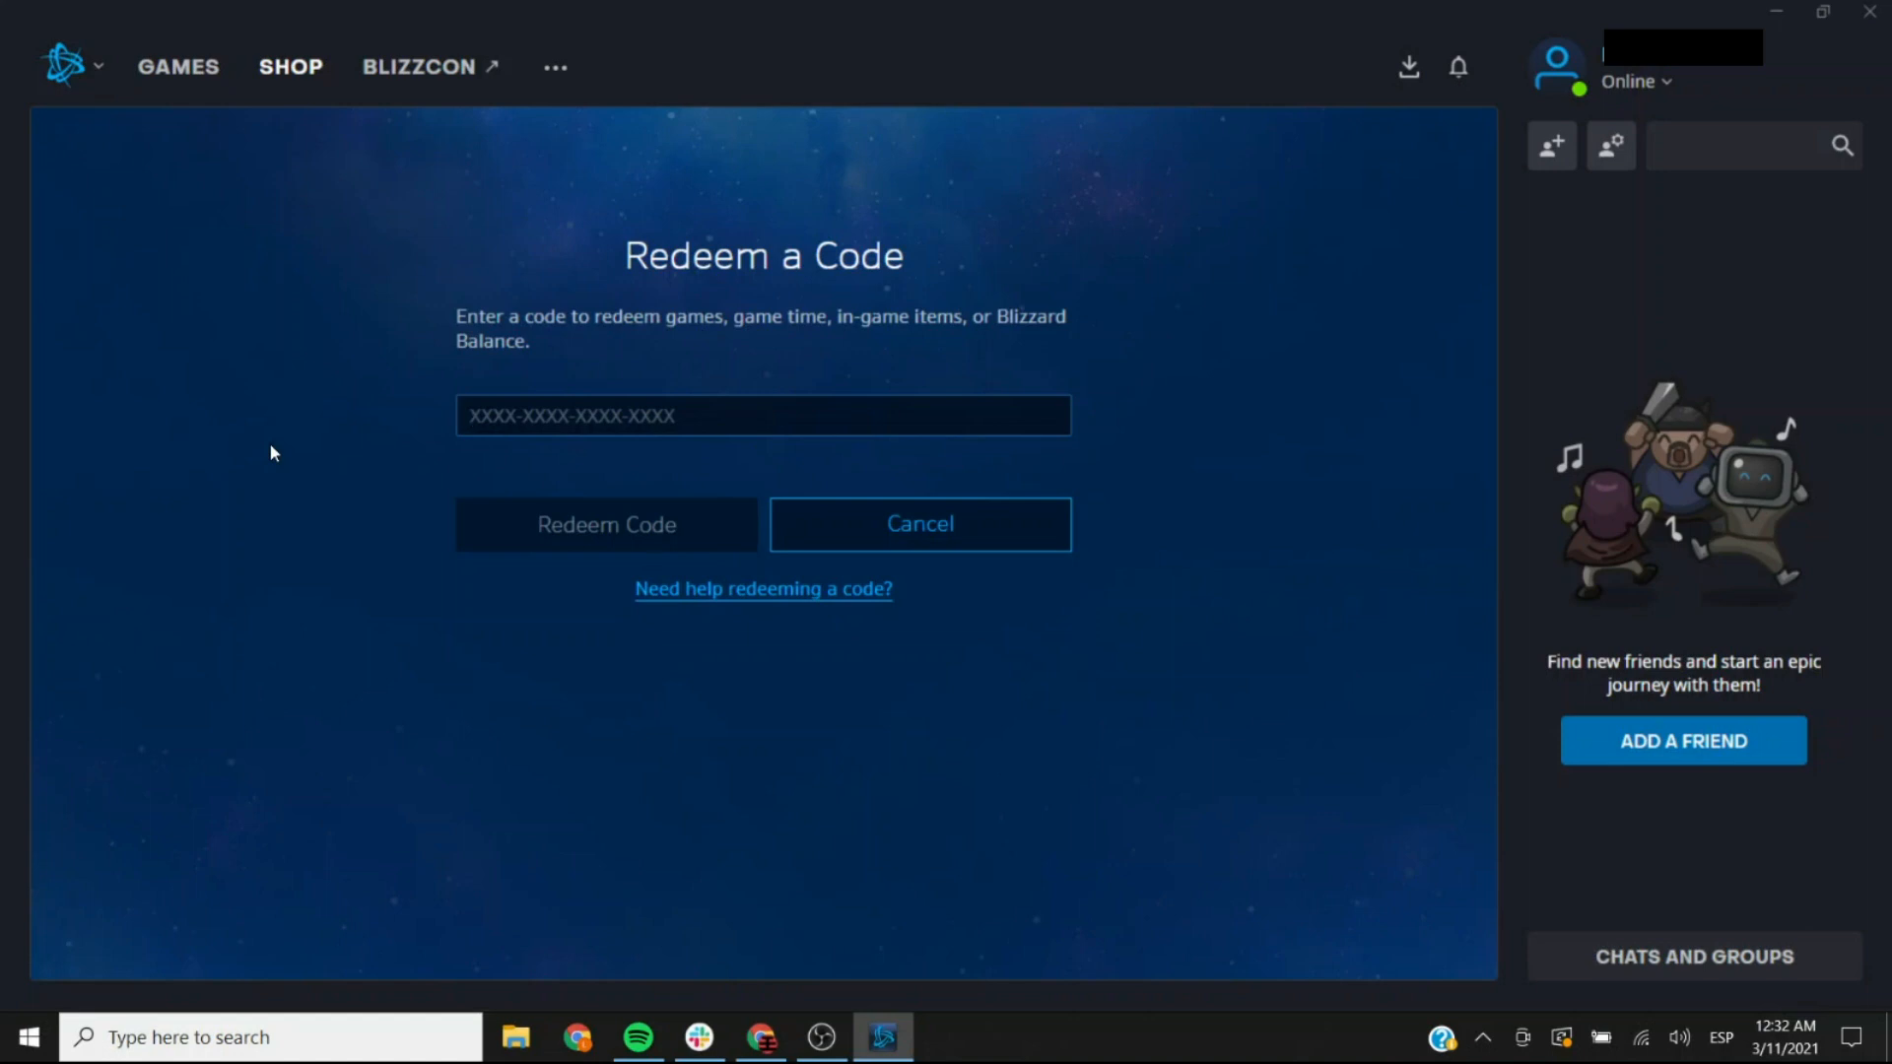
mouse_move(665, 481)
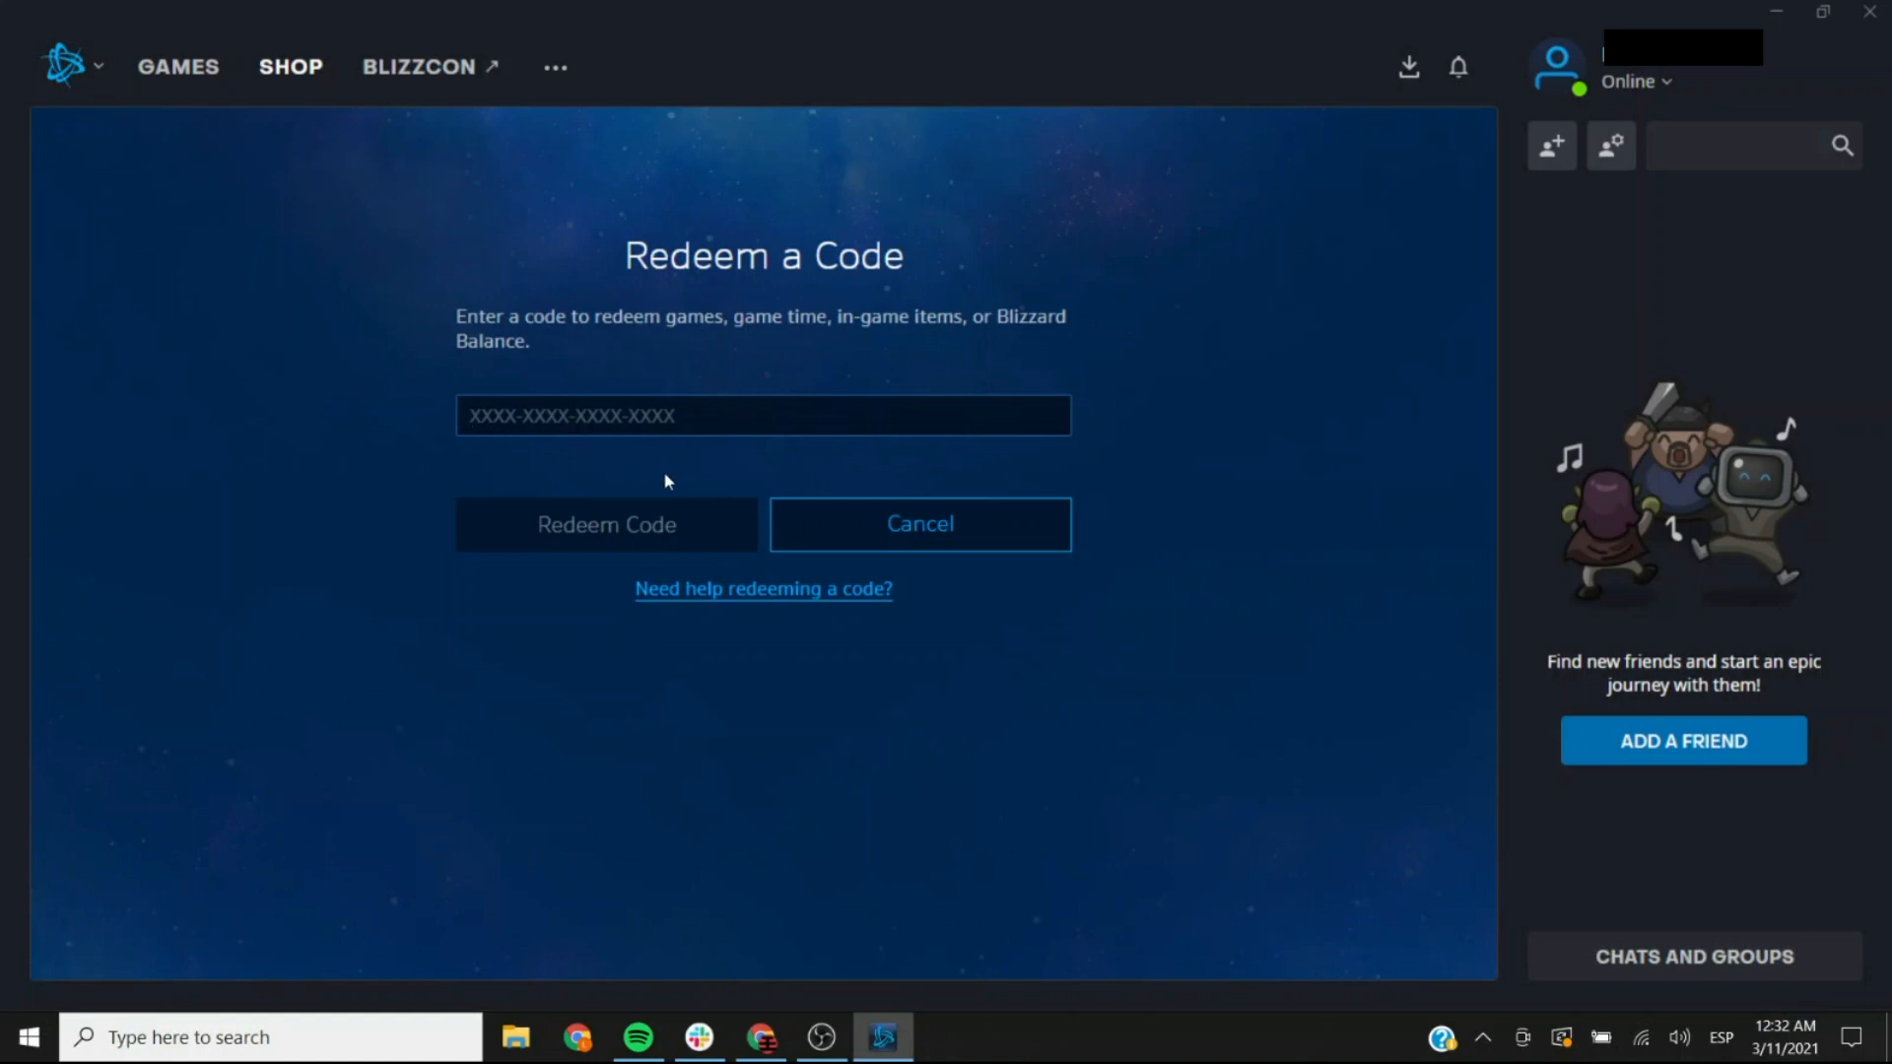
mouse_move(670, 477)
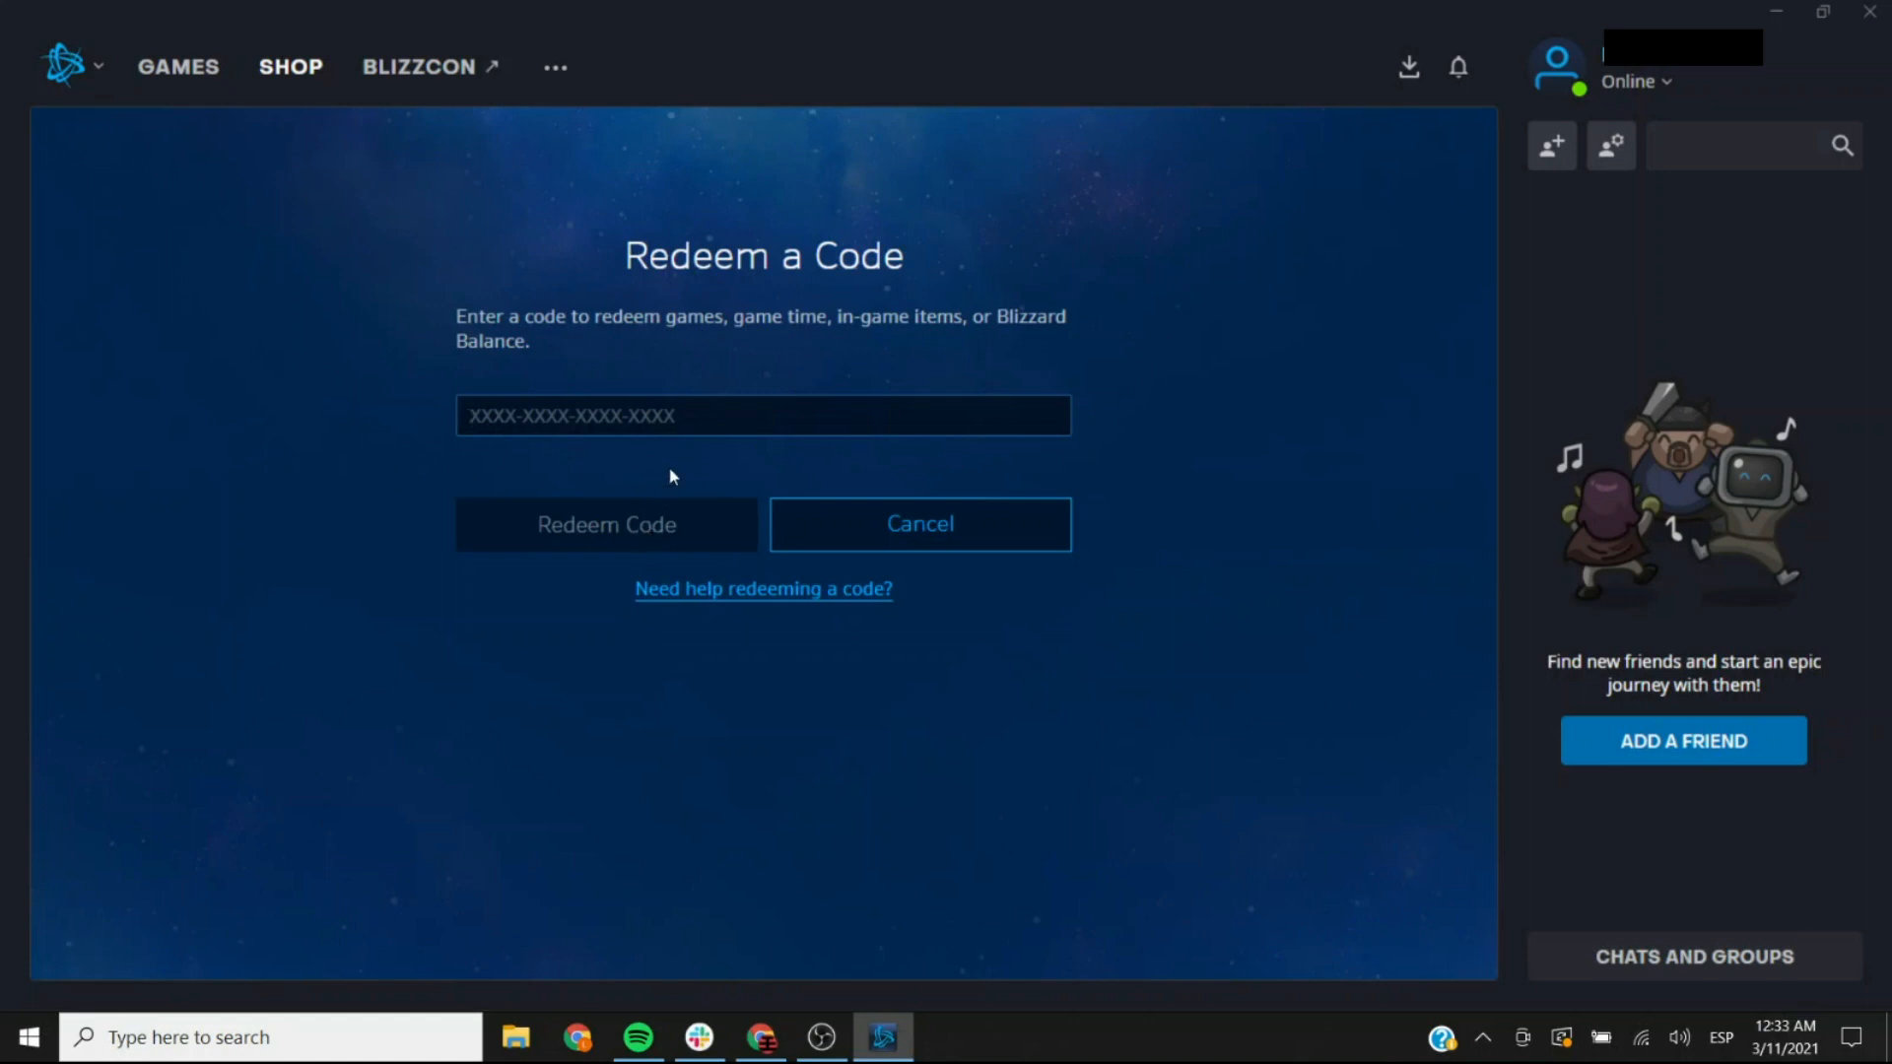
type("asd-dsf")
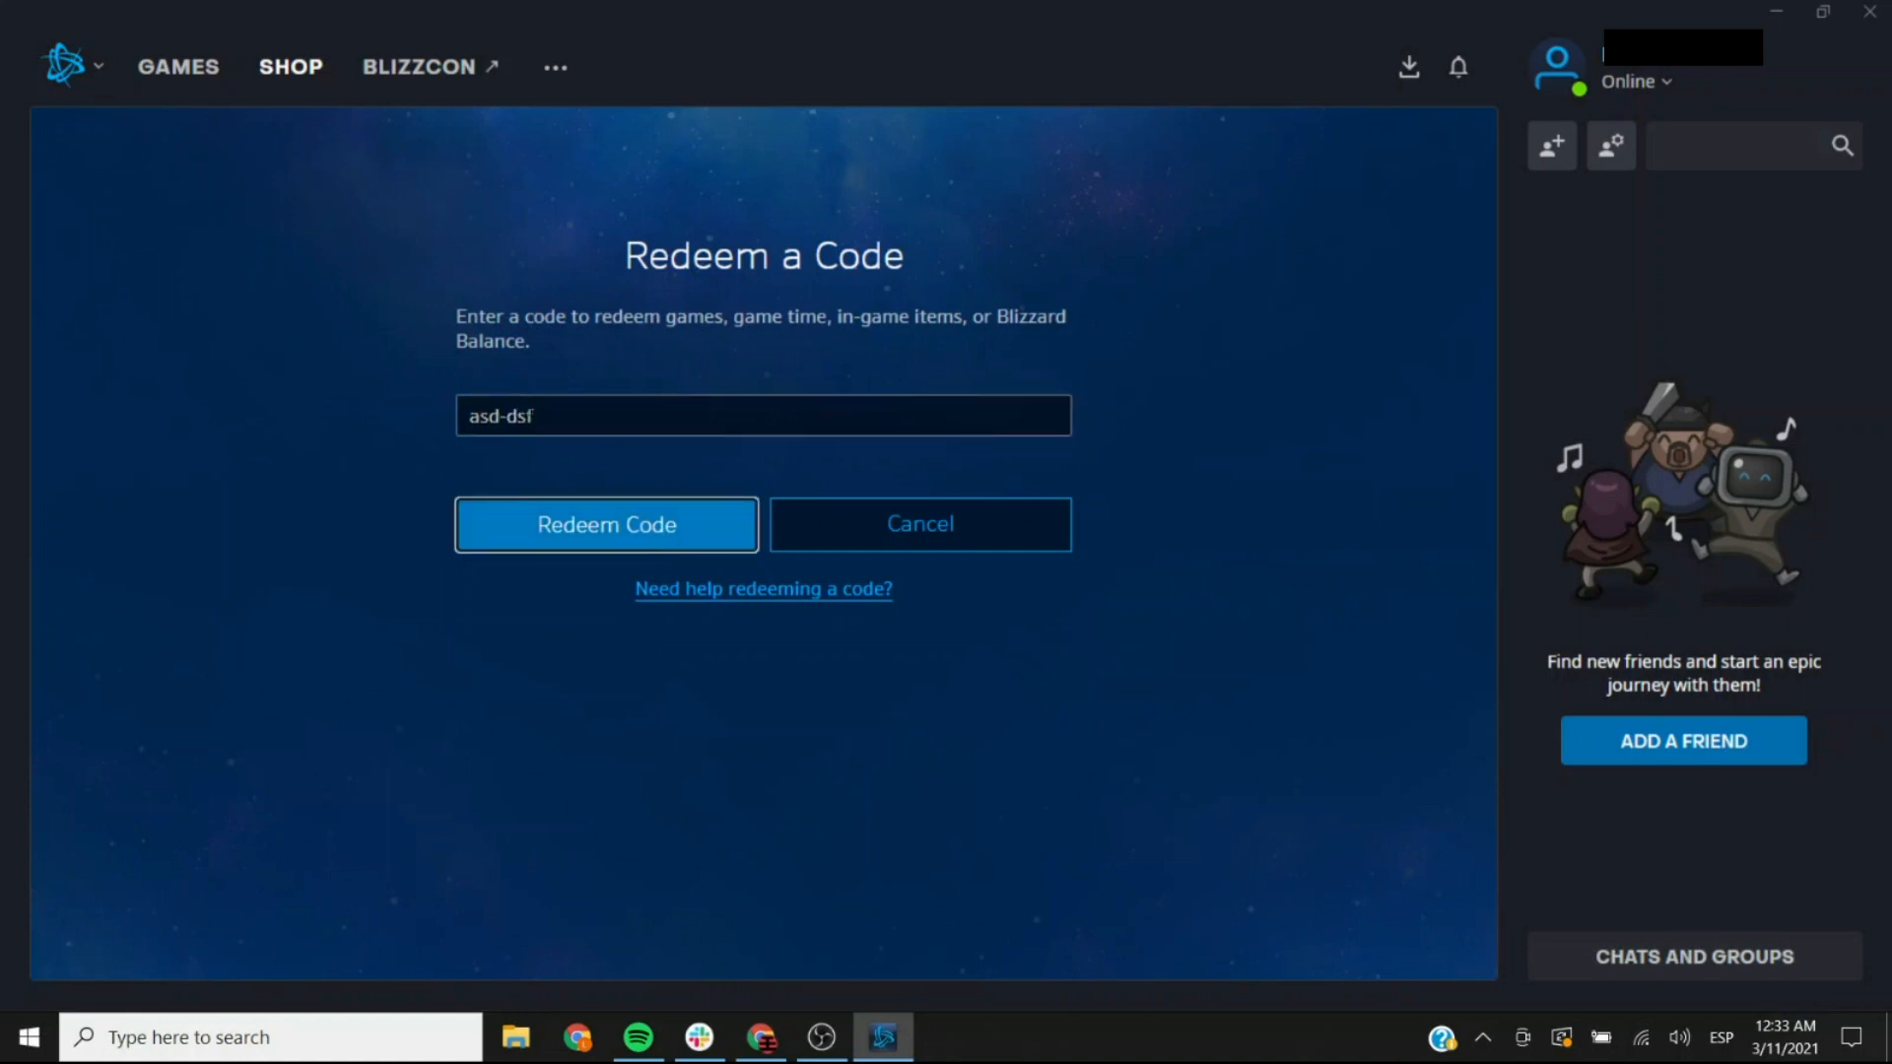
left_click(605, 524)
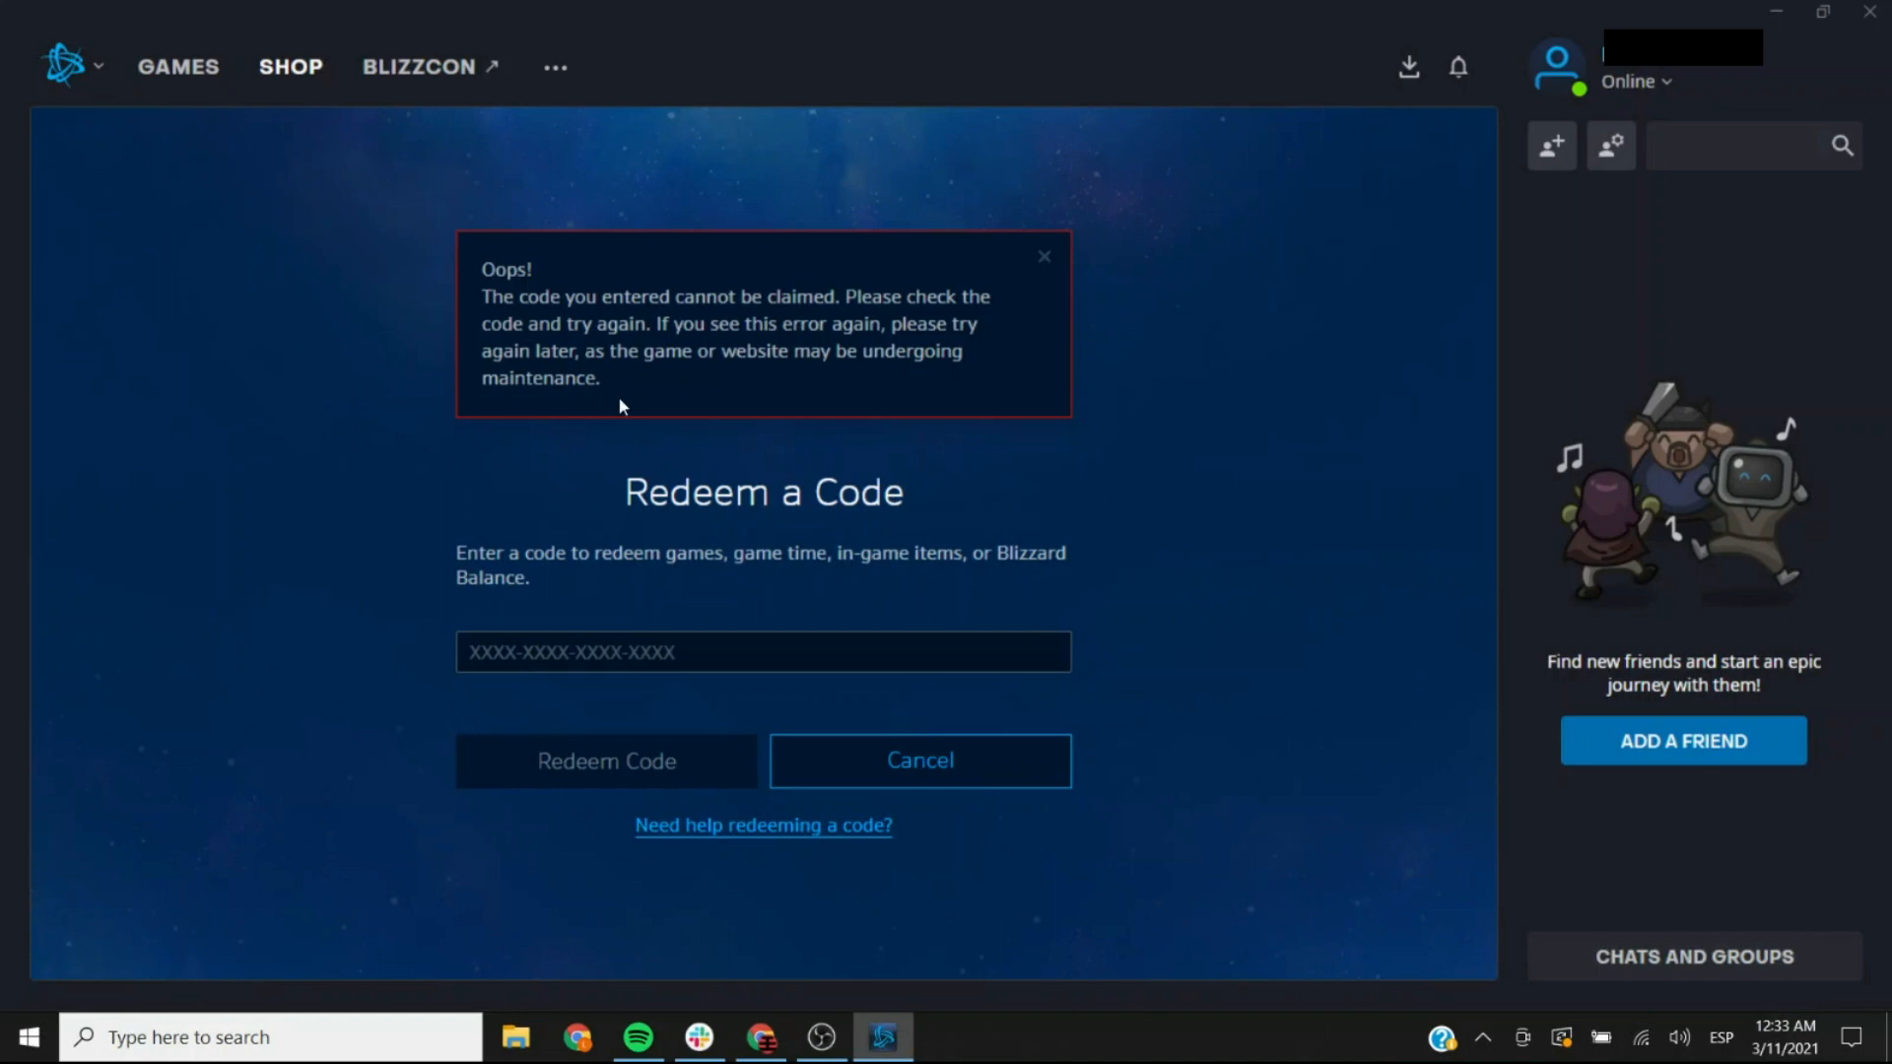
mouse_move(296, 310)
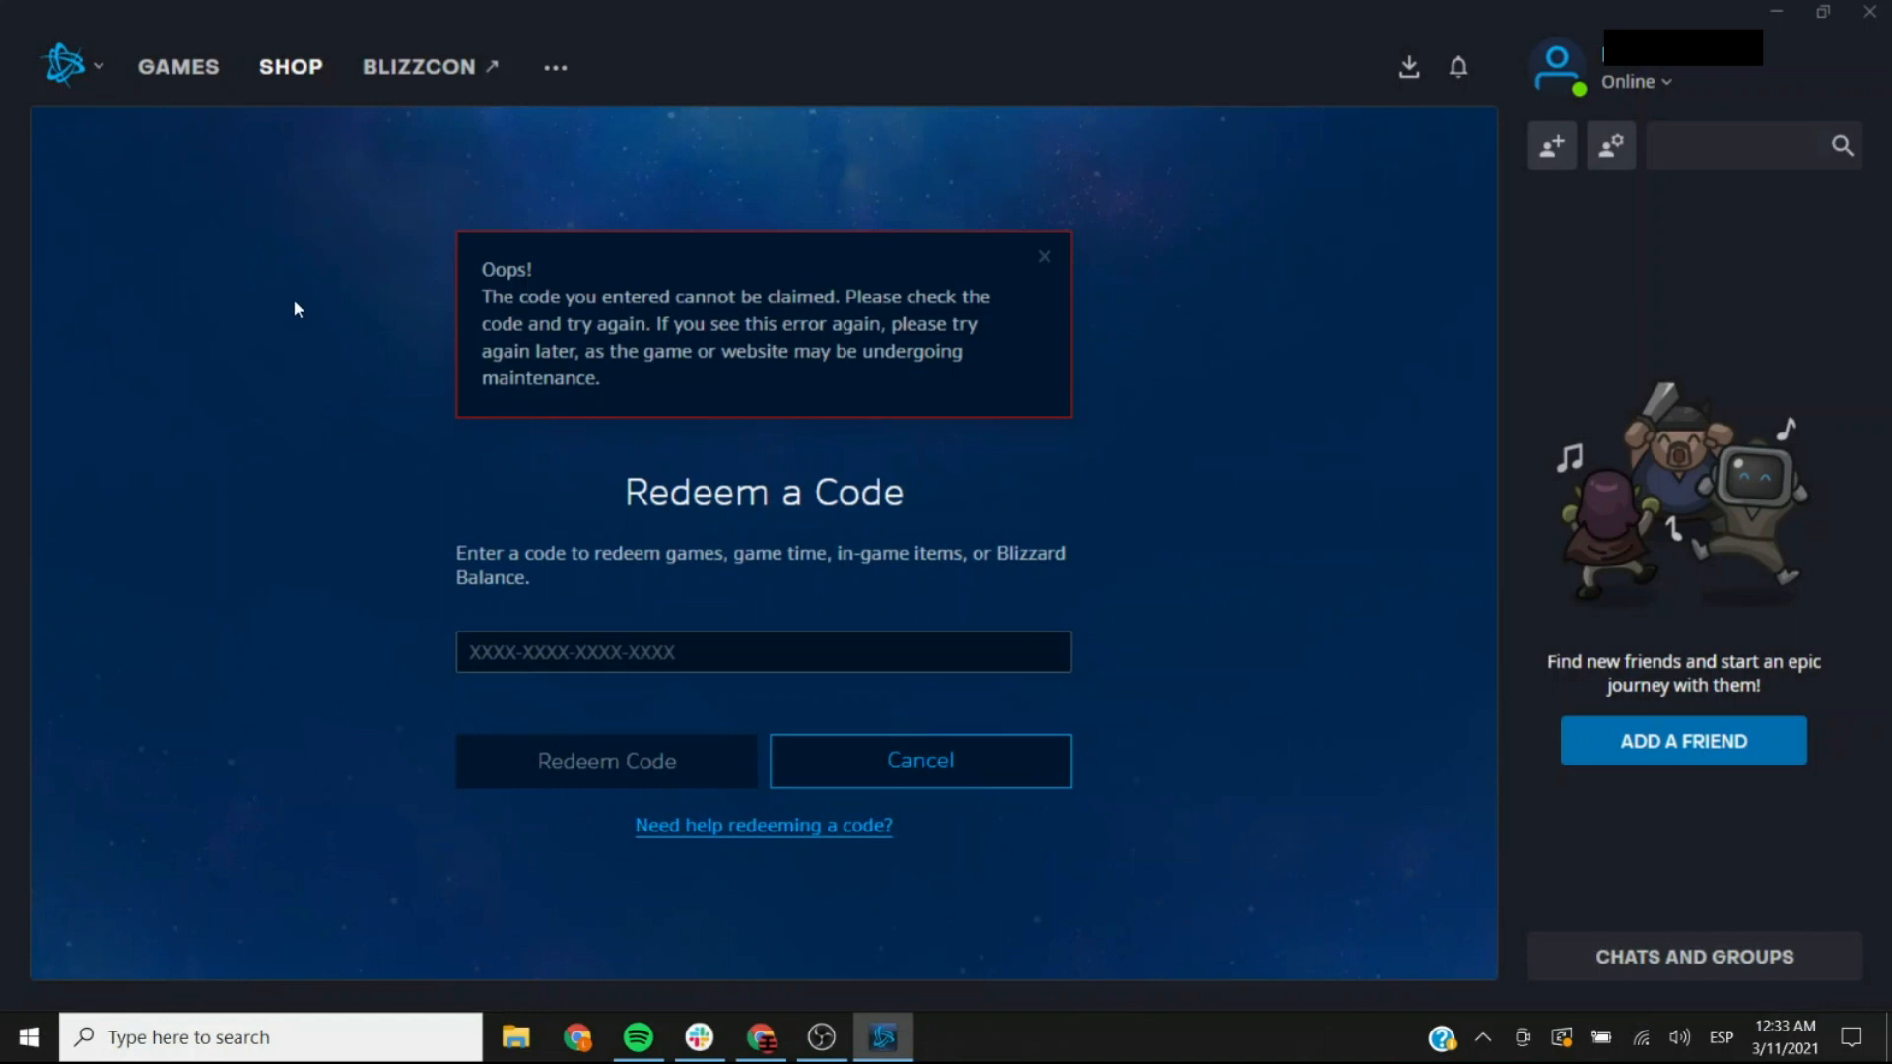
mouse_move(962, 167)
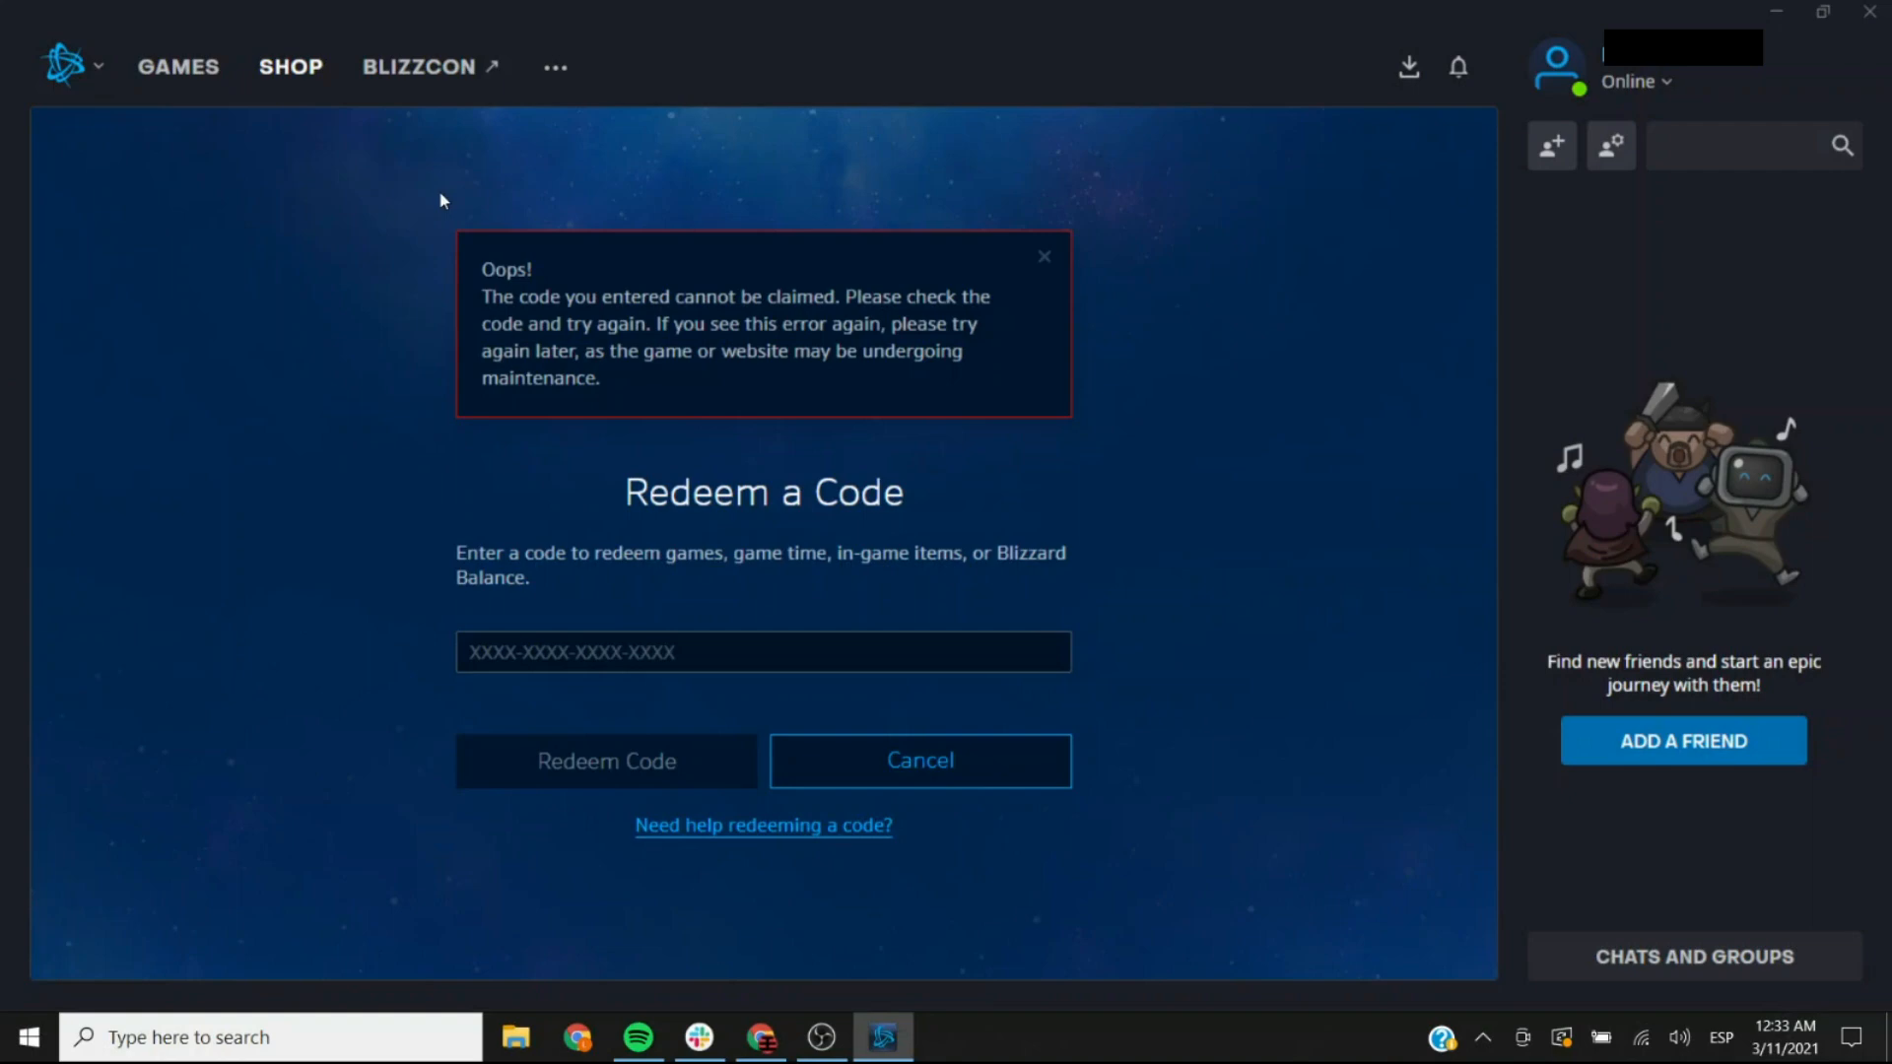
left_click(177, 67)
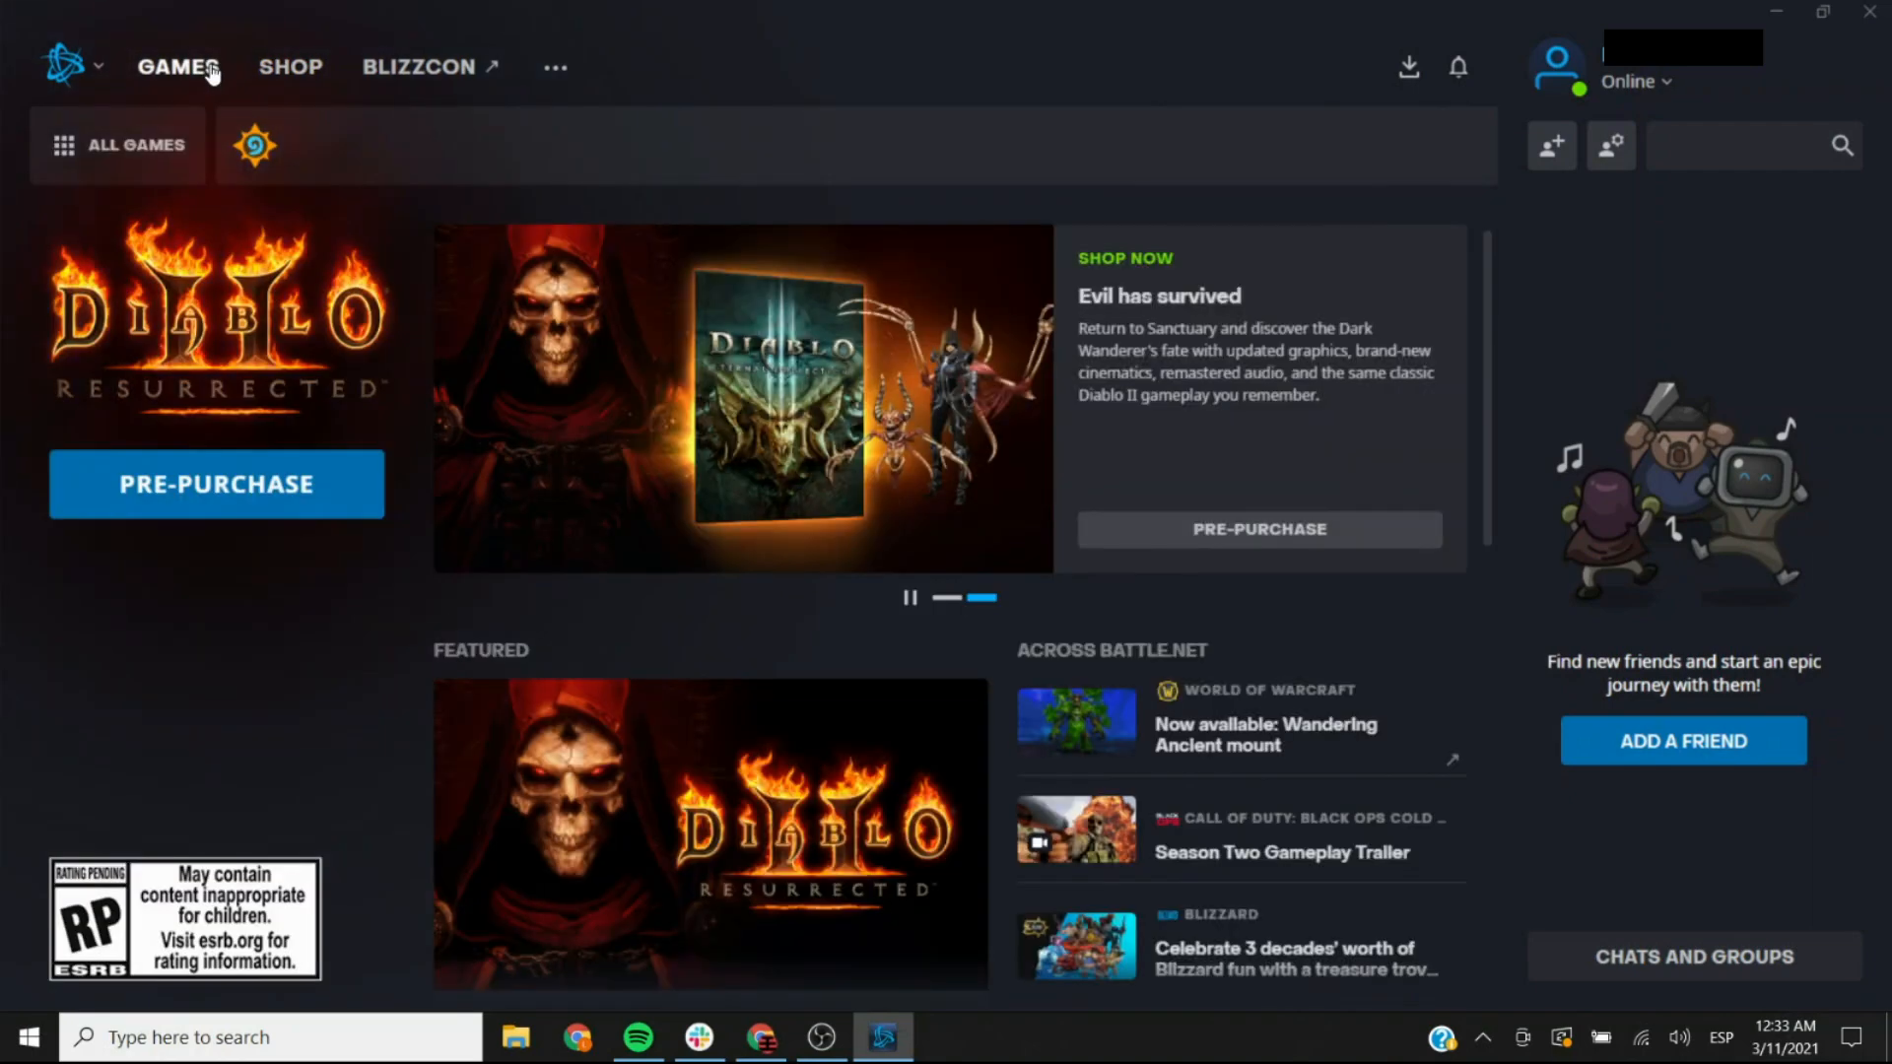
Show the games library, filter to Favorites, then list all 15 games again.
left_click(136, 144)
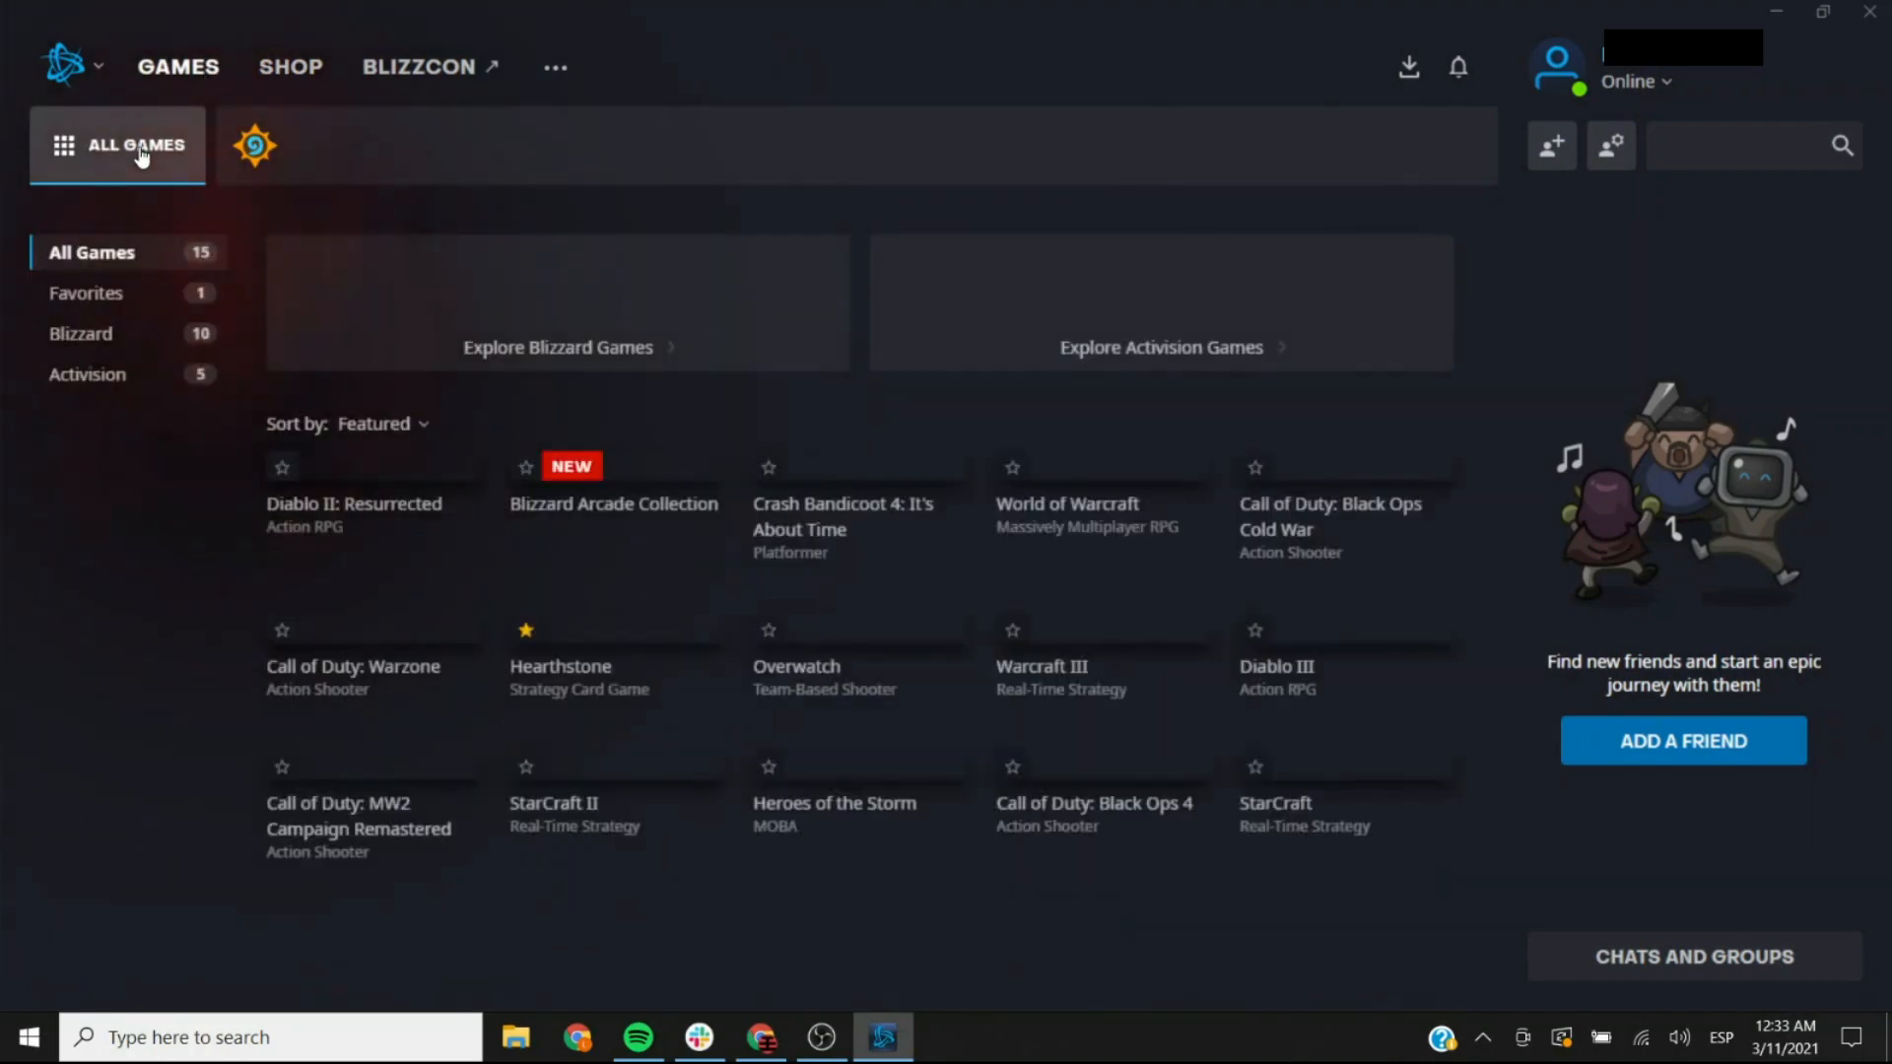
left_click(85, 292)
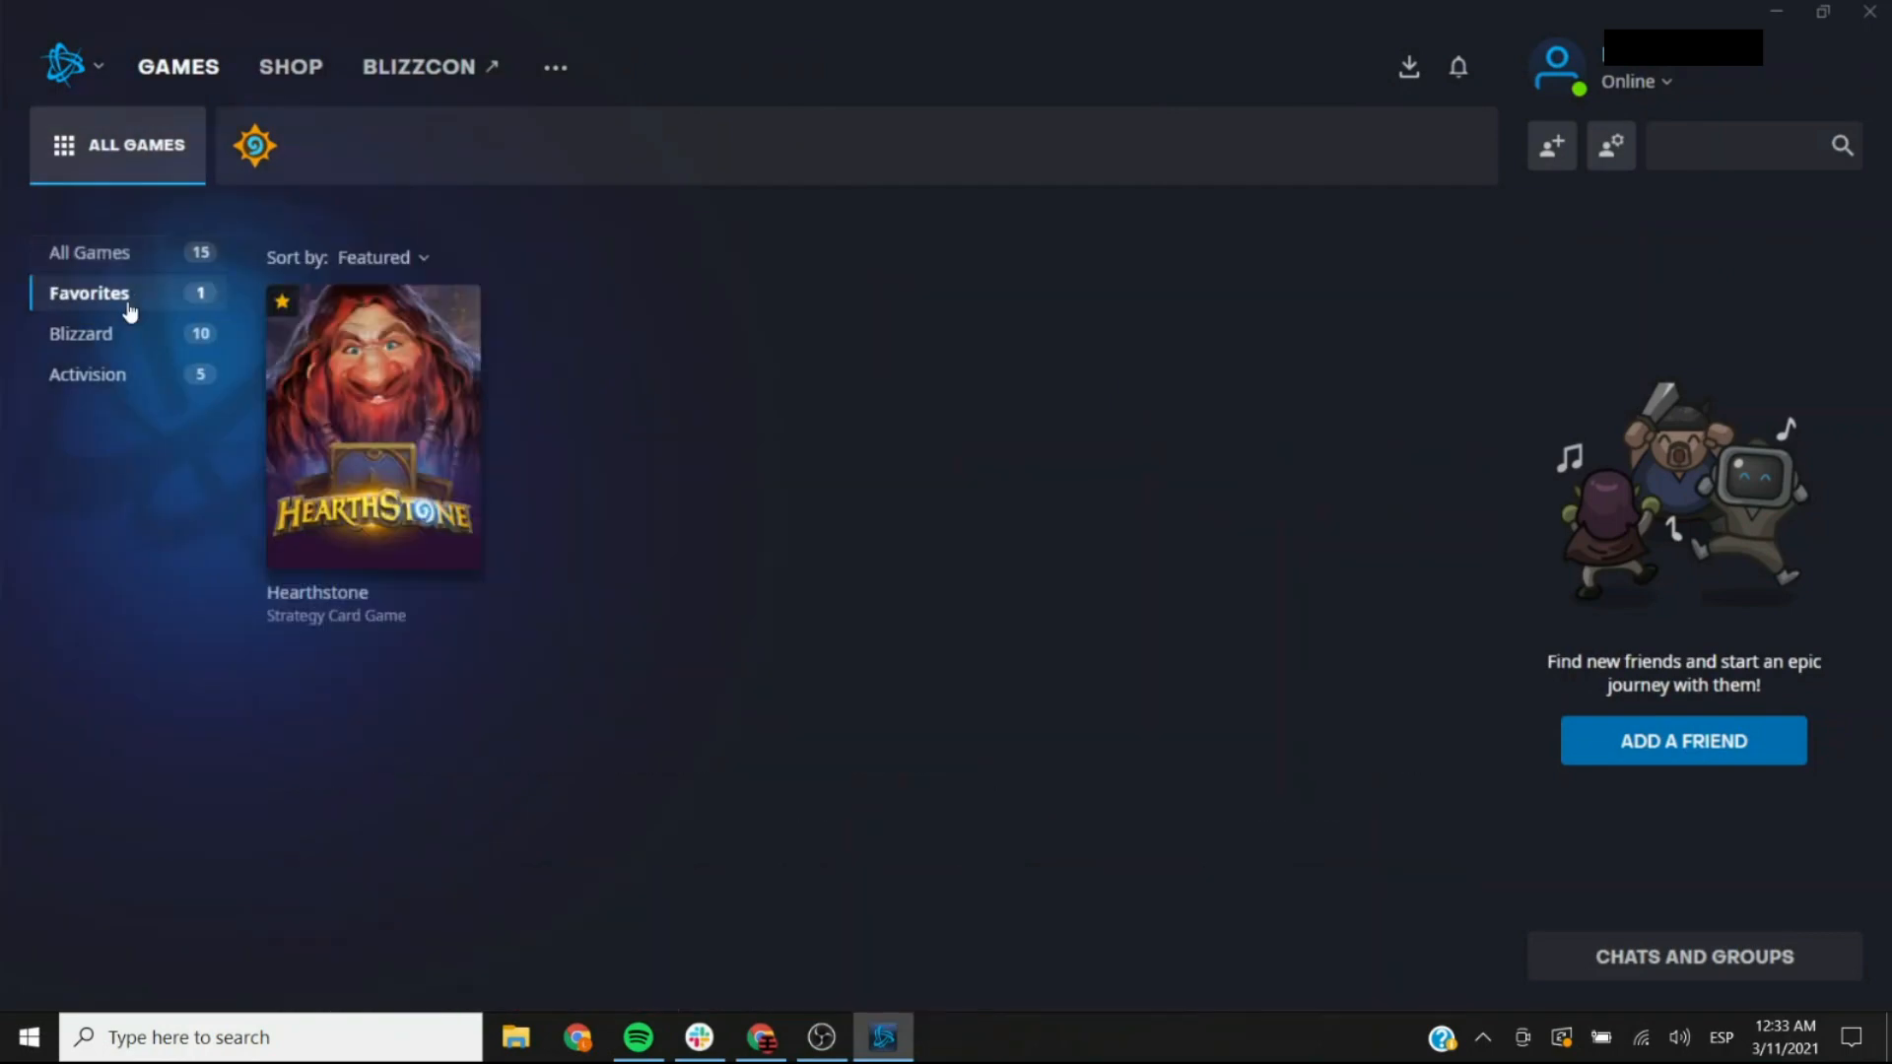
mouse_move(453, 410)
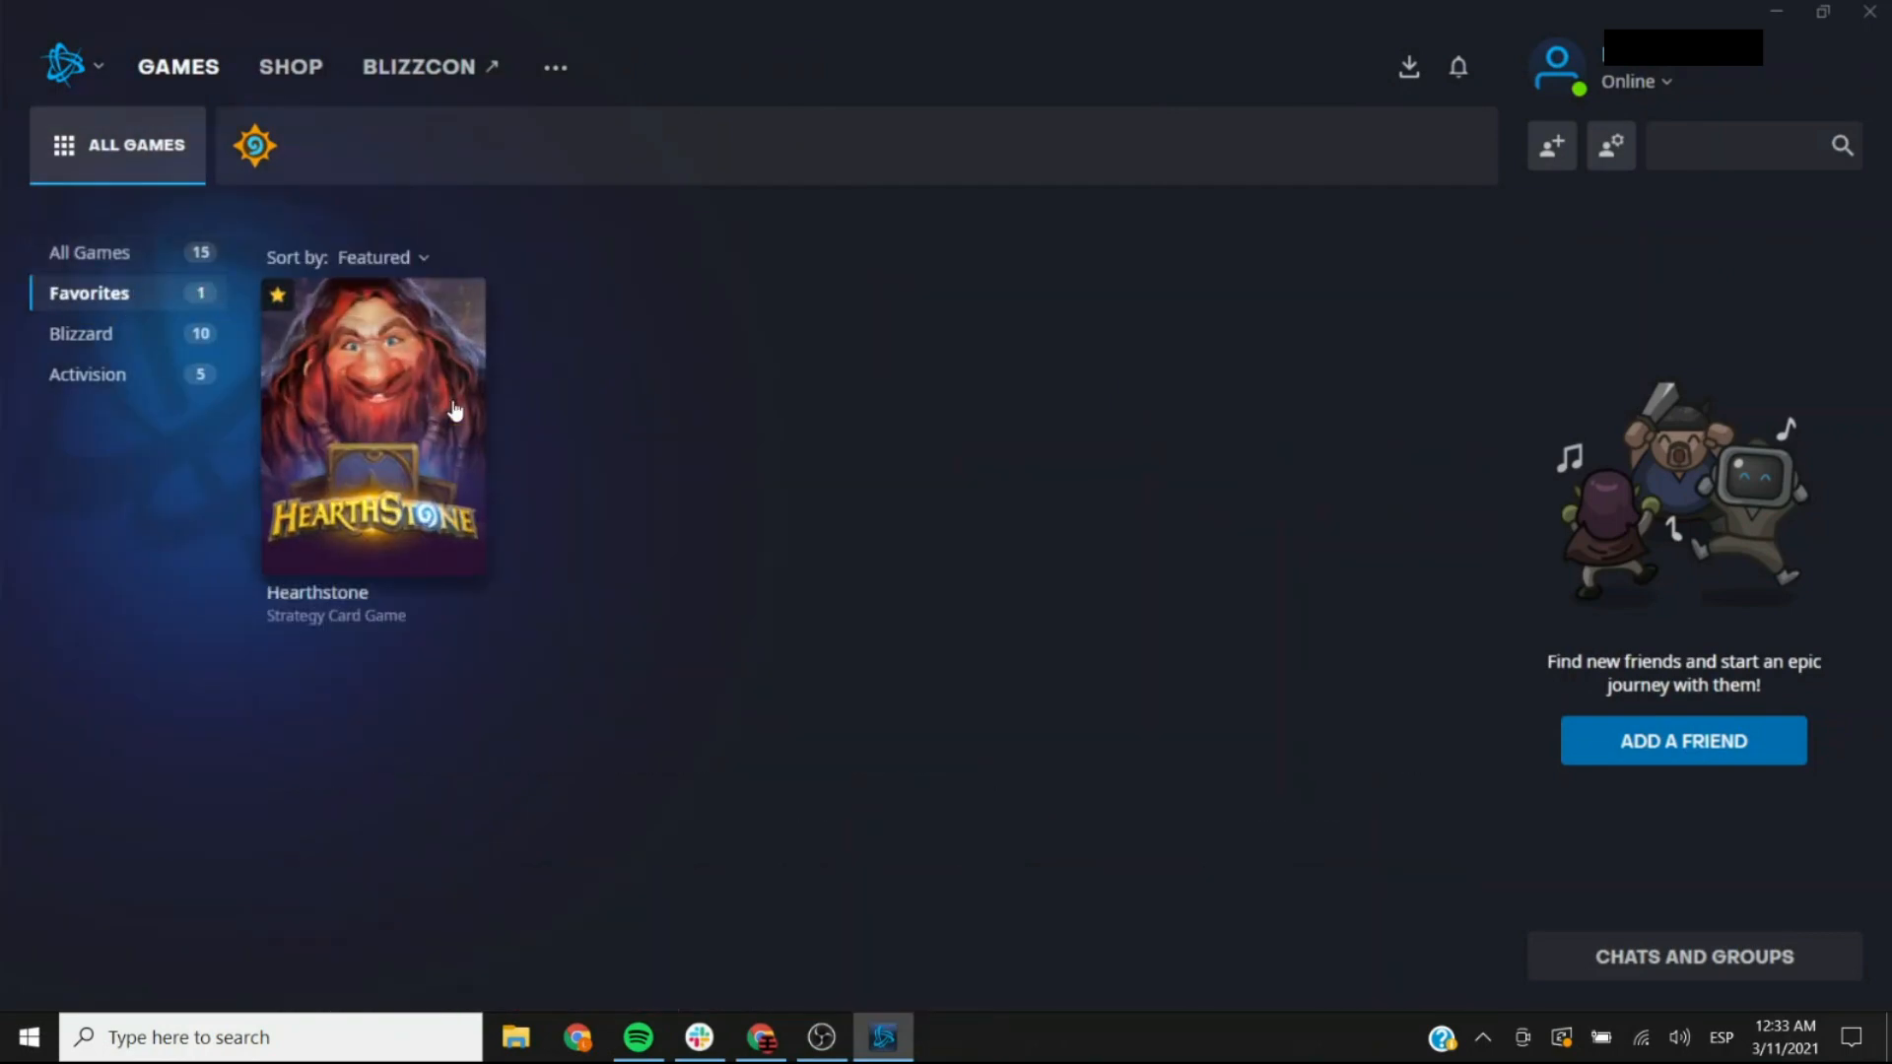
mouse_move(579, 303)
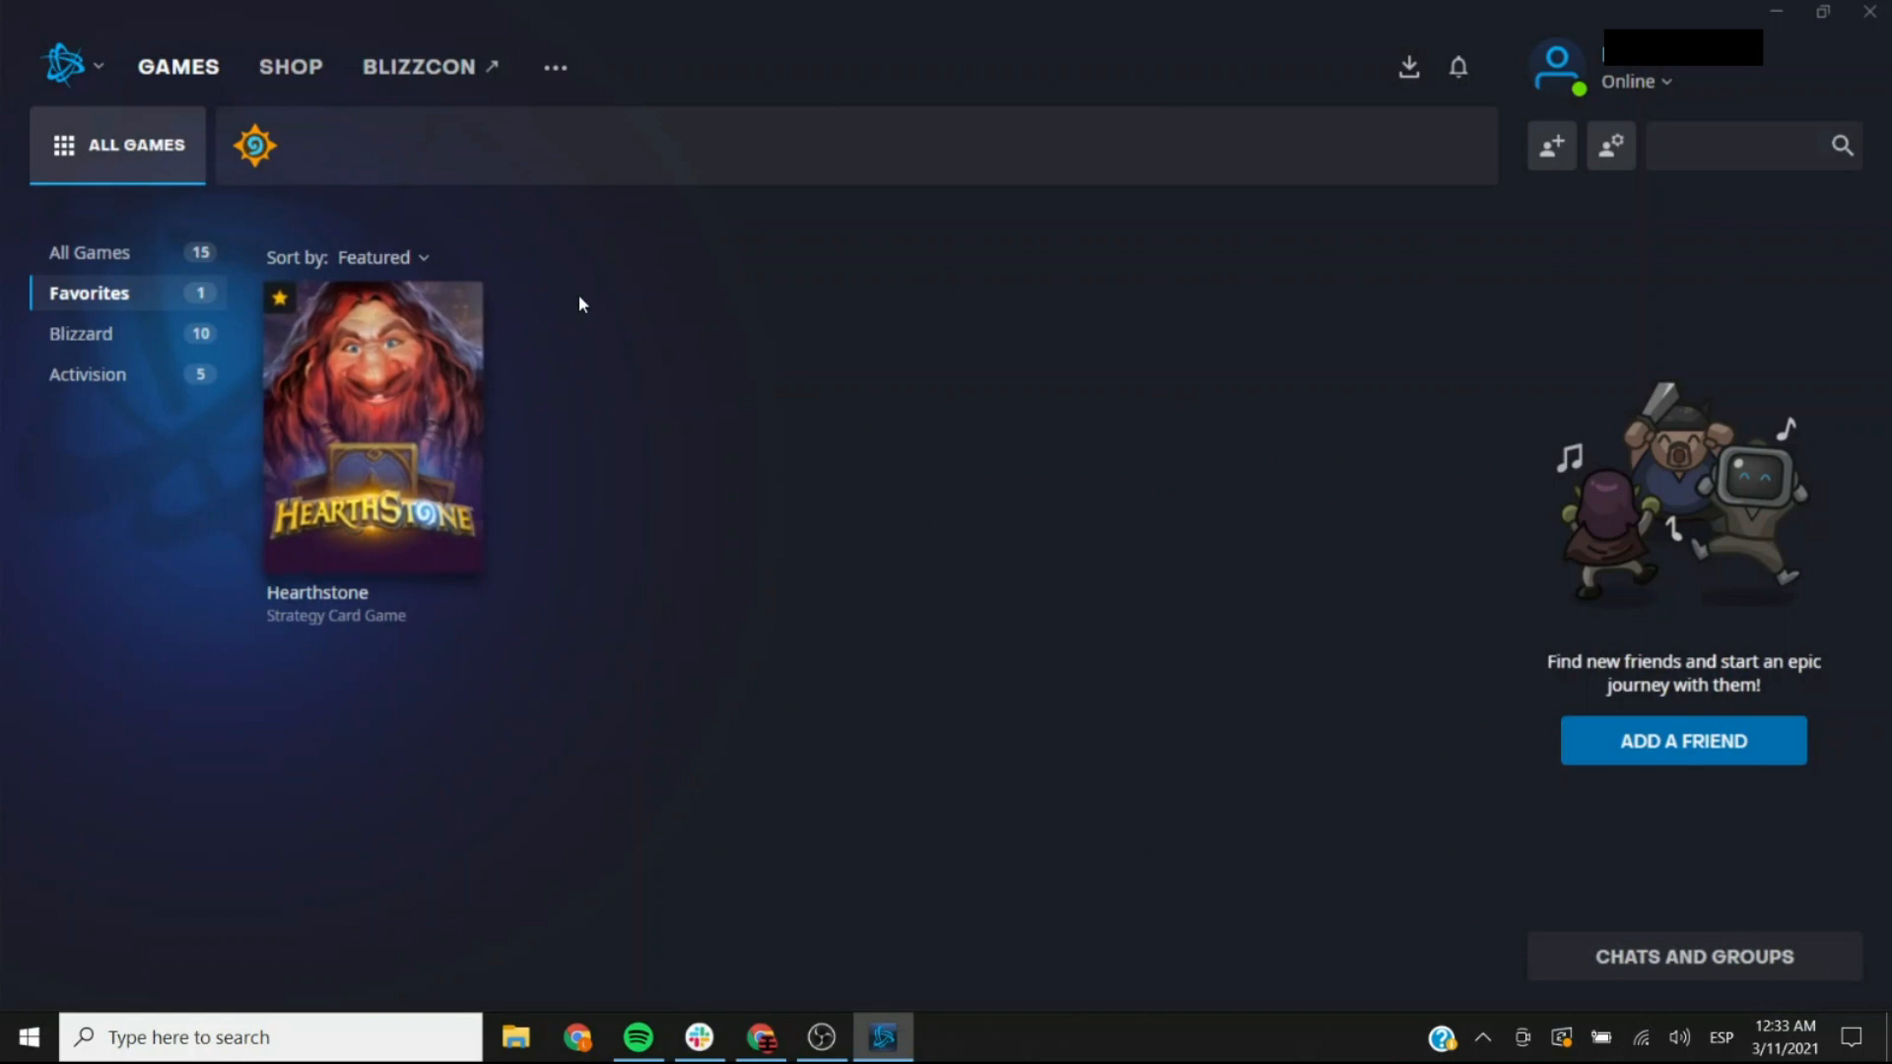
mouse_move(640, 375)
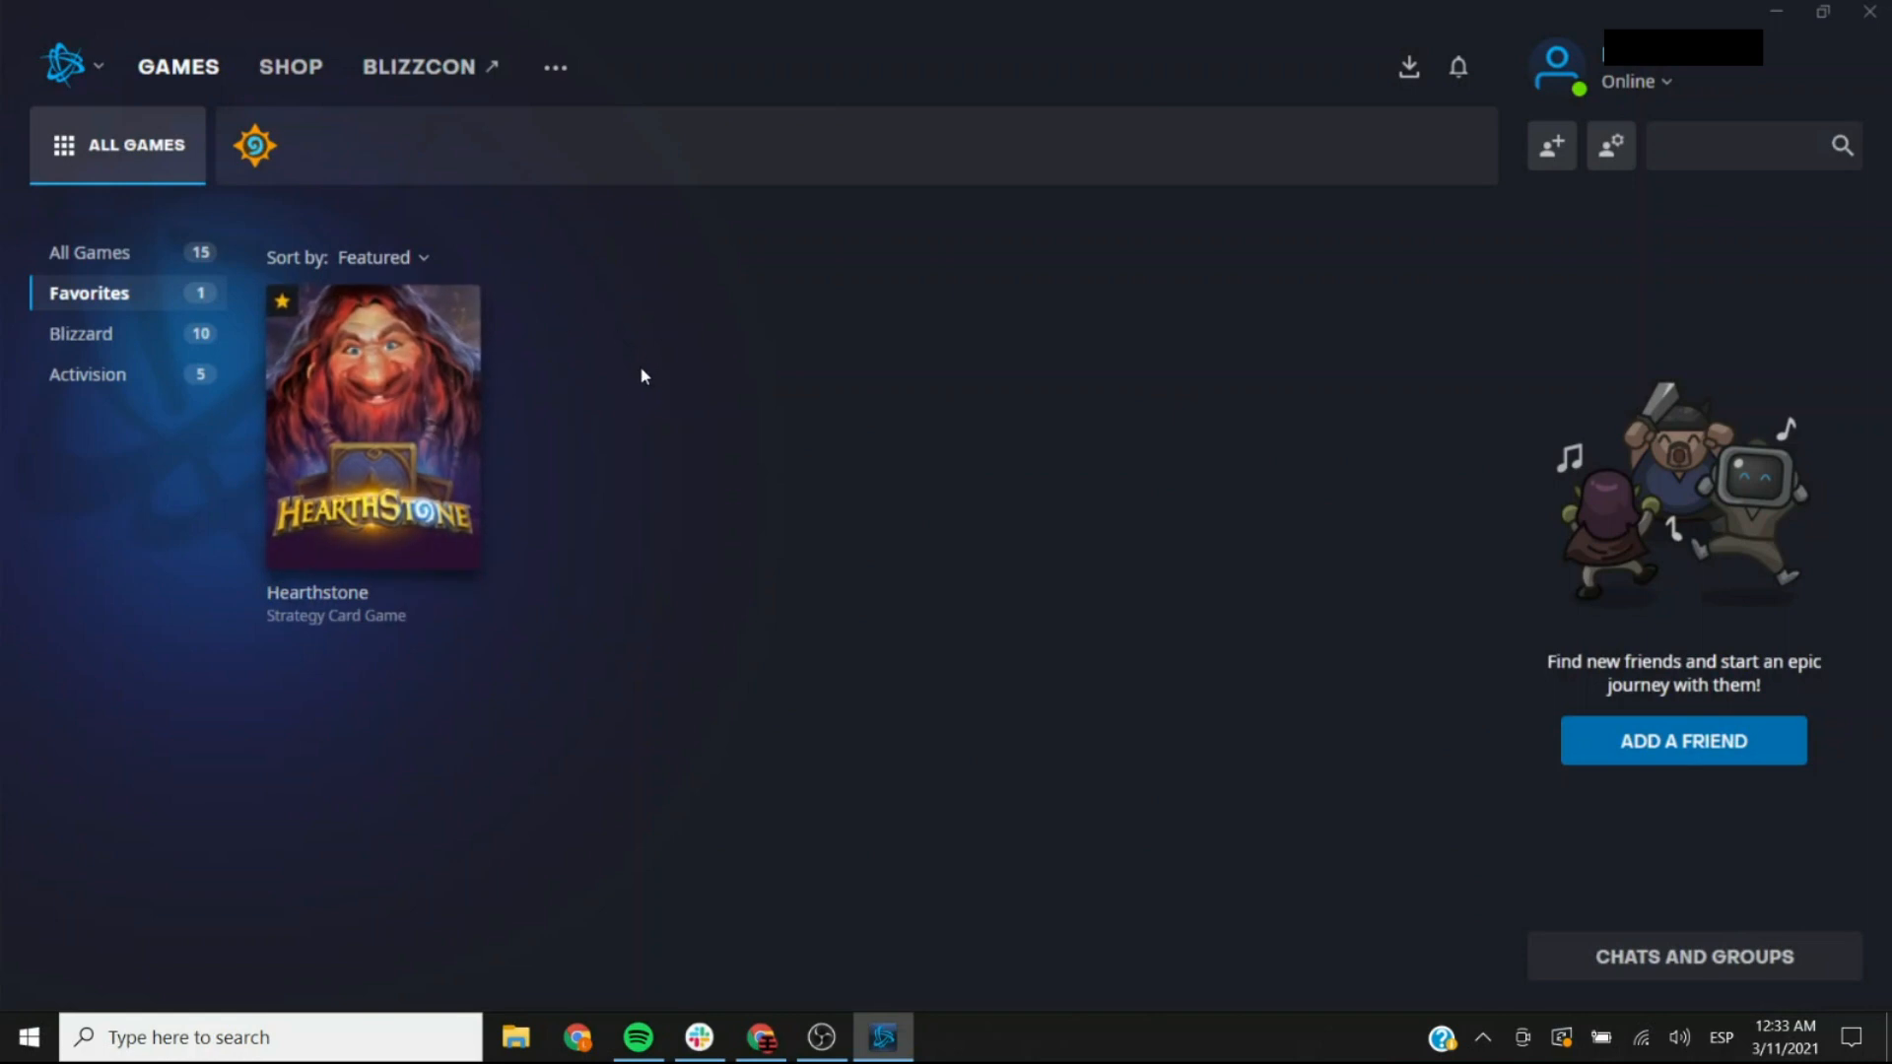
mouse_move(307, 398)
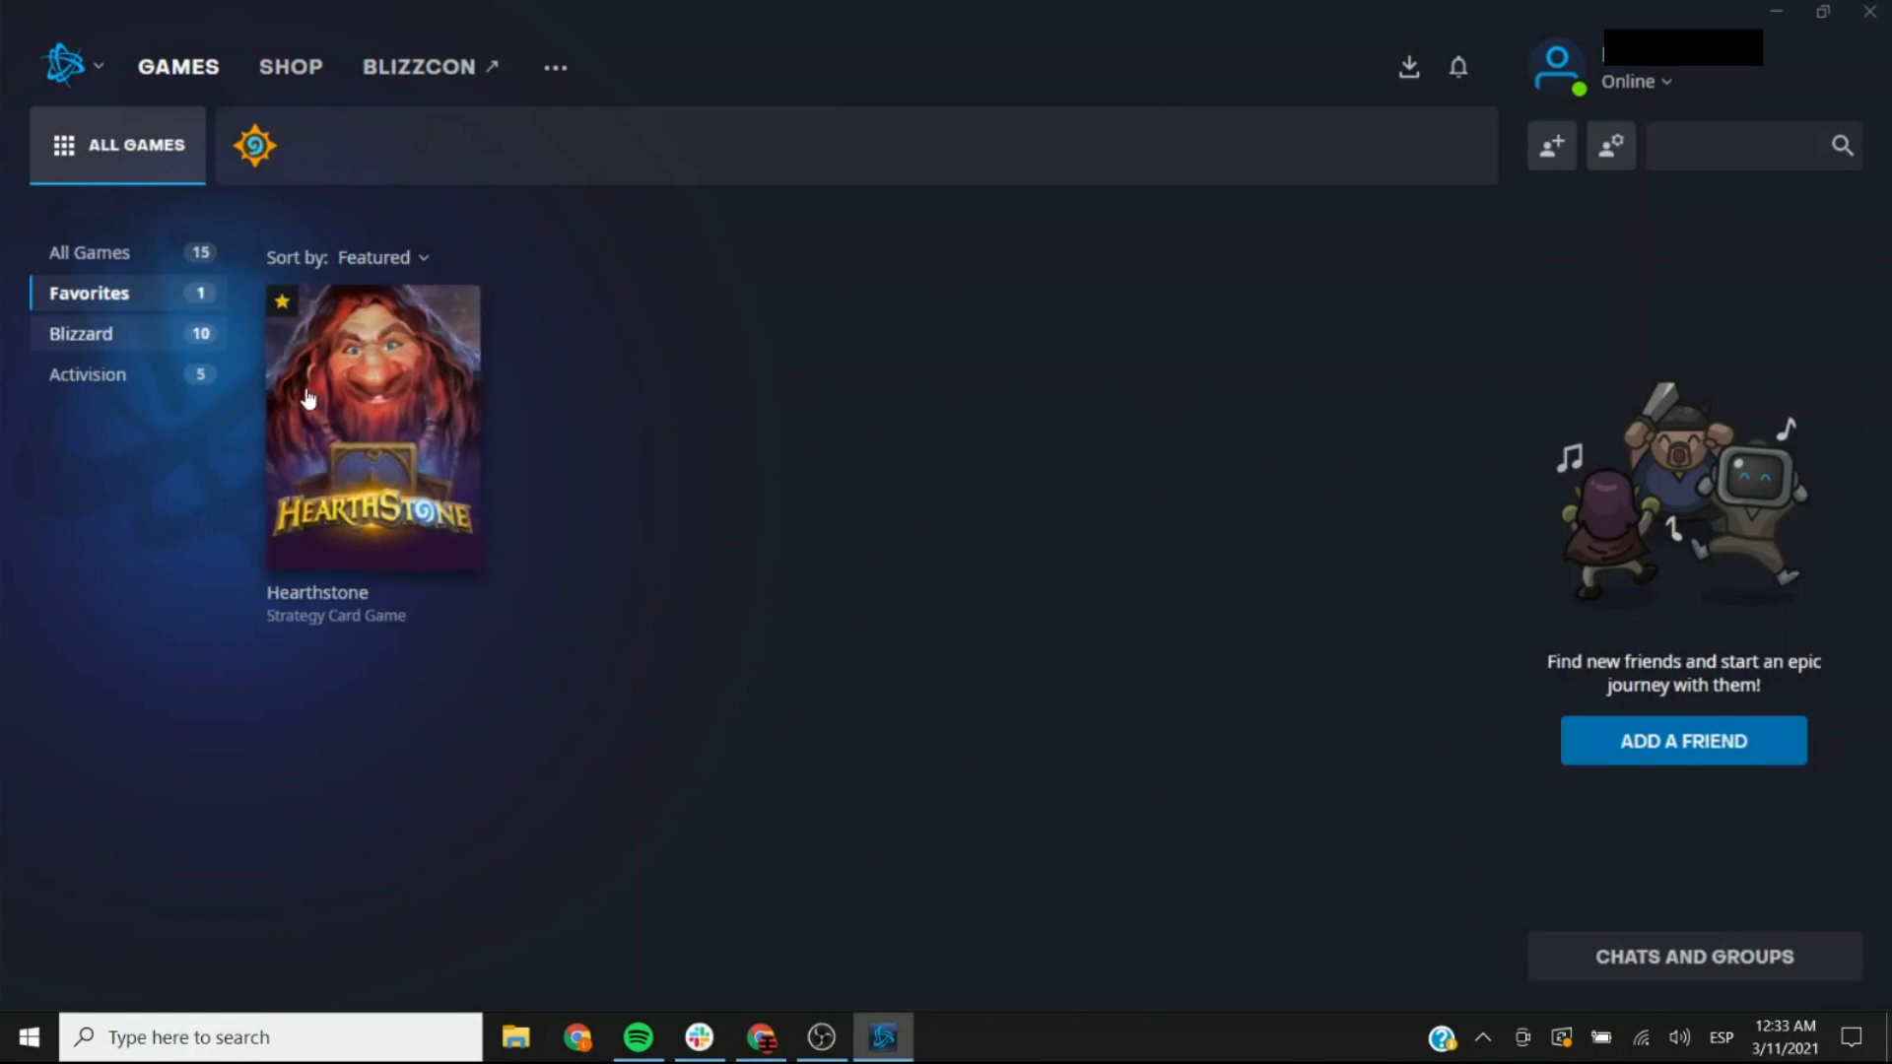
mouse_move(772, 402)
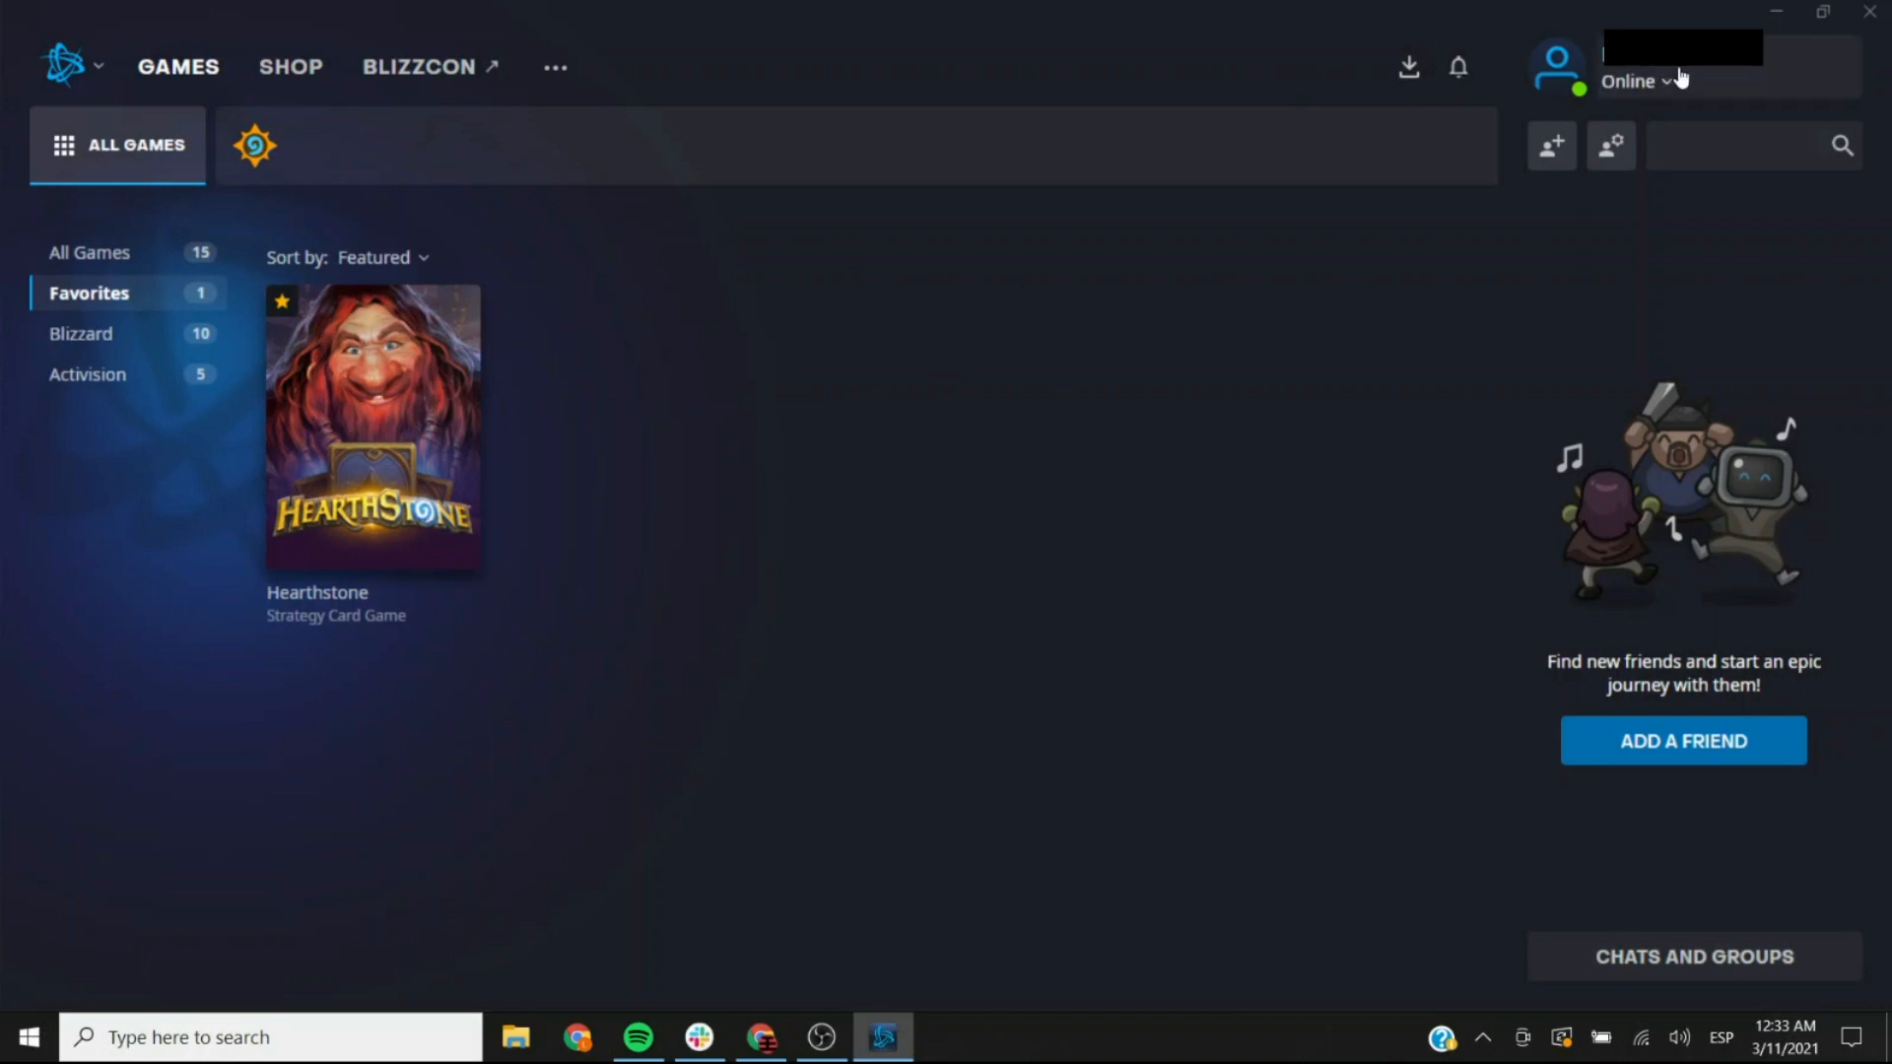
mouse_move(274, 89)
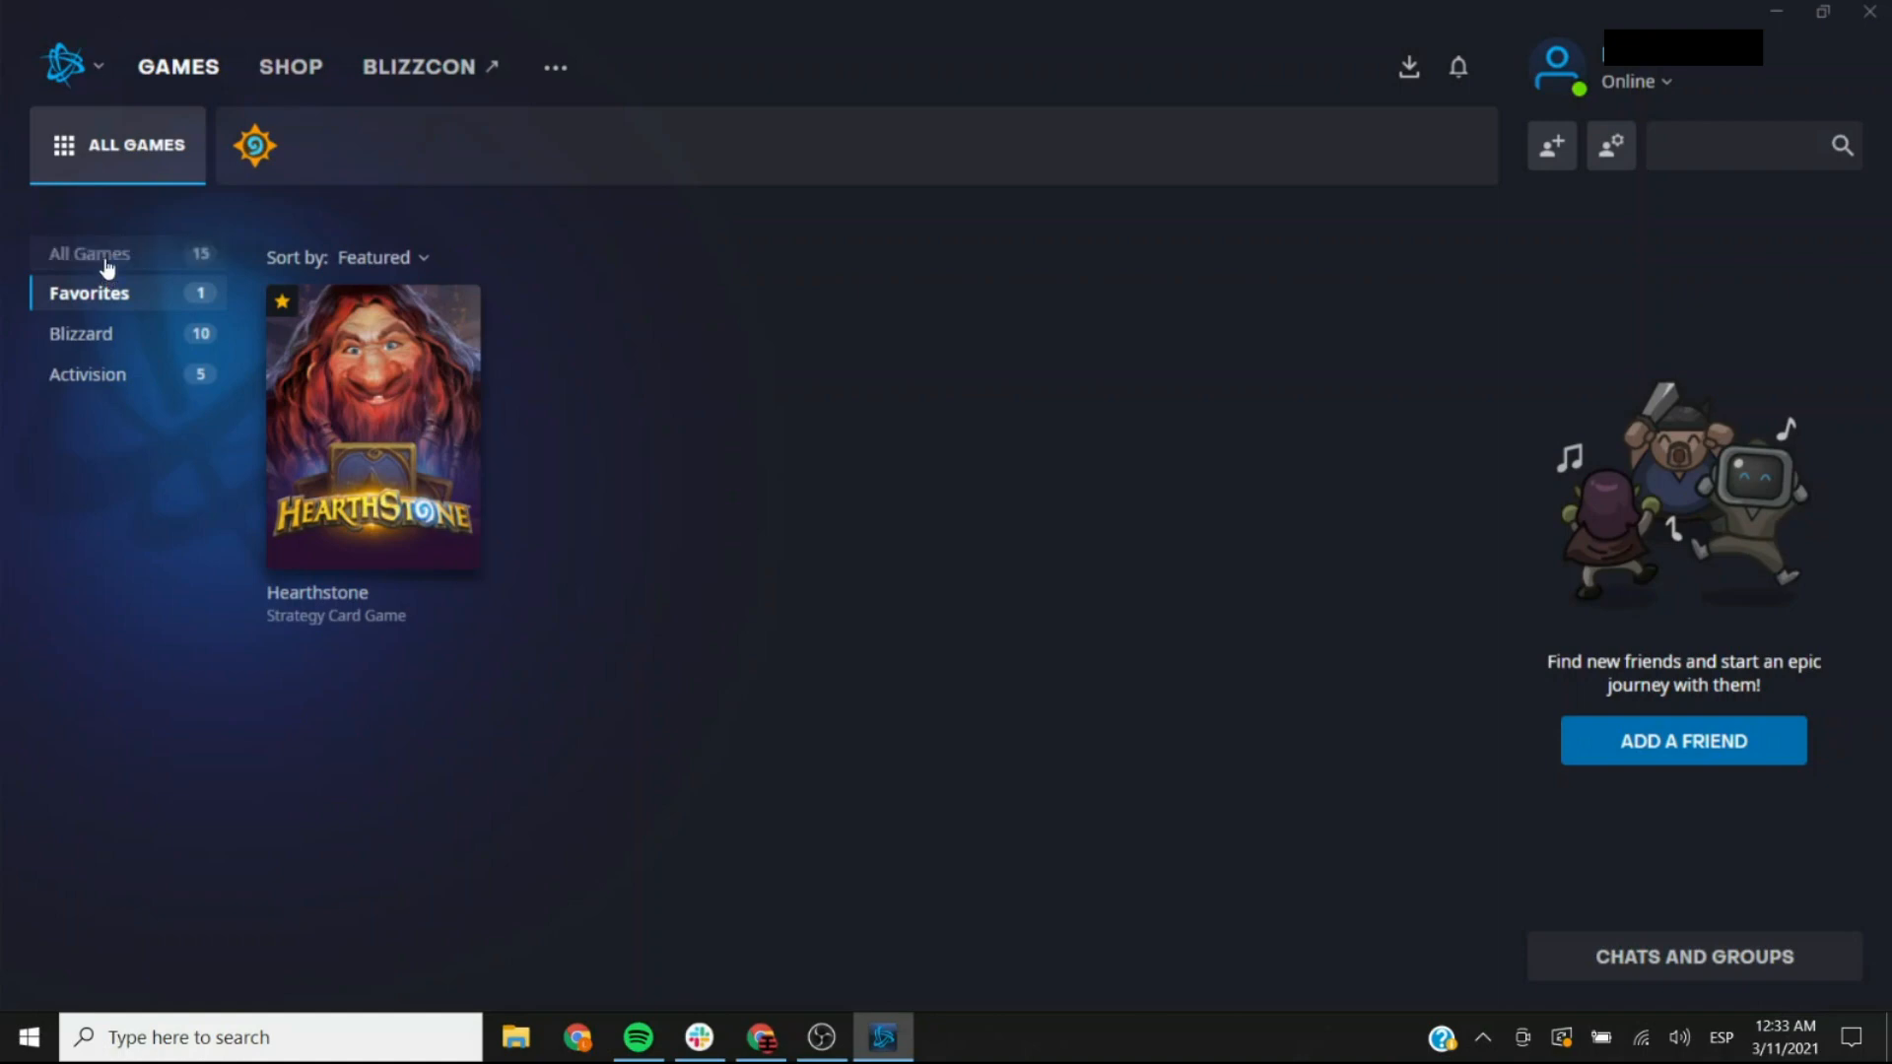
left_click(88, 255)
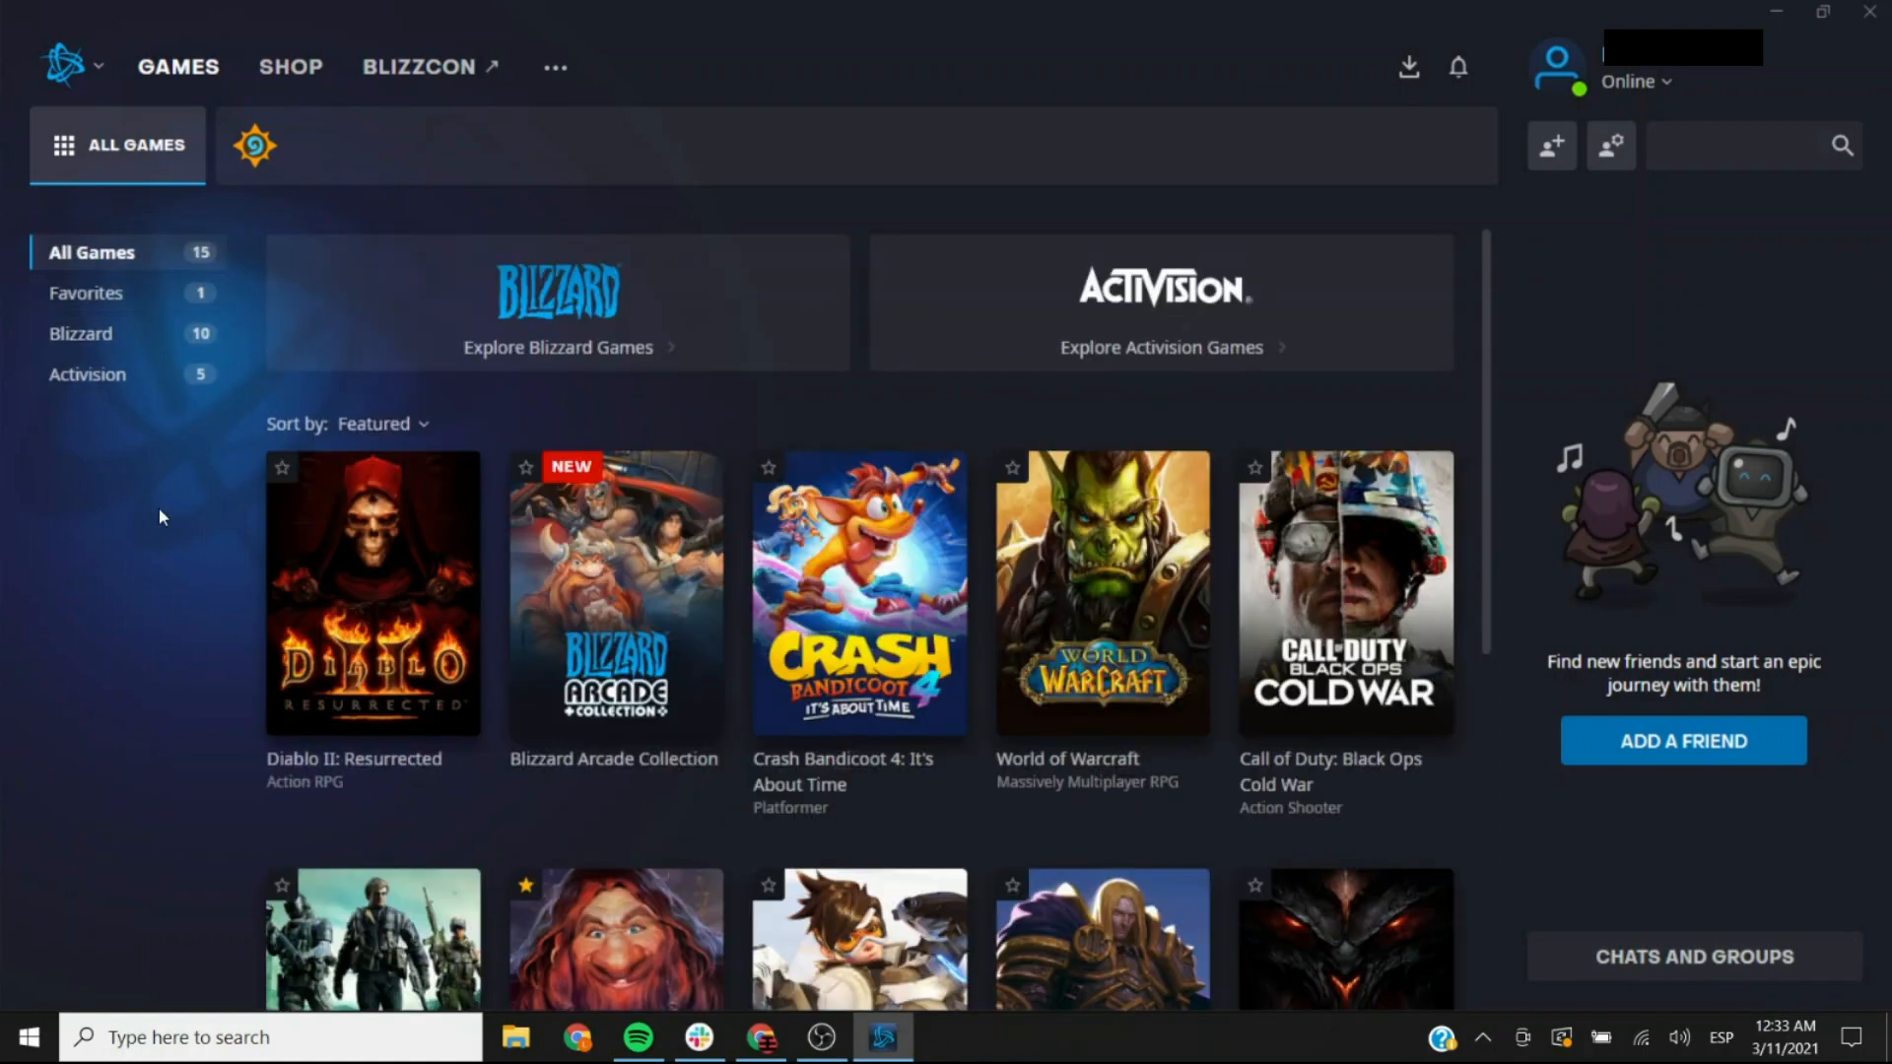